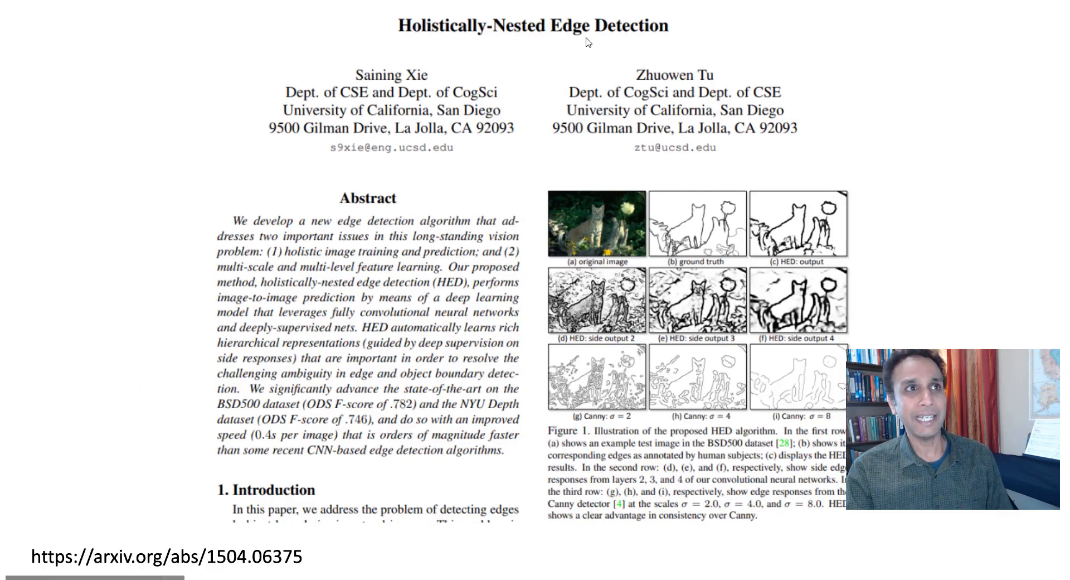
{"action": "mouse_move", "coordinate": [620, 40]}
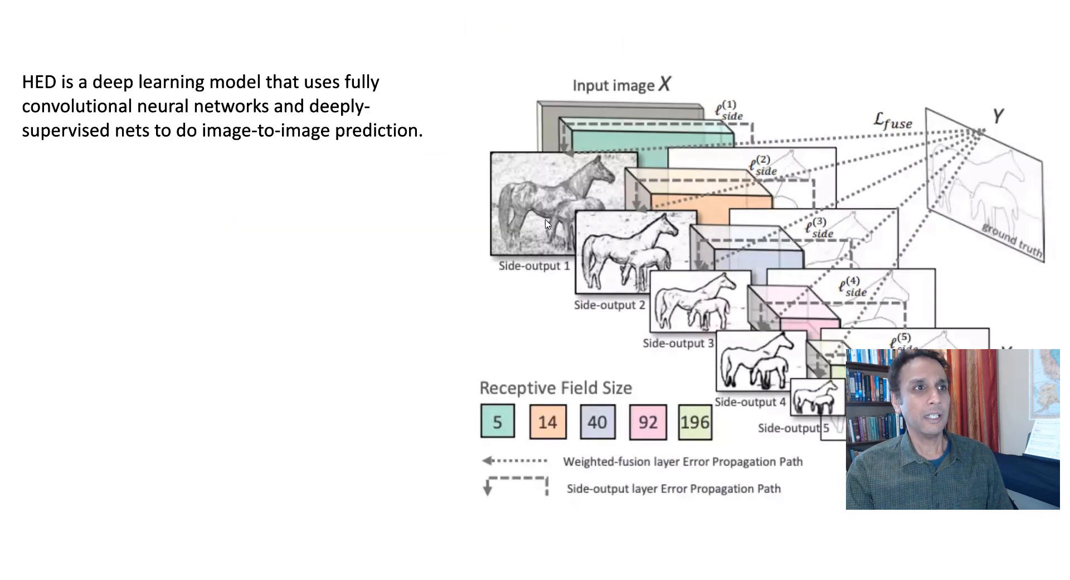
{"action": "mouse_move", "coordinate": [595, 251]}
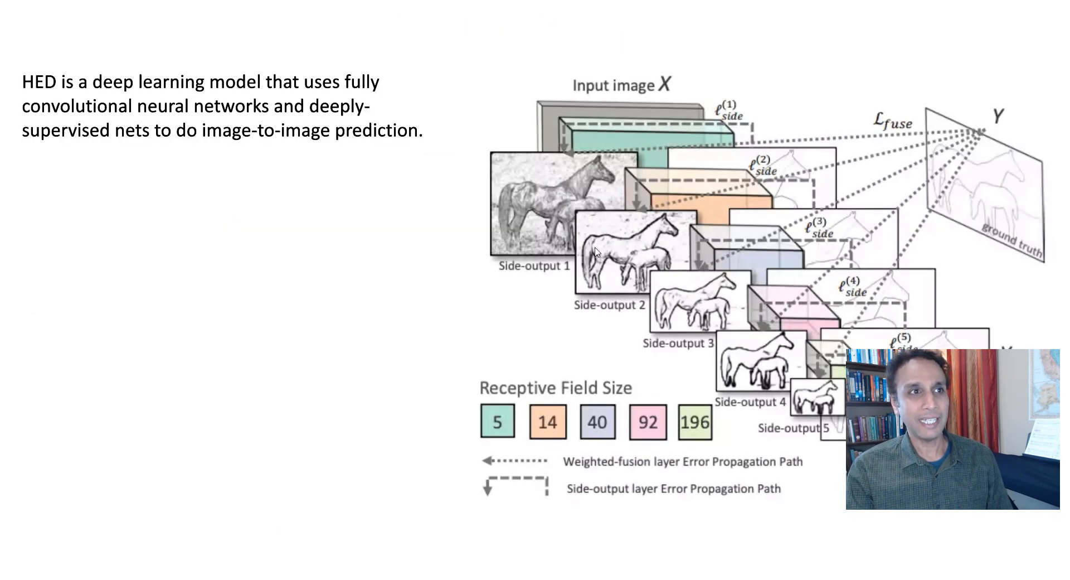
{"action": "mouse_move", "coordinate": [805, 391]}
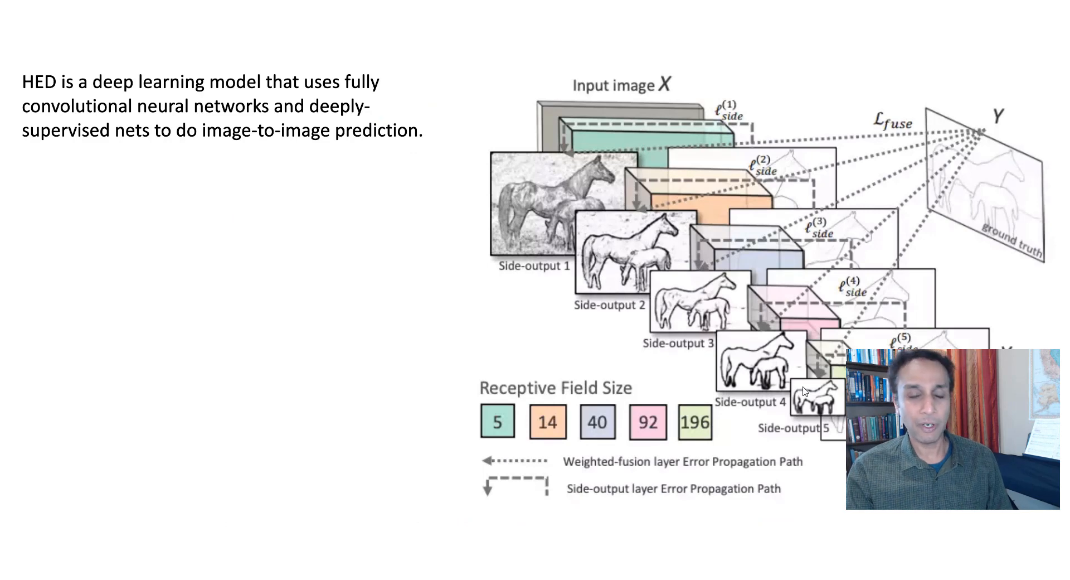
{"action": "mouse_move", "coordinate": [640, 129]}
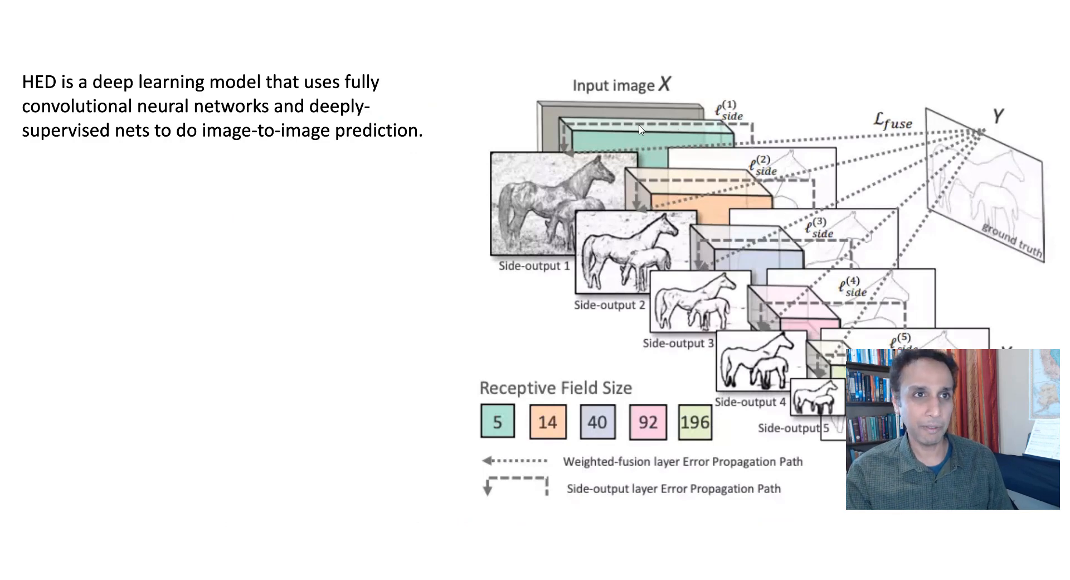
{"action": "mouse_move", "coordinate": [585, 265]}
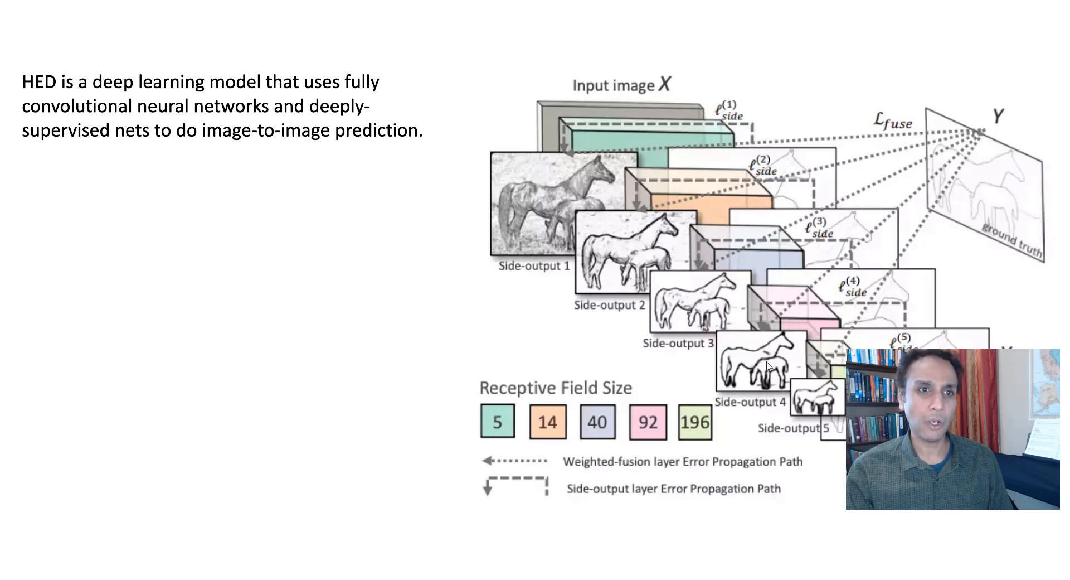
{"action": "mouse_move", "coordinate": [552, 187]}
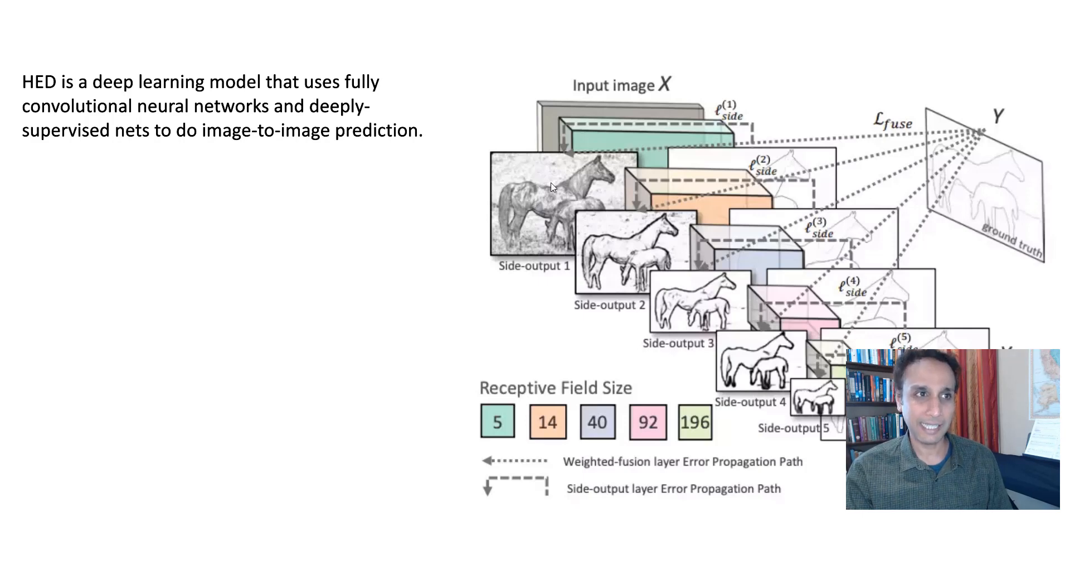
{"action": "mouse_move", "coordinate": [810, 412]}
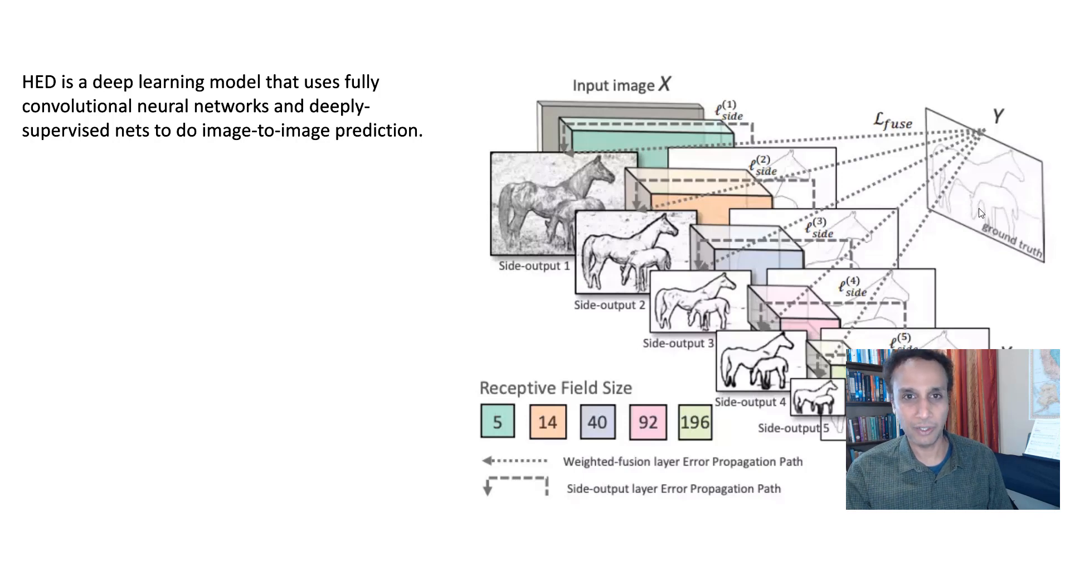
{"action": "mouse_move", "coordinate": [981, 199]}
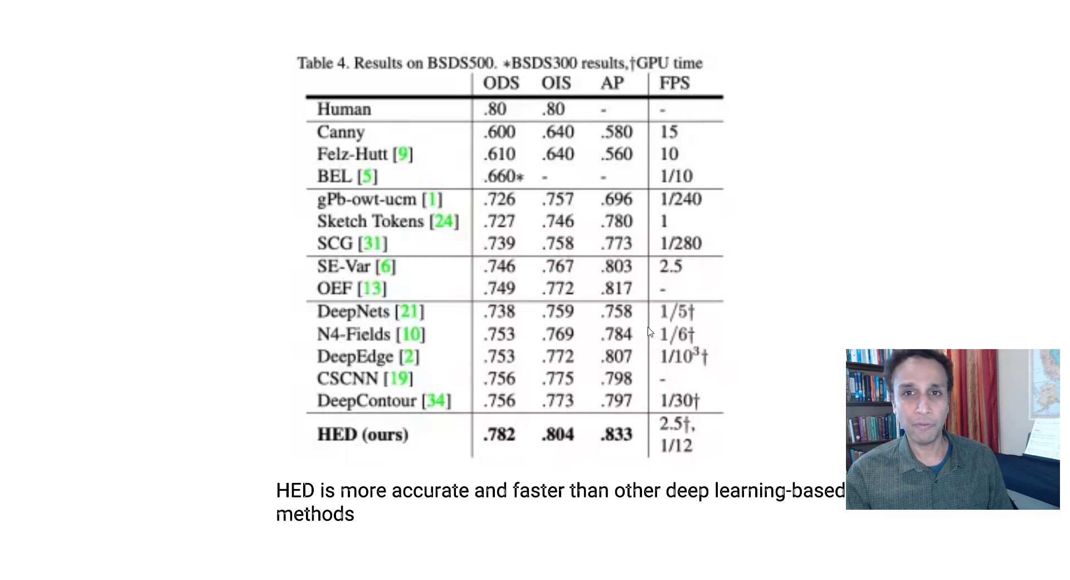
{"action": "mouse_move", "coordinate": [531, 419]}
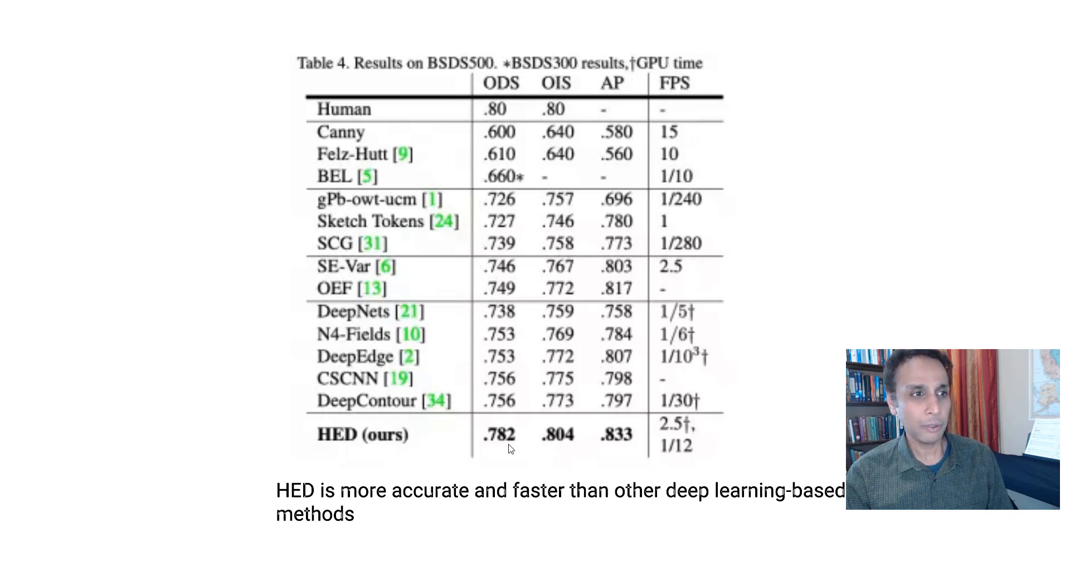
{"action": "mouse_move", "coordinate": [565, 396]}
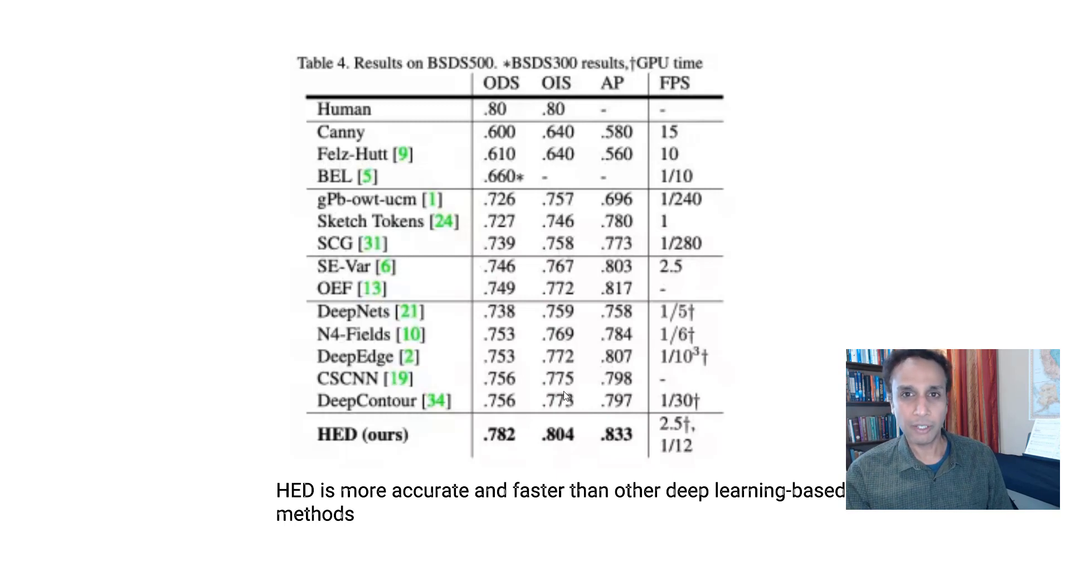
{"action": "mouse_move", "coordinate": [485, 437]}
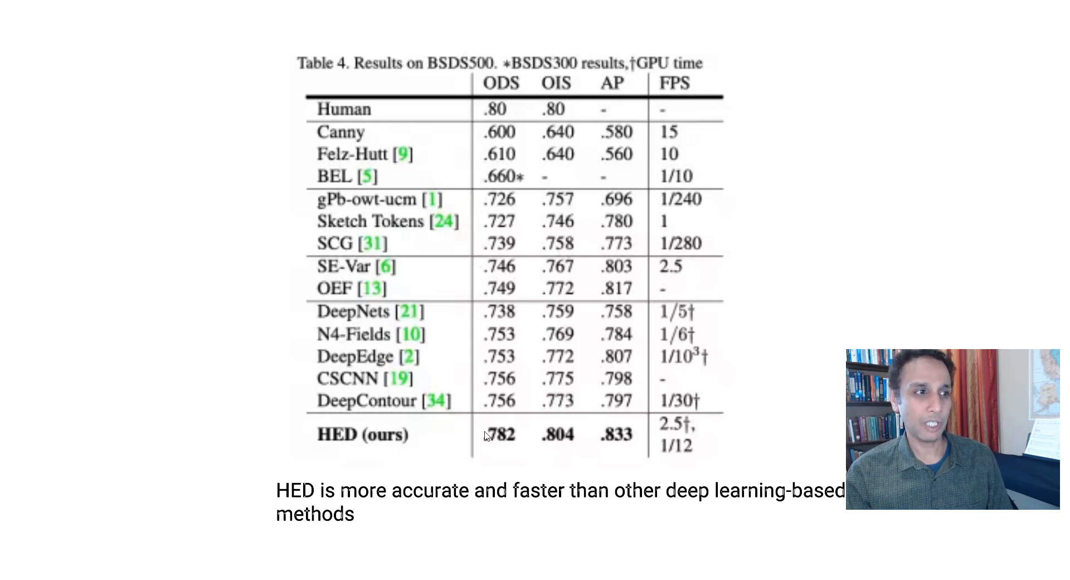
{"action": "mouse_move", "coordinate": [616, 456]}
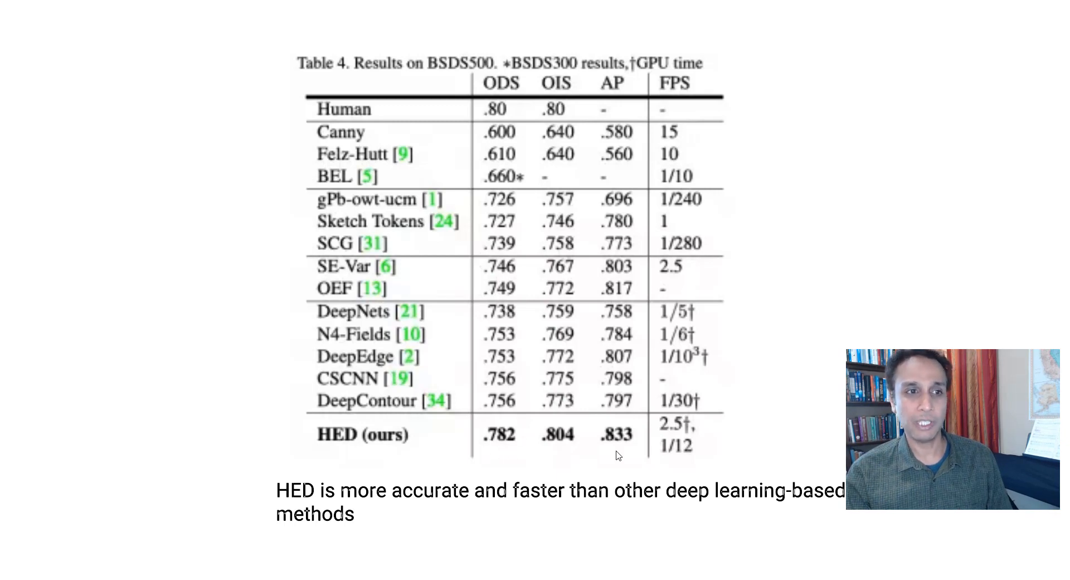
{"action": "mouse_move", "coordinate": [694, 456]}
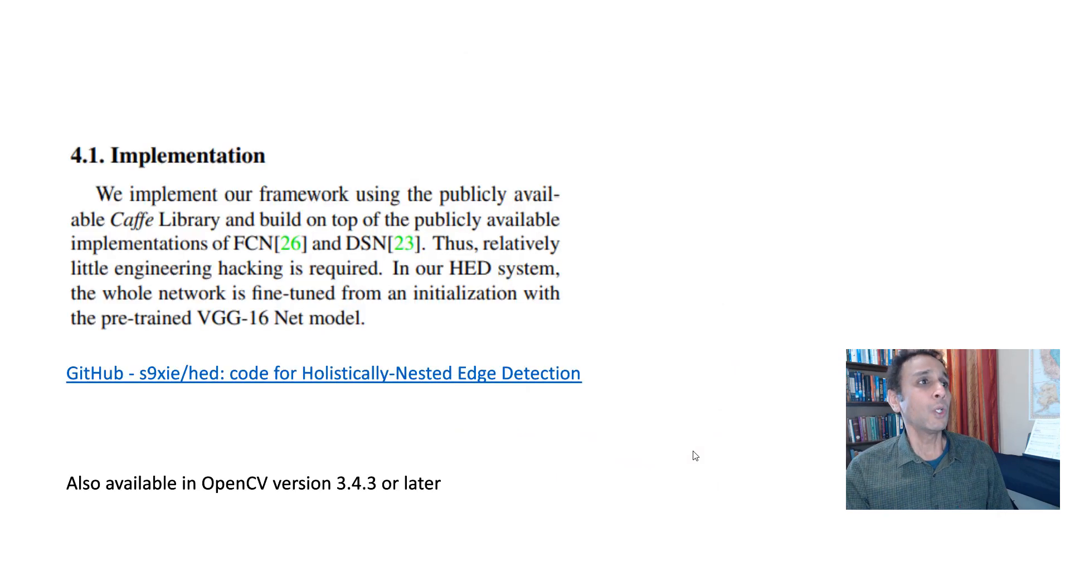
{"action": "mouse_move", "coordinate": [674, 396]}
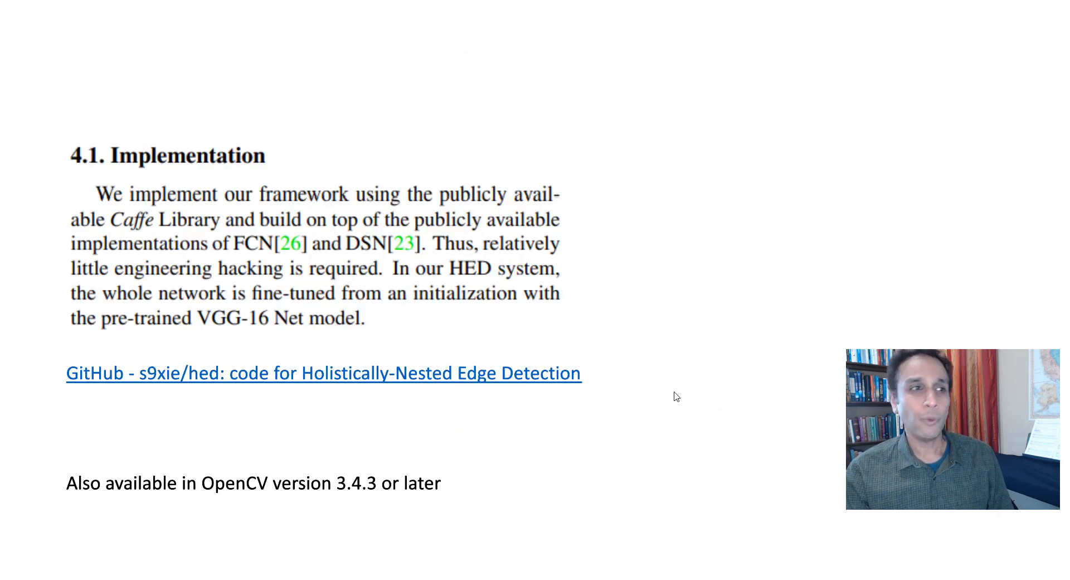
{"action": "mouse_move", "coordinate": [562, 413]}
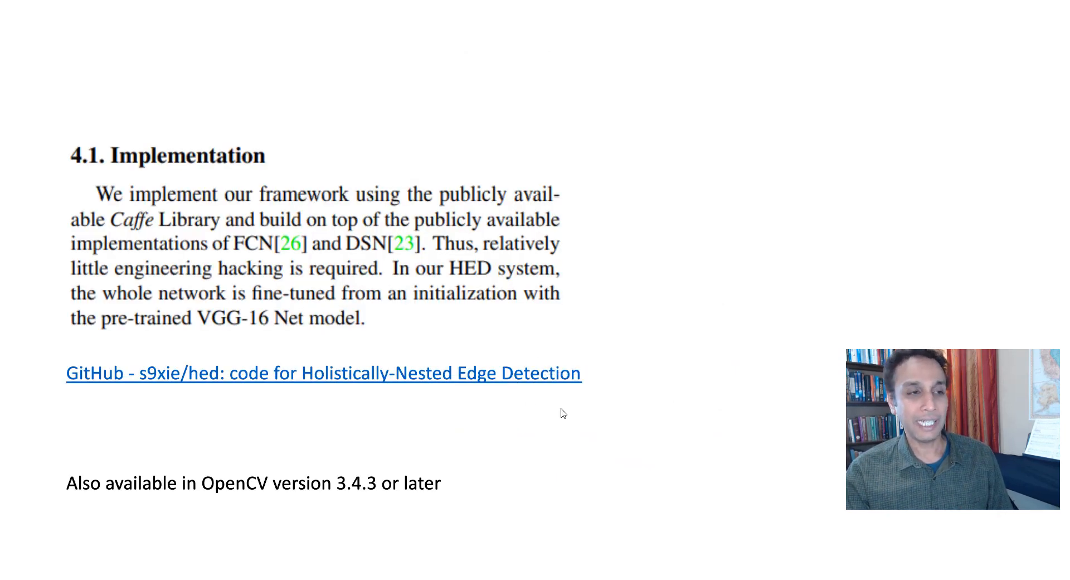
{"action": "mouse_move", "coordinate": [501, 386]}
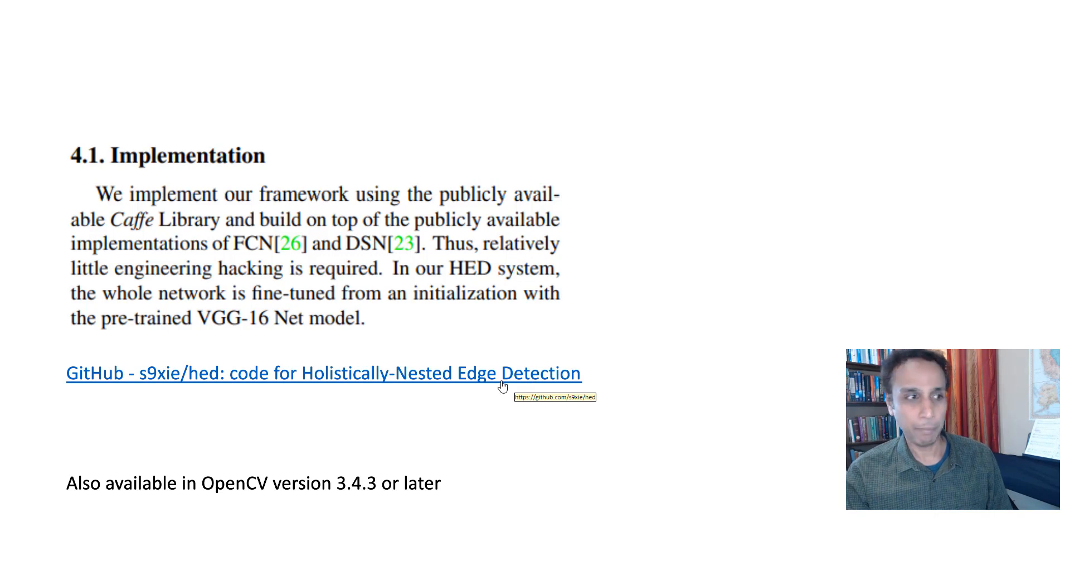
{"action": "mouse_move", "coordinate": [263, 493]}
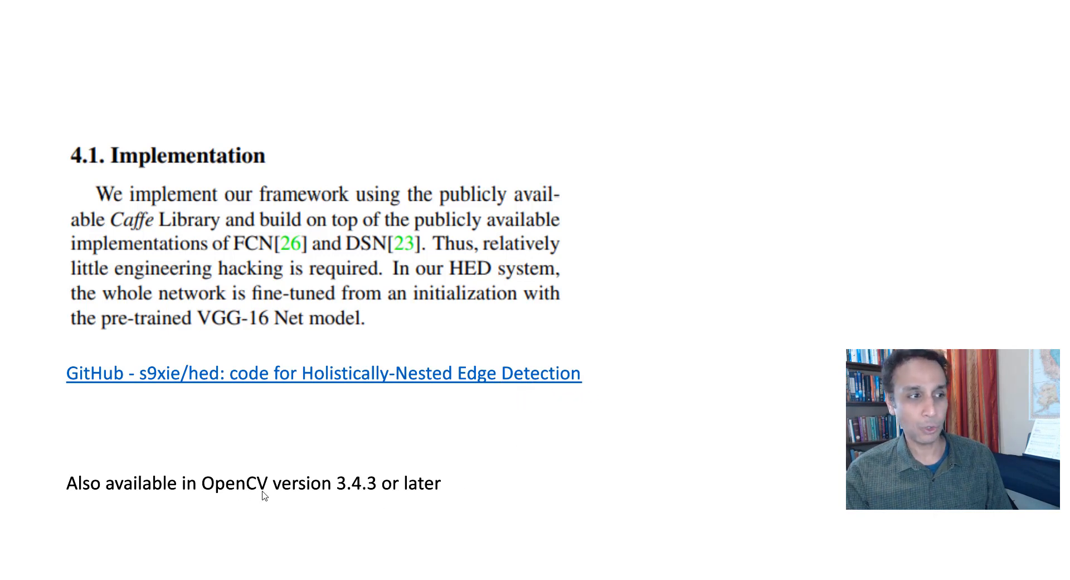
{"action": "mouse_move", "coordinate": [297, 503]}
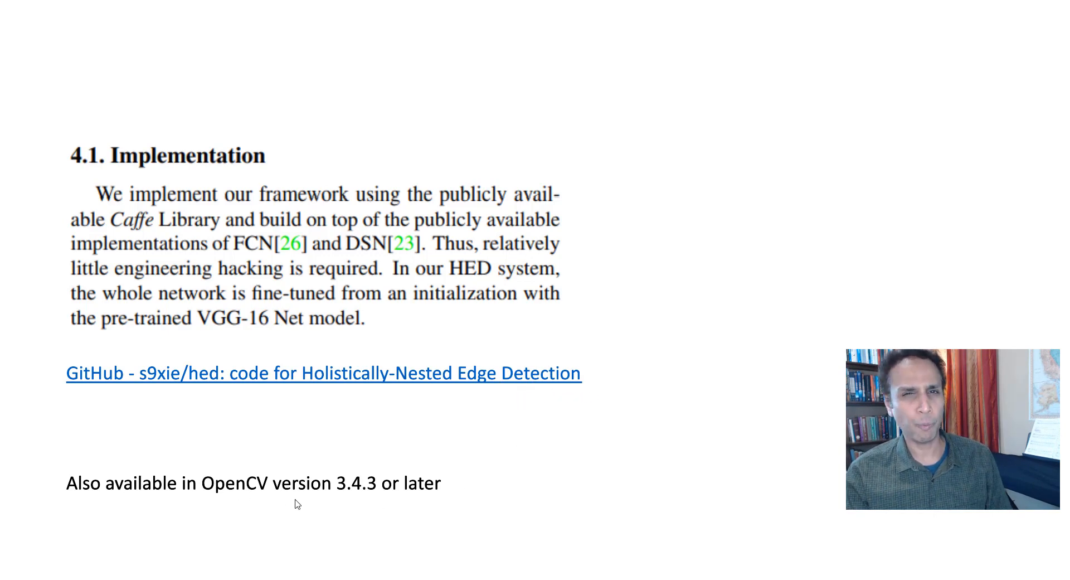
{"action": "mouse_move", "coordinate": [340, 478]}
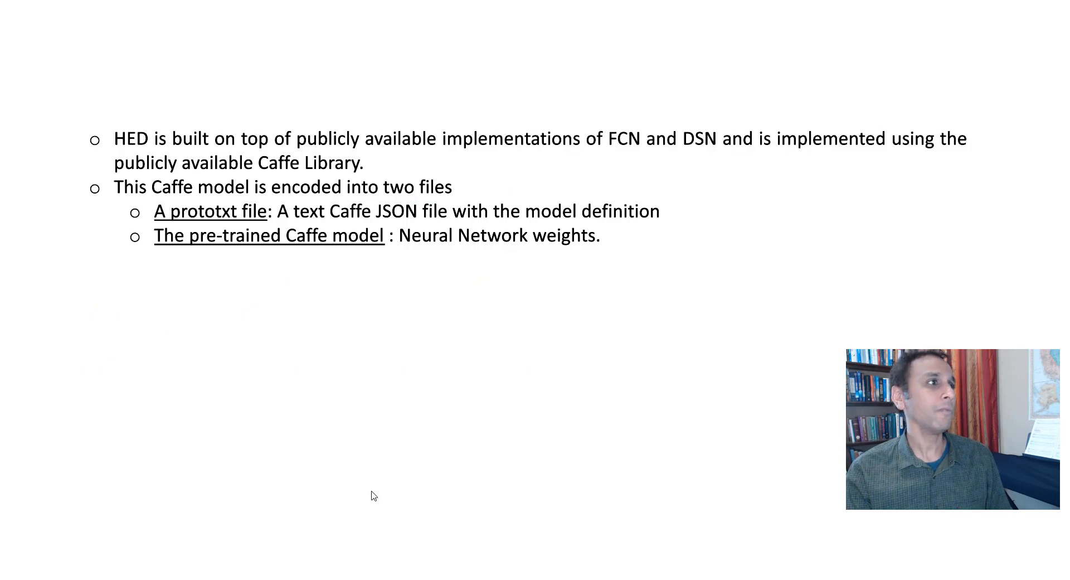
{"action": "mouse_move", "coordinate": [419, 466]}
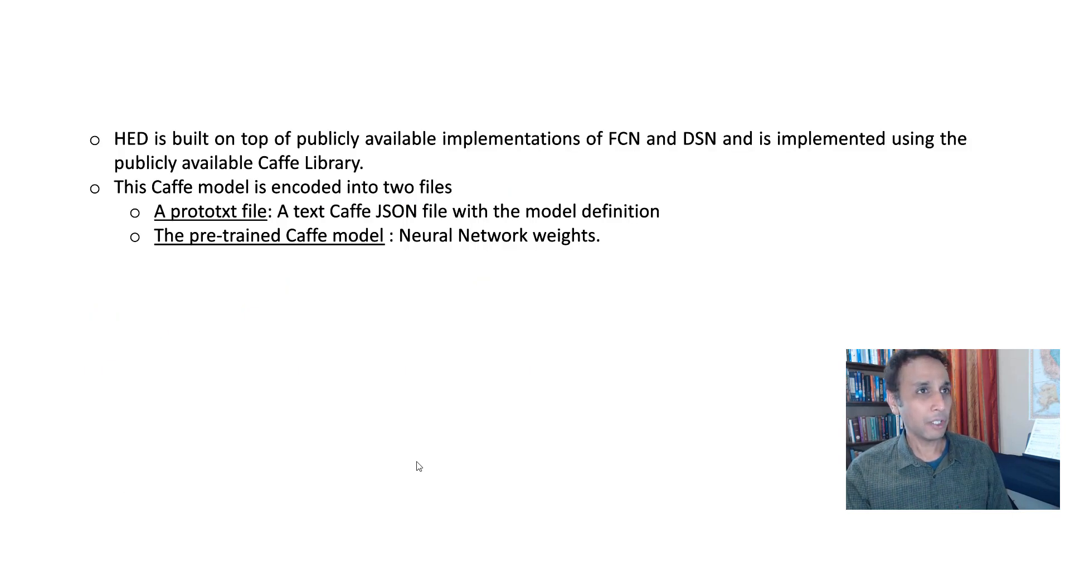
{"action": "mouse_move", "coordinate": [362, 313]}
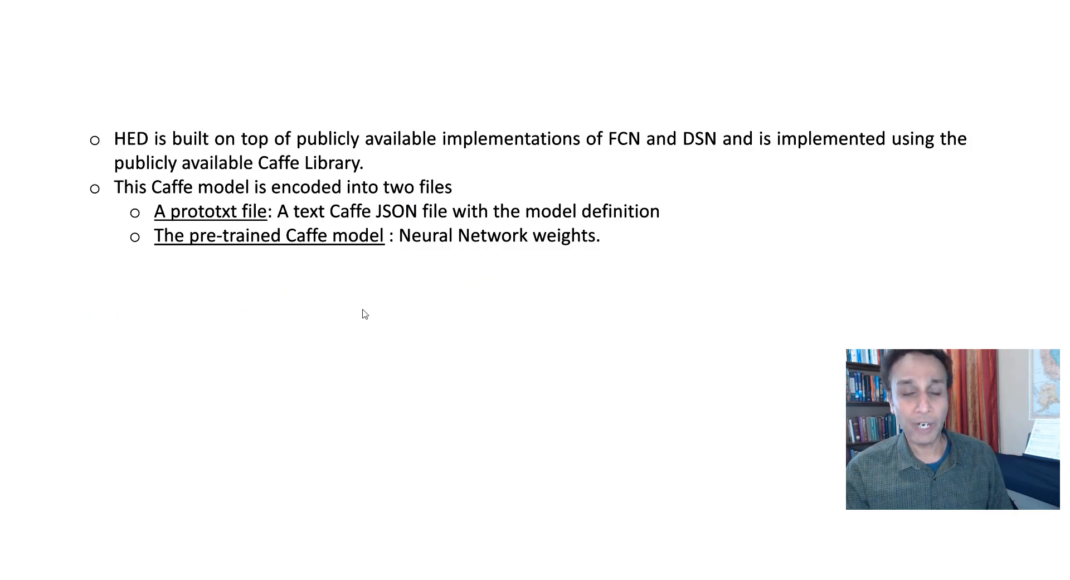
{"action": "mouse_move", "coordinate": [385, 318]}
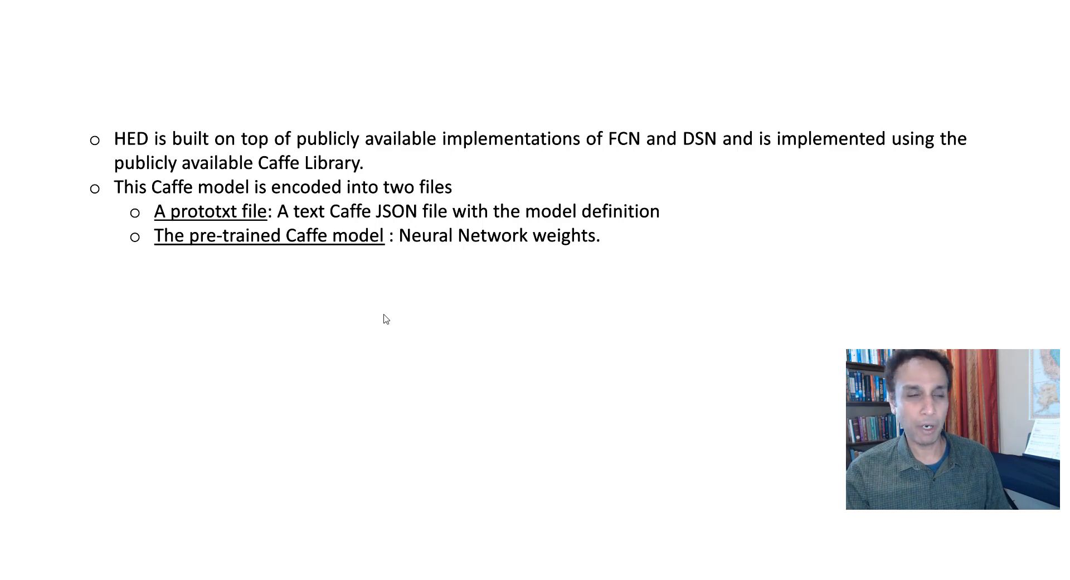
{"action": "mouse_move", "coordinate": [304, 175]}
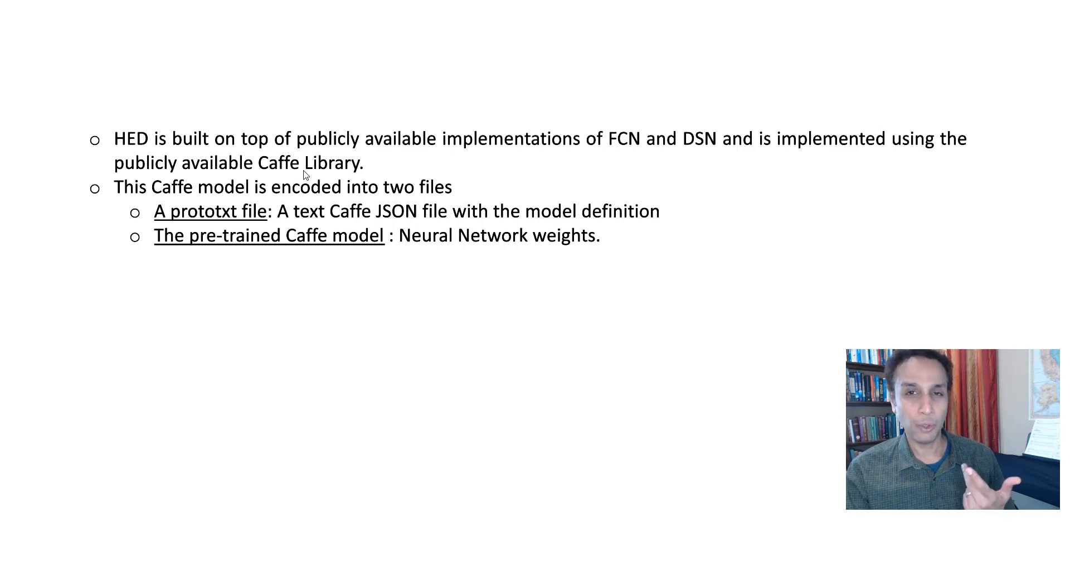
{"action": "mouse_move", "coordinate": [242, 222]}
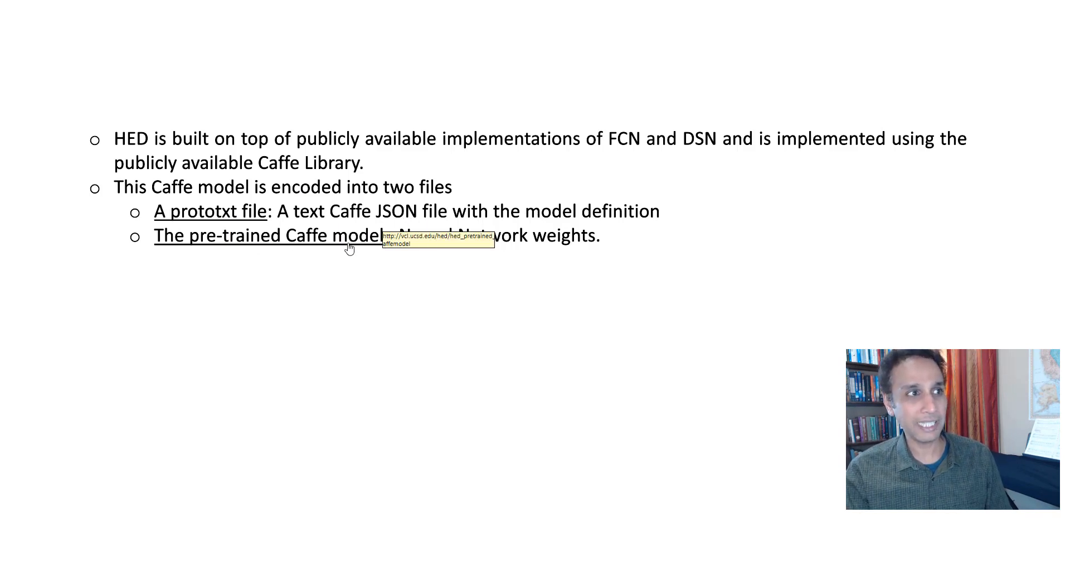
{"action": "mouse_move", "coordinate": [442, 211]}
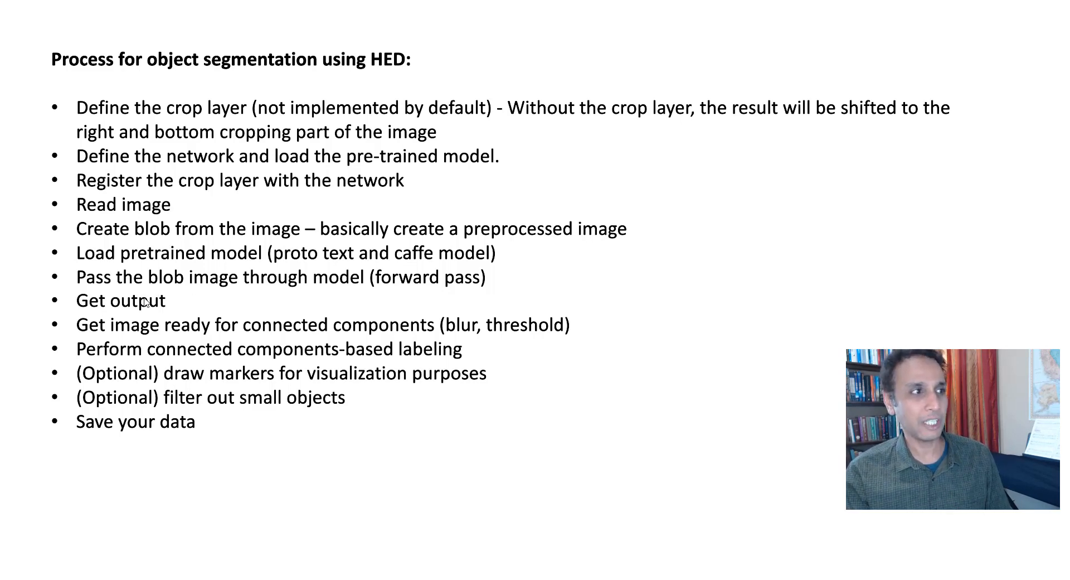
{"action": "mouse_move", "coordinate": [201, 433]}
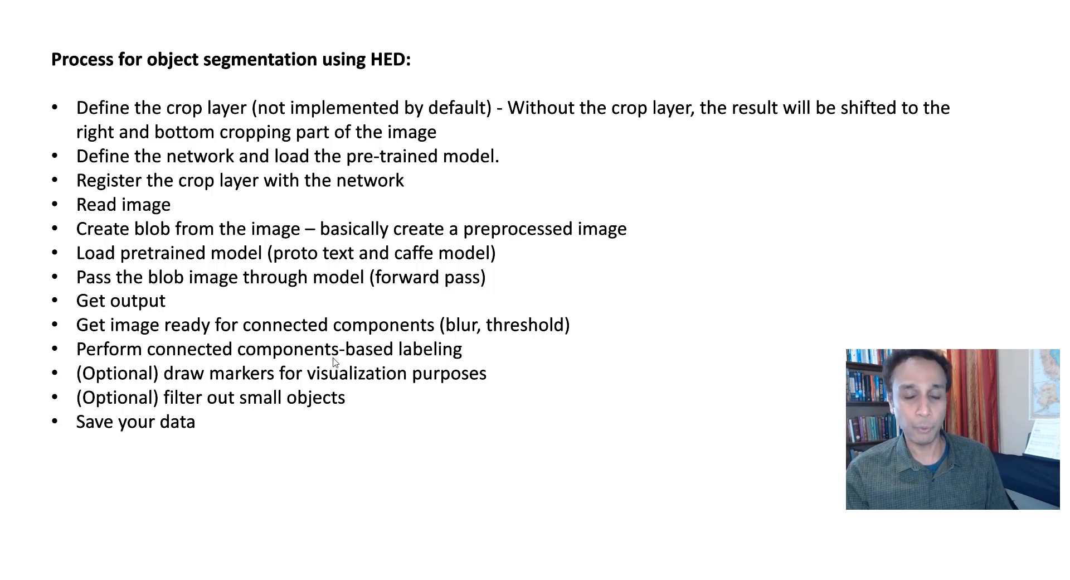
{"action": "mouse_move", "coordinate": [248, 386]}
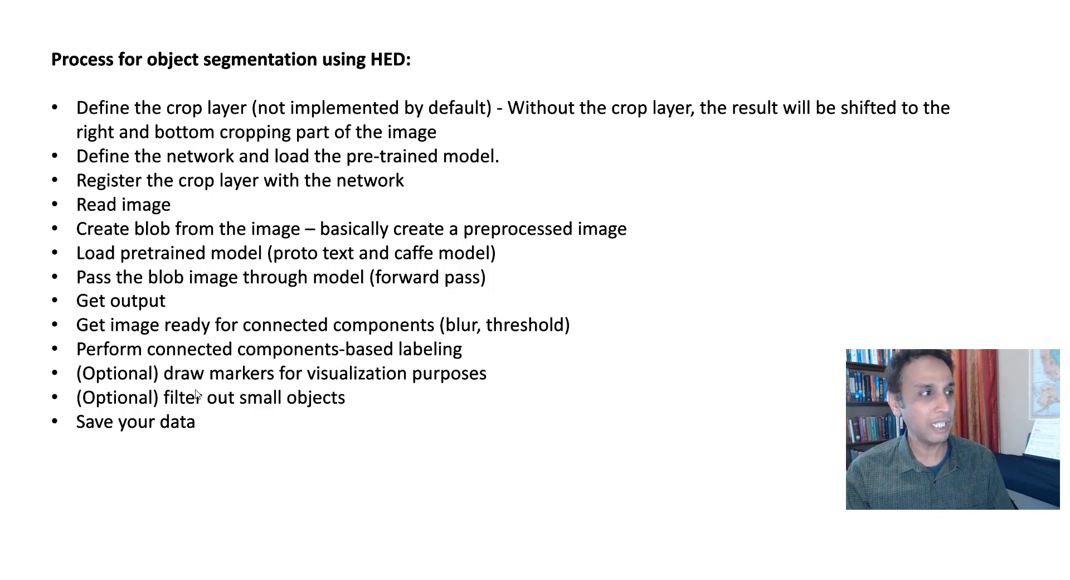
{"action": "mouse_move", "coordinate": [282, 408]}
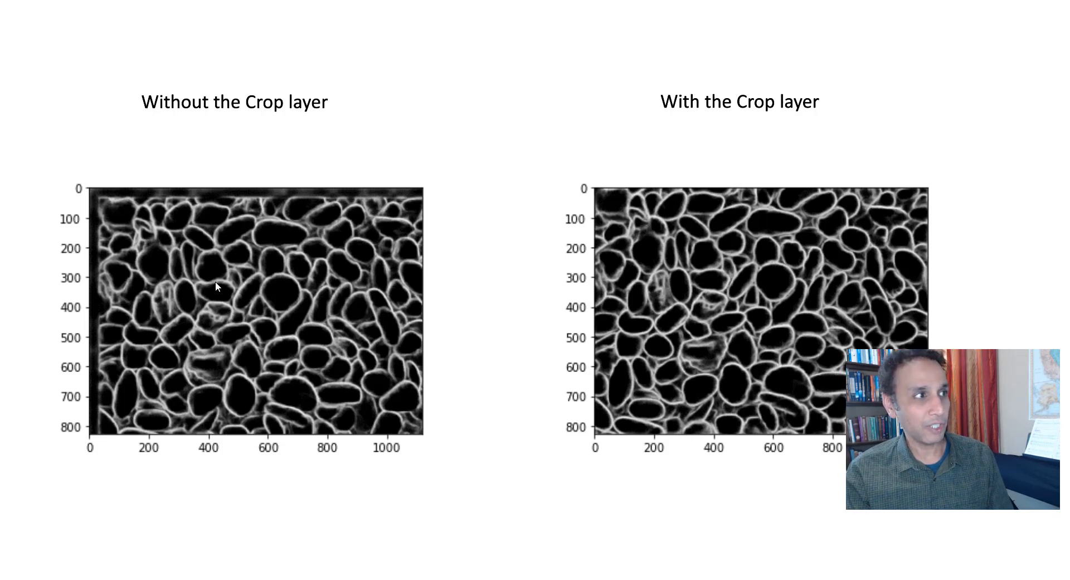
{"action": "mouse_move", "coordinate": [184, 200]}
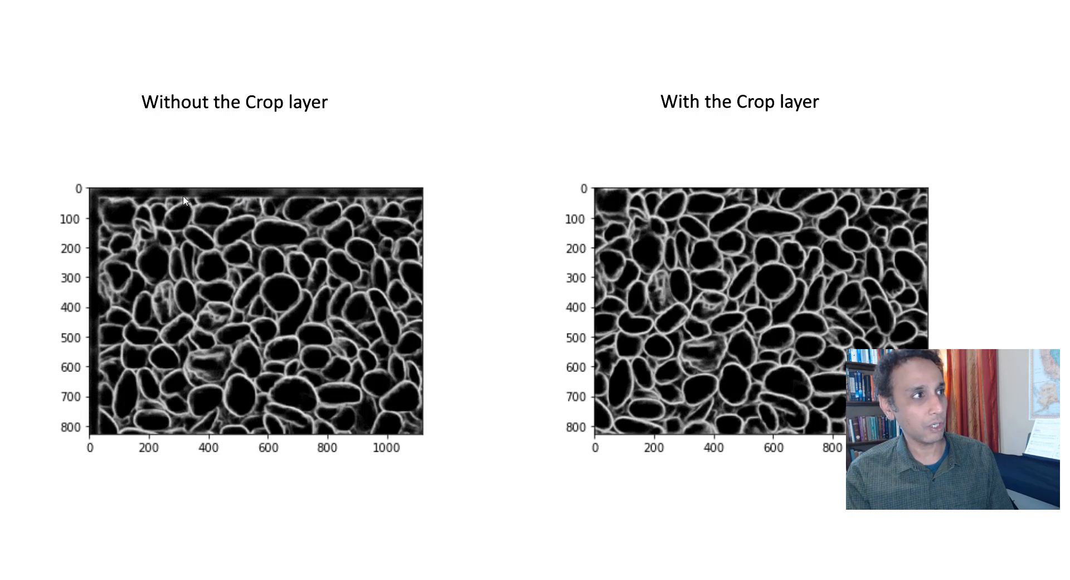
{"action": "mouse_move", "coordinate": [102, 223]}
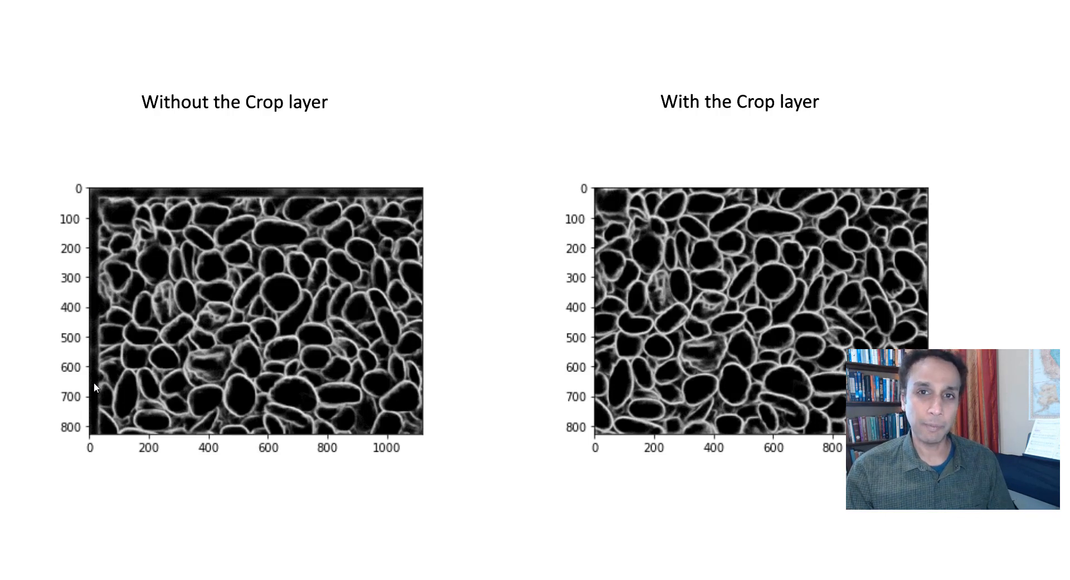
{"action": "mouse_move", "coordinate": [273, 314]}
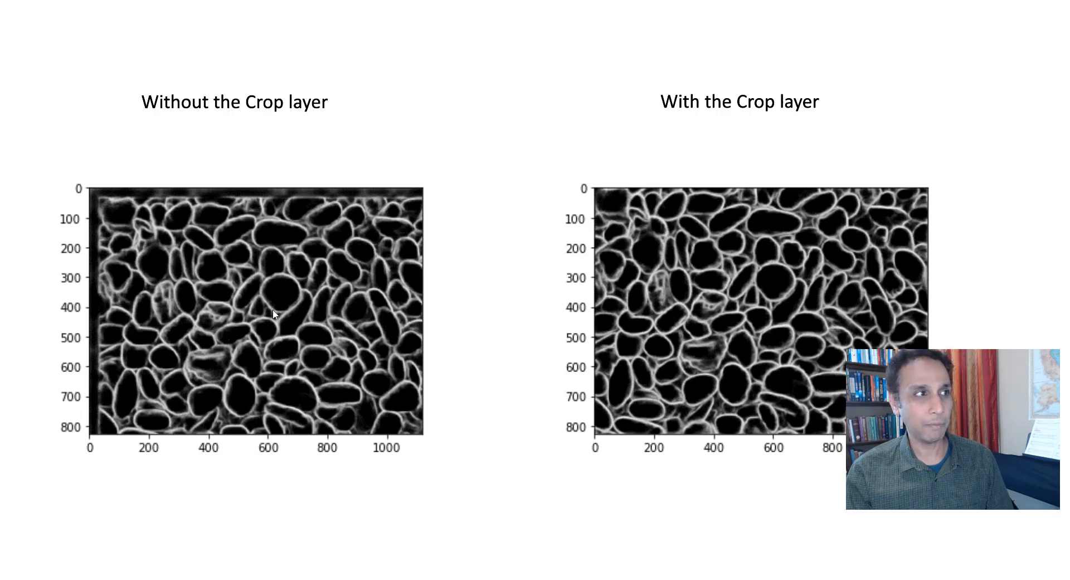
{"action": "mouse_move", "coordinate": [354, 275]}
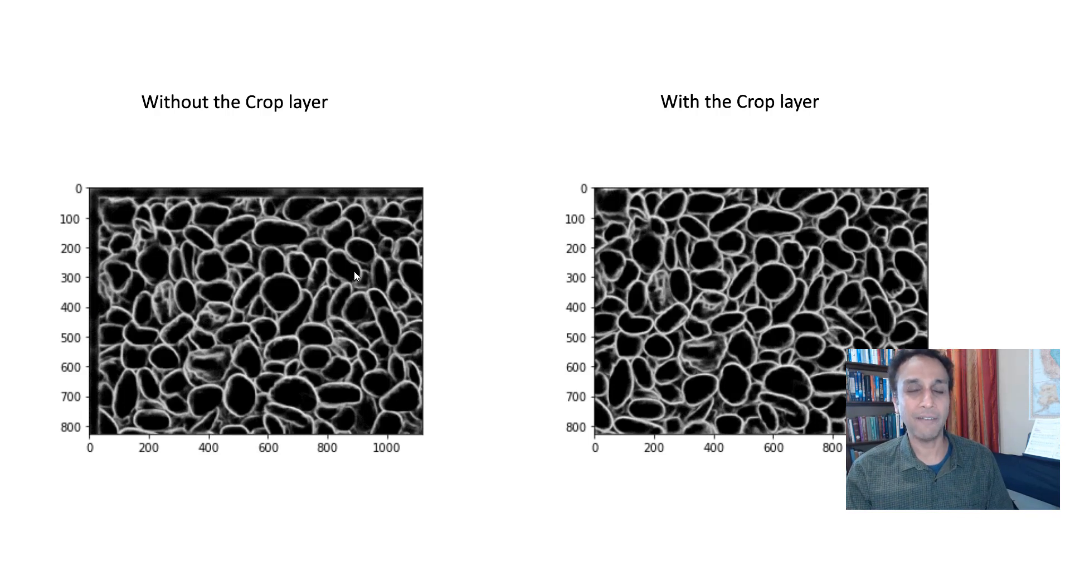
{"action": "mouse_move", "coordinate": [756, 114]}
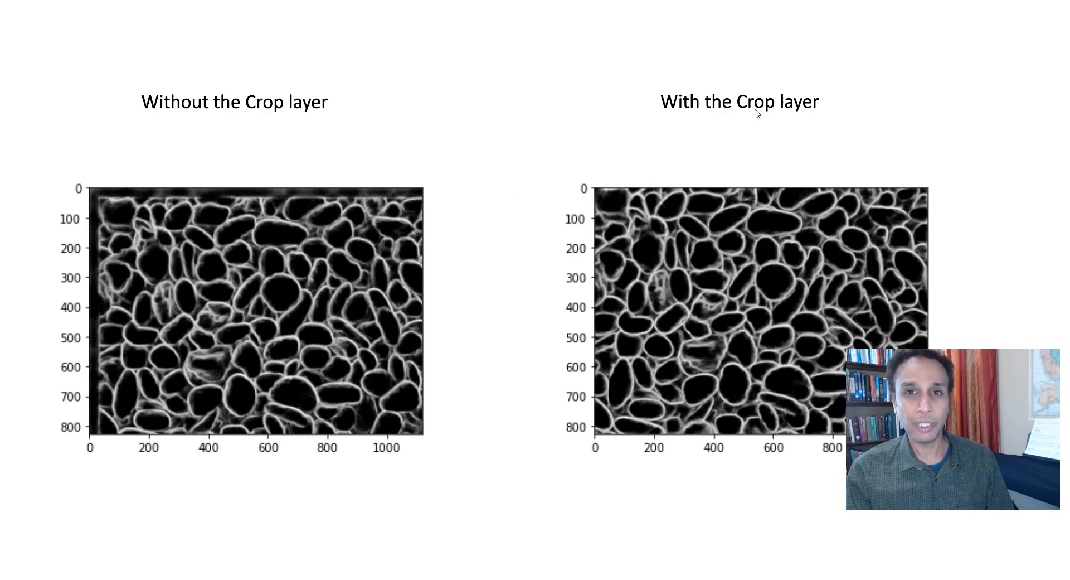
{"action": "mouse_move", "coordinate": [460, 312]}
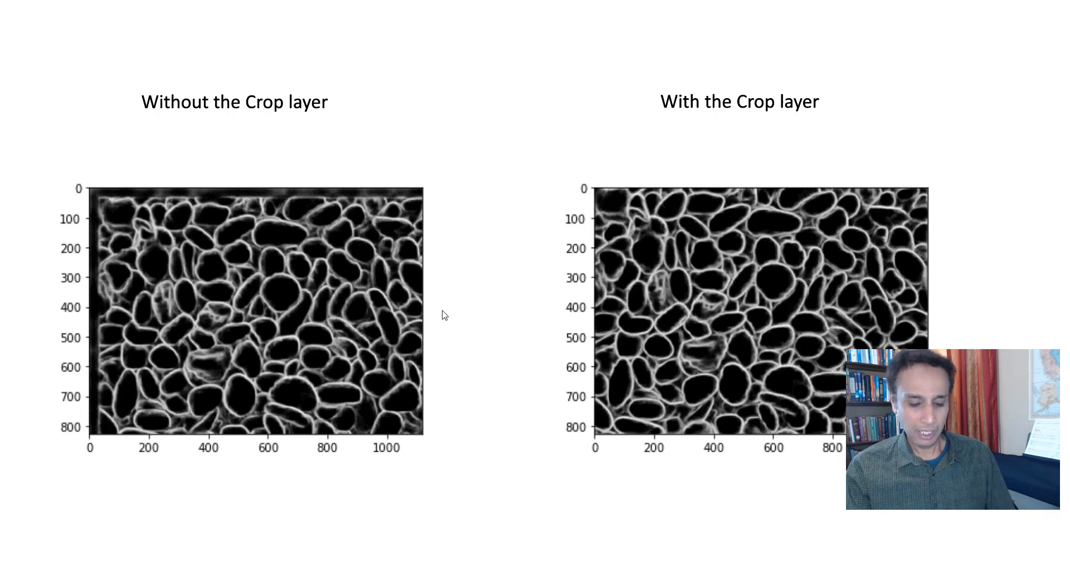
{"action": "mouse_move", "coordinate": [752, 119]}
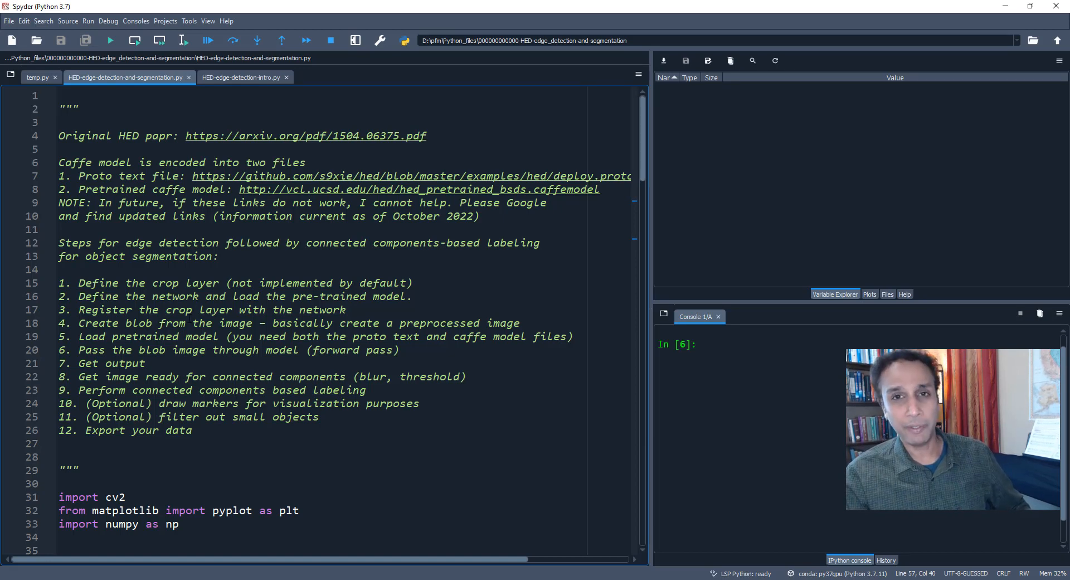
Run the cv2, matplotlib and numpy import lines in the IPython console.
{"action": "scroll", "scroll_direction": "down", "scroll_amount": 3}
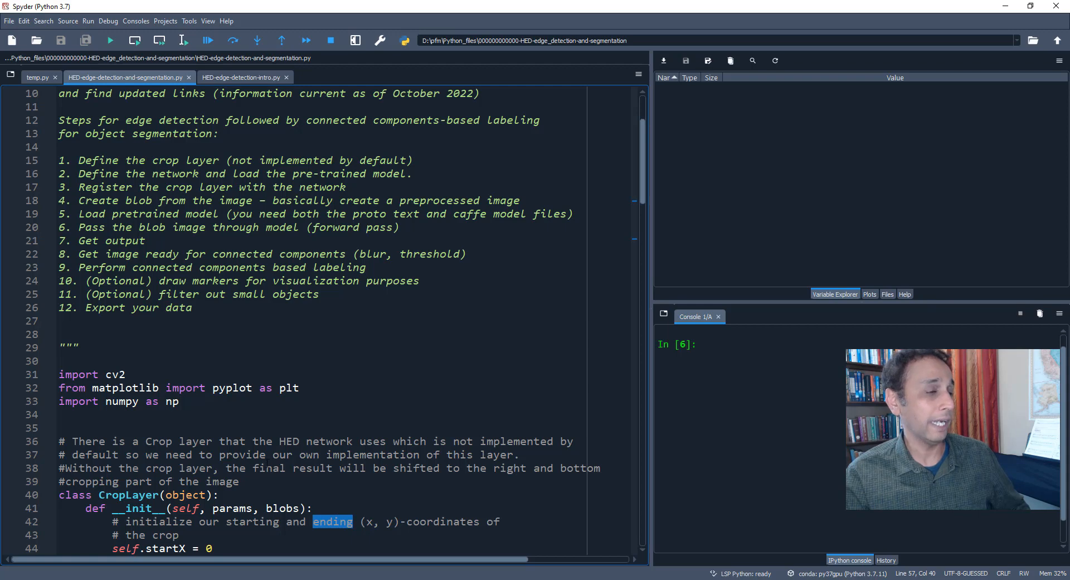
{"action": "scroll", "scroll_direction": "down", "scroll_amount": 3}
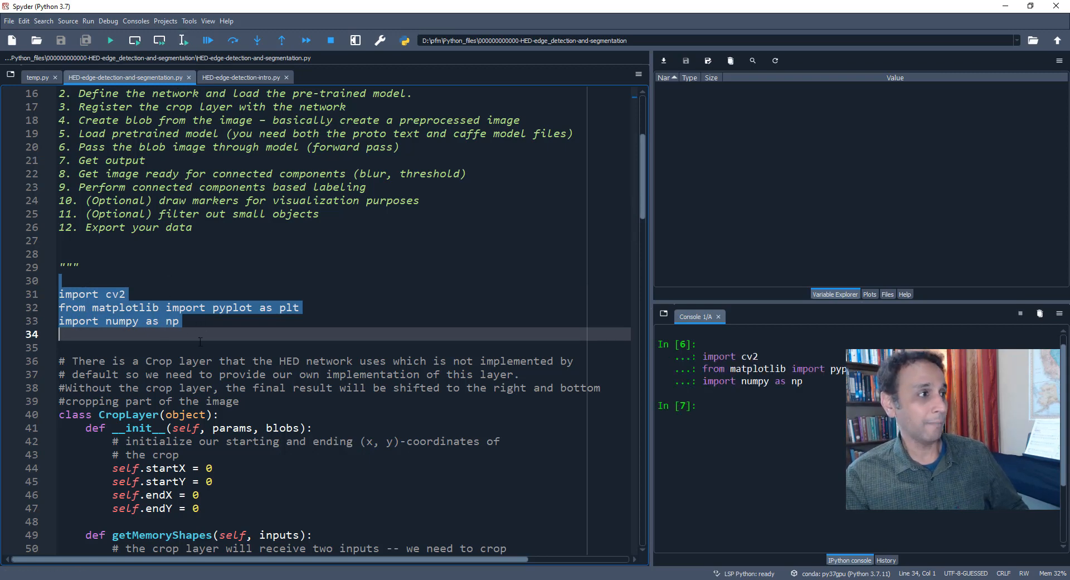
{"action": "left_click", "coordinate": [205, 335]}
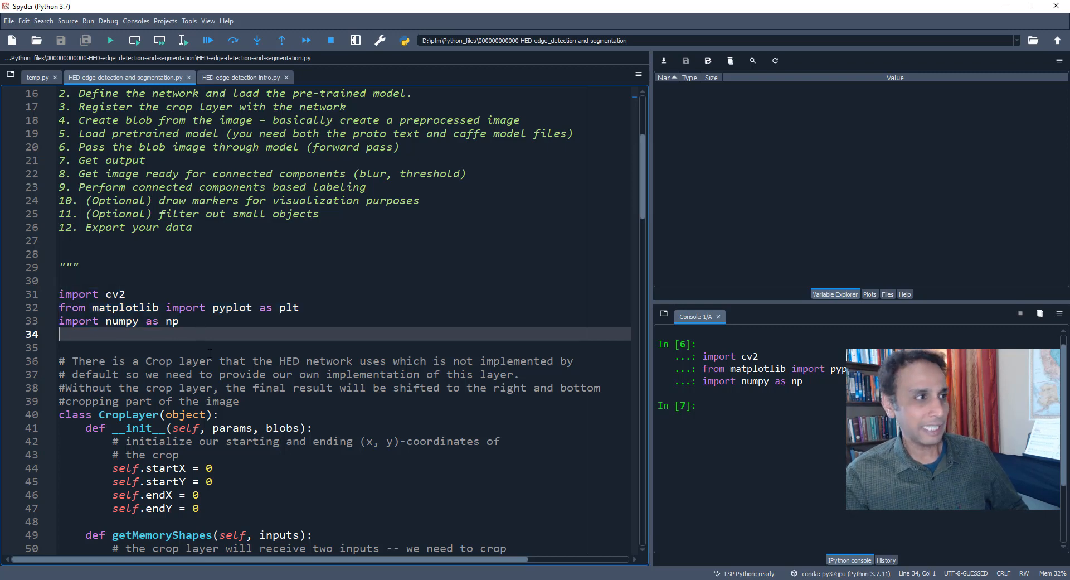
Run the custom CropLayer class definition in the console.
{"action": "scroll", "scroll_direction": "down", "scroll_amount": 3}
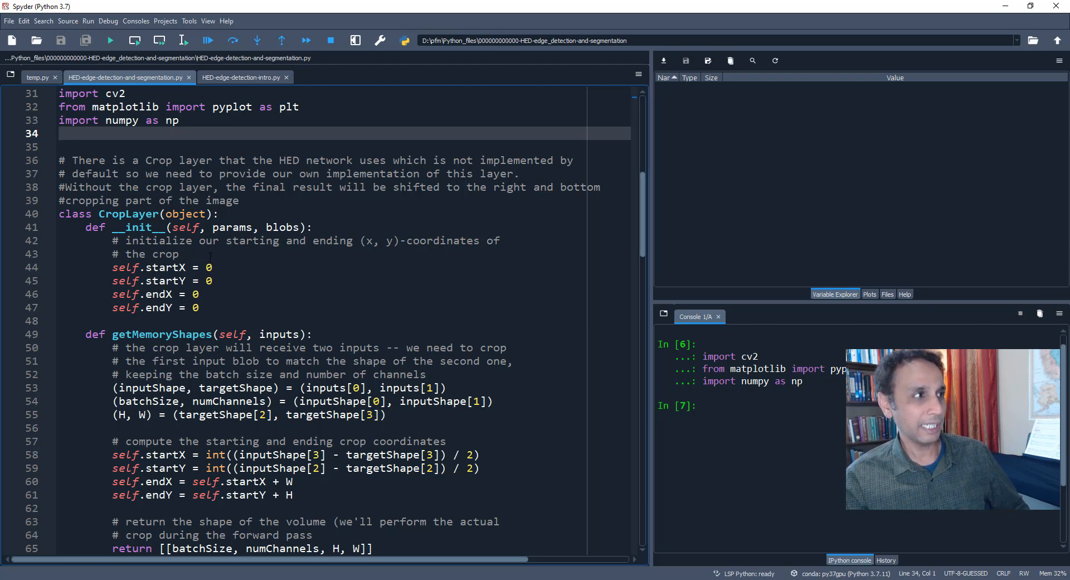
{"action": "scroll", "scroll_direction": "down", "scroll_amount": 3}
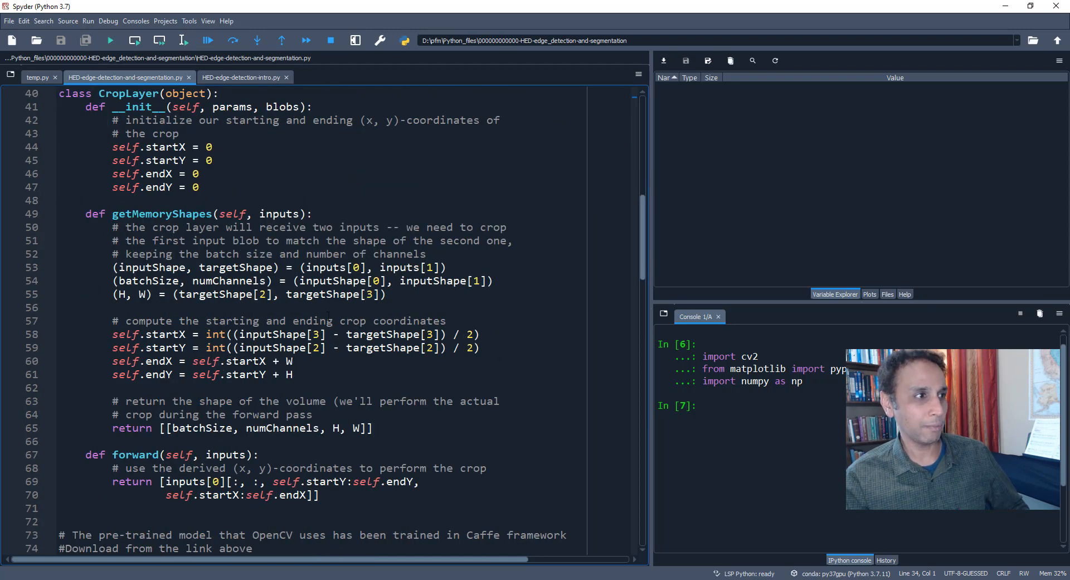
{"action": "scroll", "scroll_direction": "down", "scroll_amount": 3}
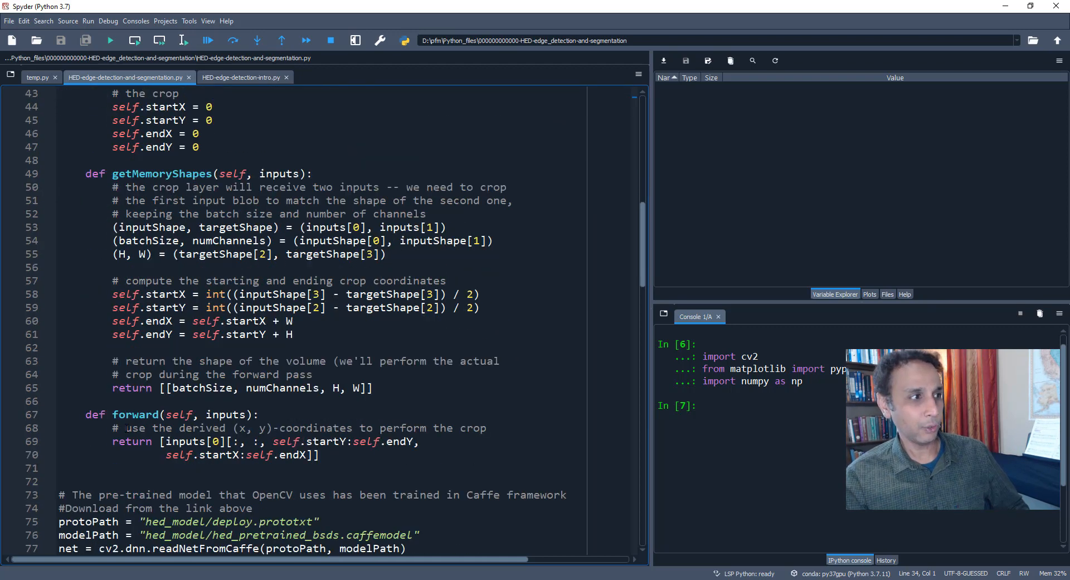
{"action": "scroll", "scroll_direction": "up", "scroll_amount": 3}
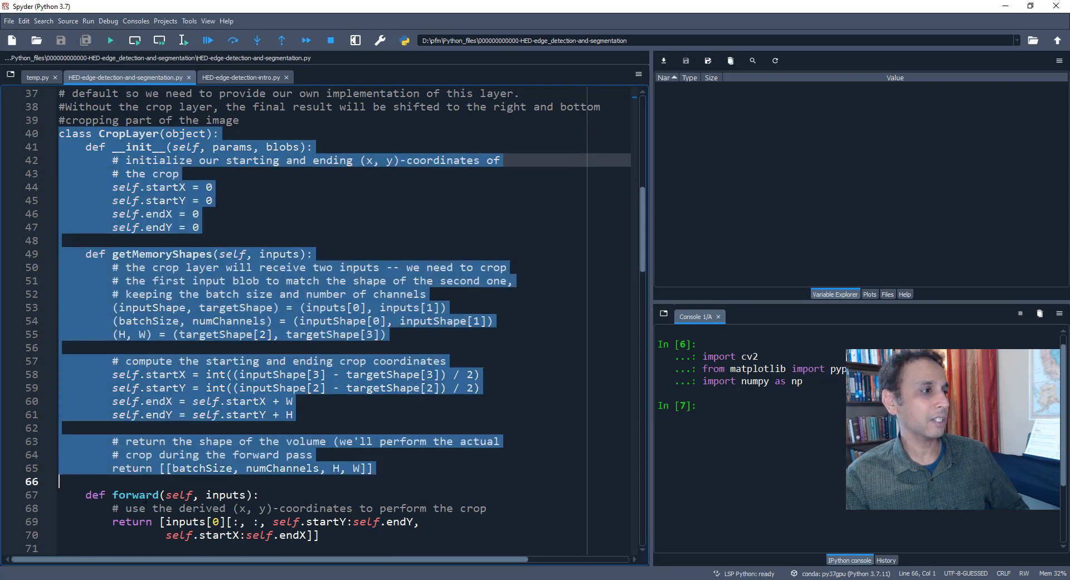
{"action": "scroll", "scroll_direction": "down", "scroll_amount": 3}
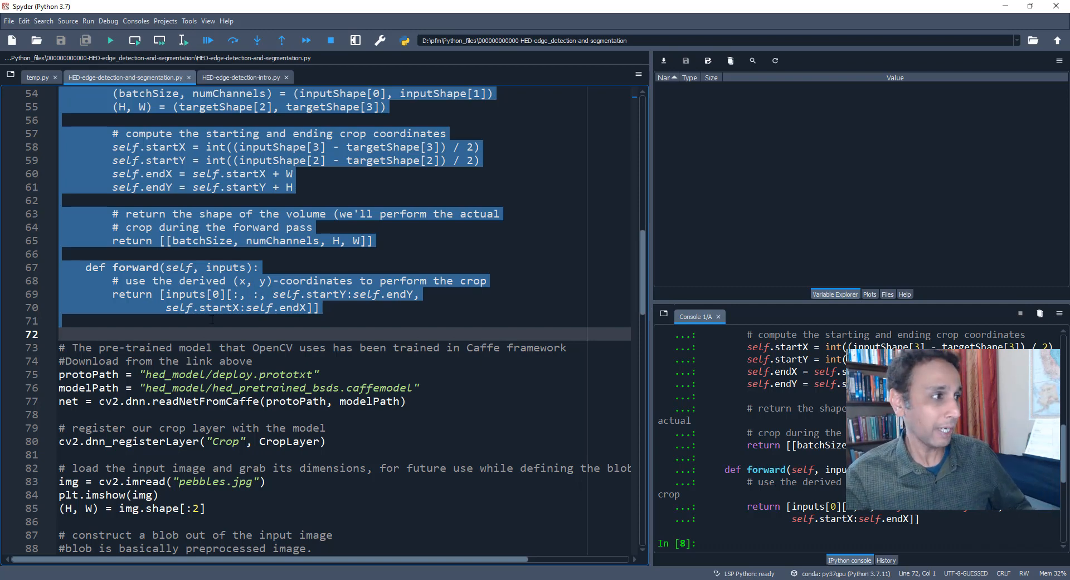
{"action": "scroll", "scroll_direction": "down", "scroll_amount": 3}
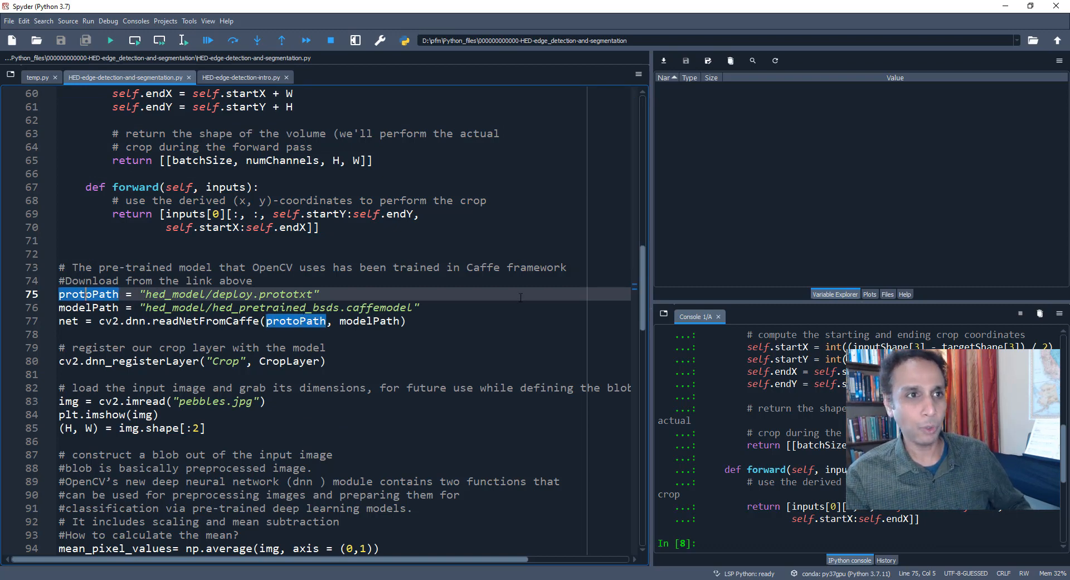
{"action": "scroll", "scroll_direction": "up", "scroll_amount": 3}
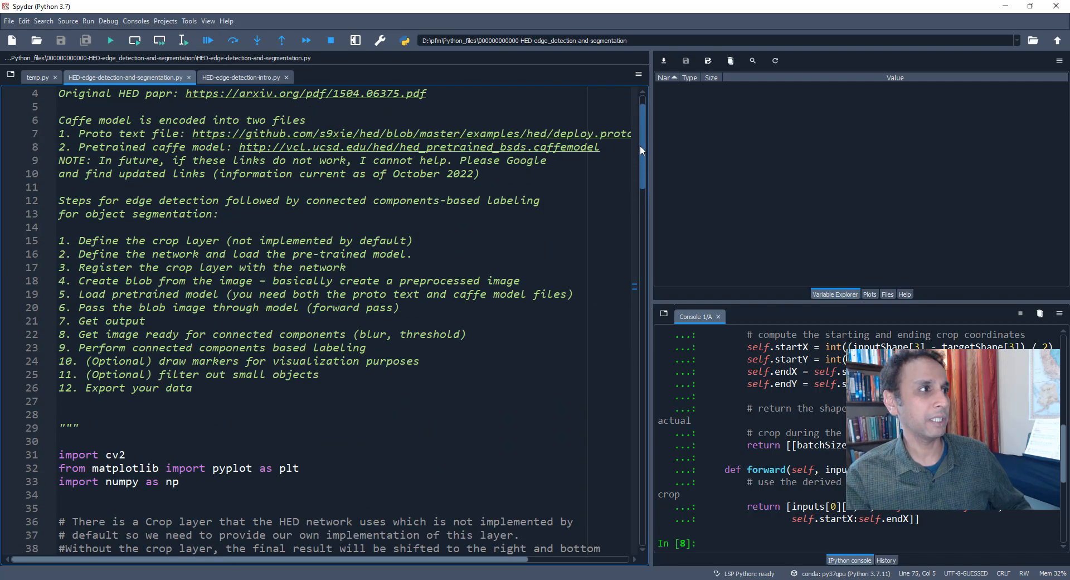
Run the protoPath and modelPath assignments so both path strings appear in the workspace.
{"action": "scroll", "scroll_direction": "down", "scroll_amount": 3}
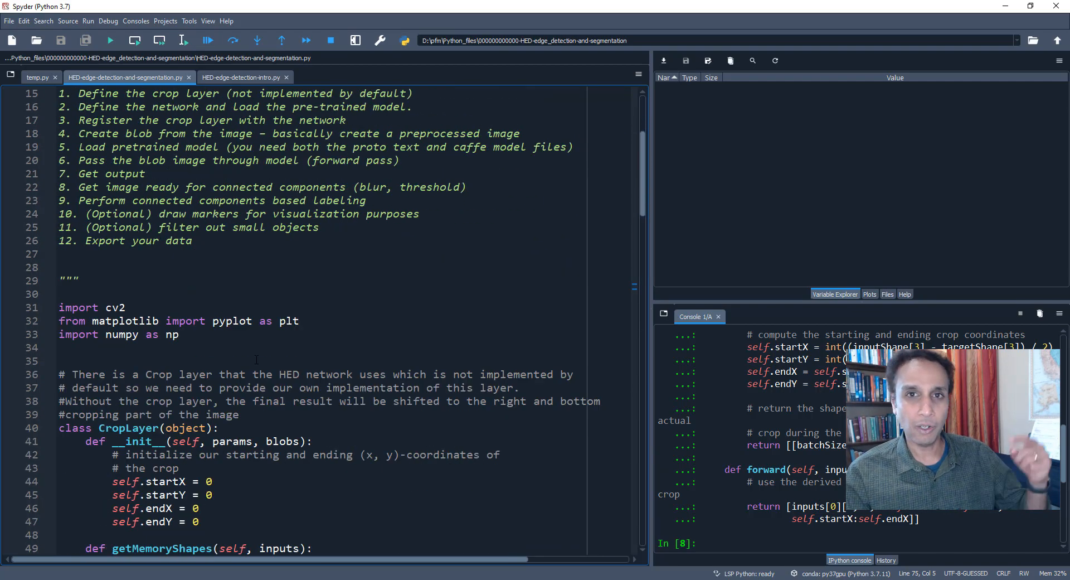
{"action": "scroll", "scroll_direction": "down", "scroll_amount": 3}
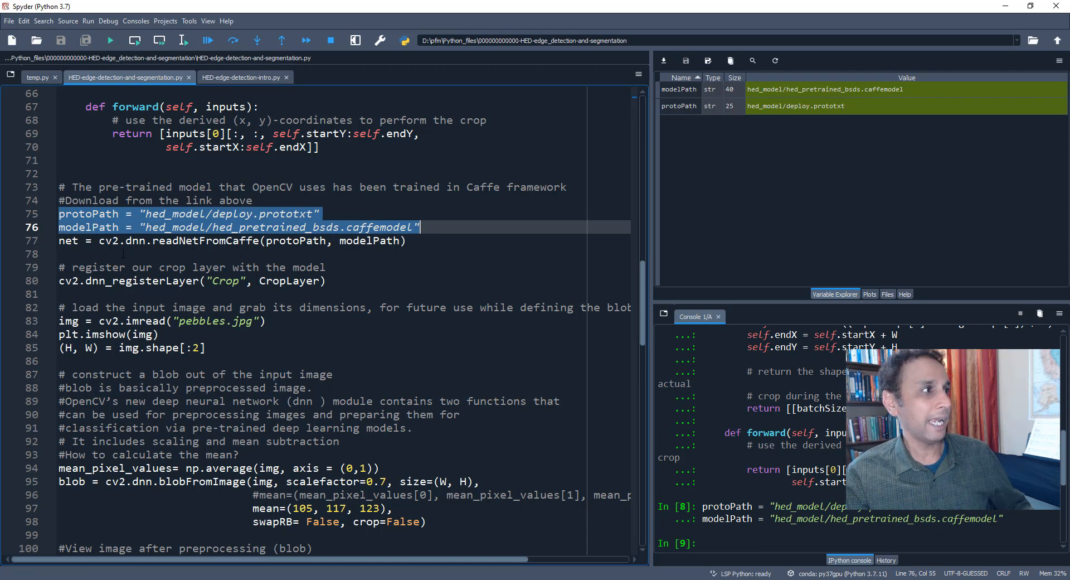
{"action": "left_click", "coordinate": [71, 240]}
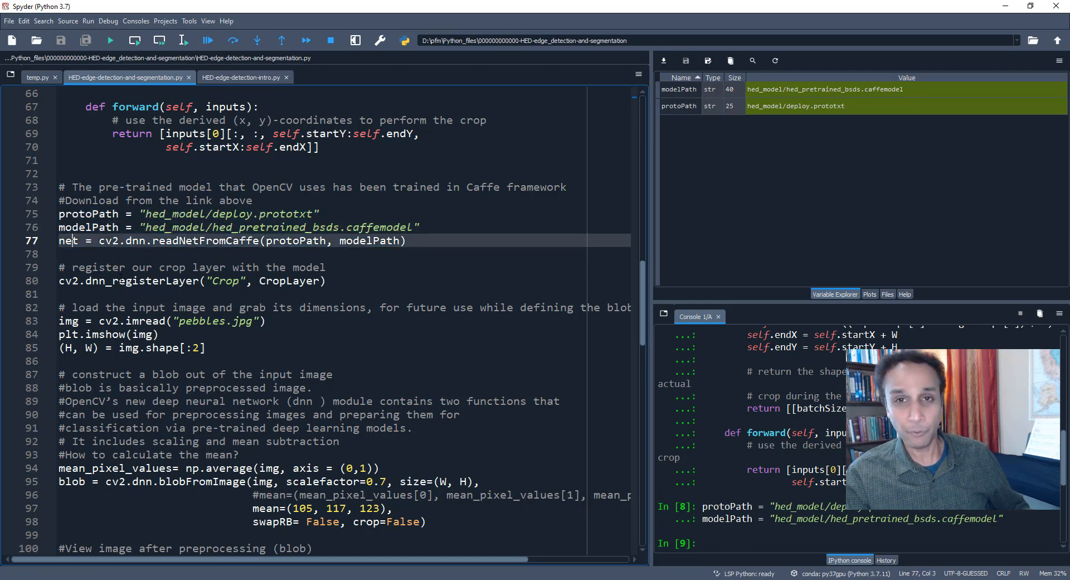
{"action": "double_click", "coordinate": [68, 241]}
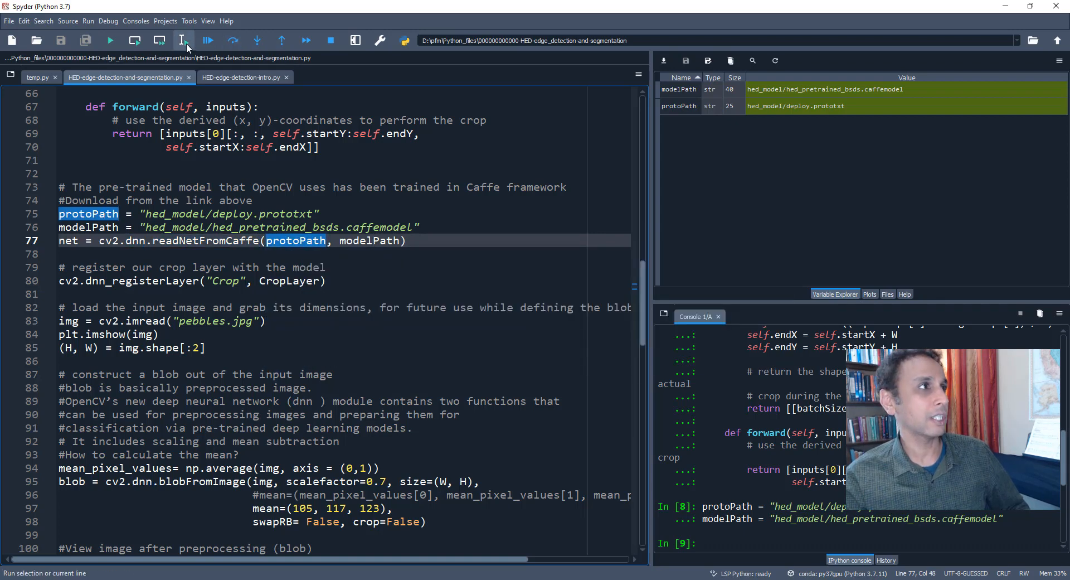
Load the HED Caffe model into net, register the Crop layer, then restart the kernel.
{"action": "left_click", "coordinate": [183, 40]}
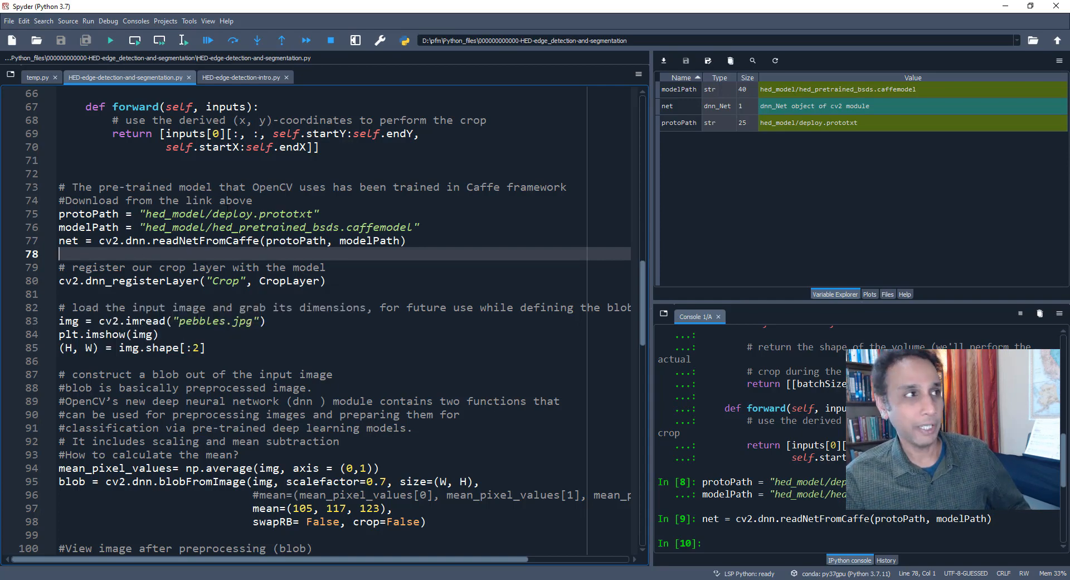
{"action": "scroll", "scroll_direction": "up", "scroll_amount": 3}
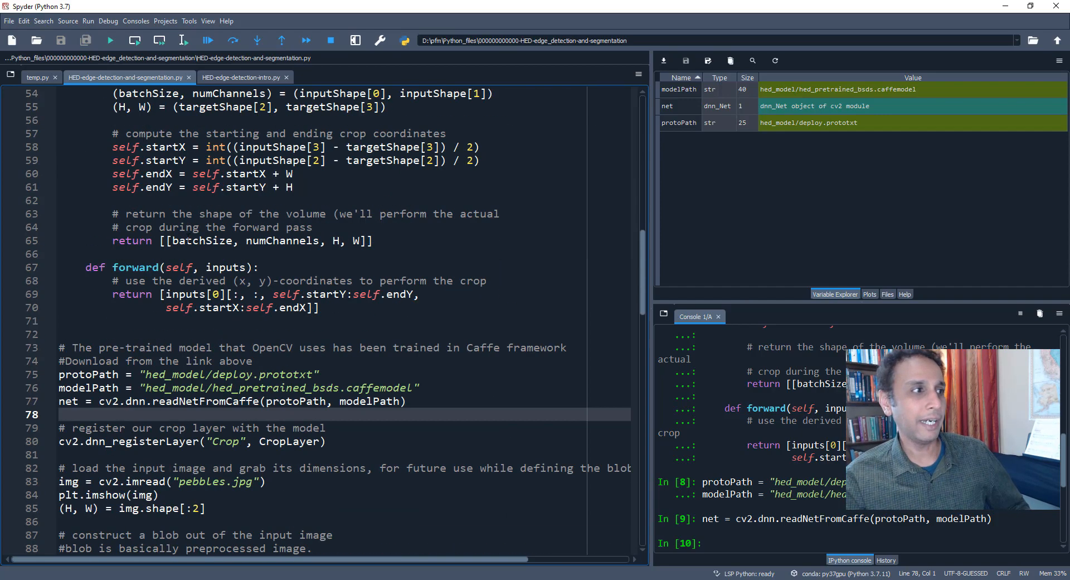
{"action": "scroll", "scroll_direction": "down", "scroll_amount": 3}
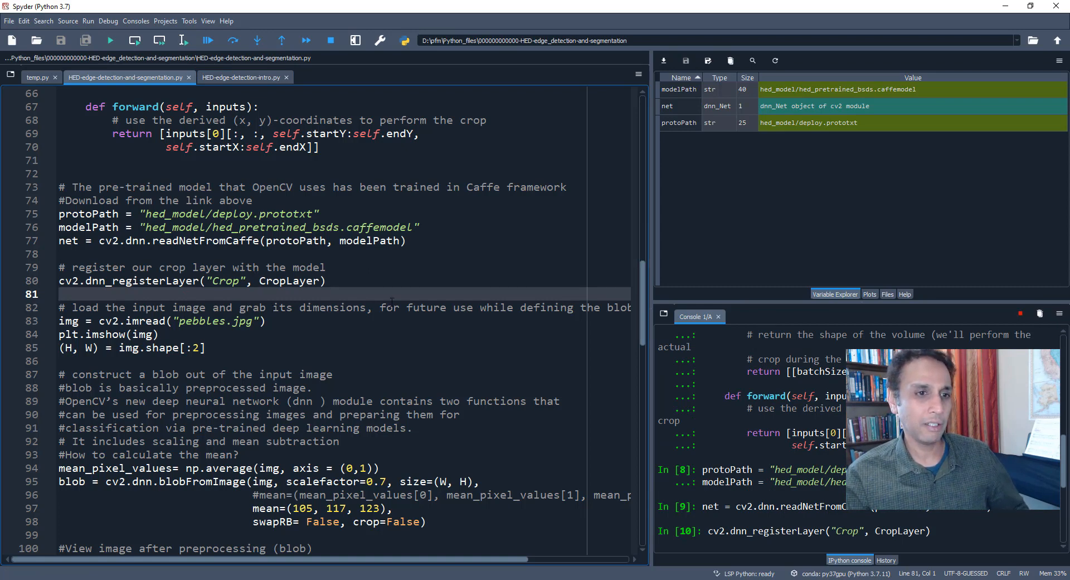
{"action": "scroll", "scroll_direction": "down", "scroll_amount": 3}
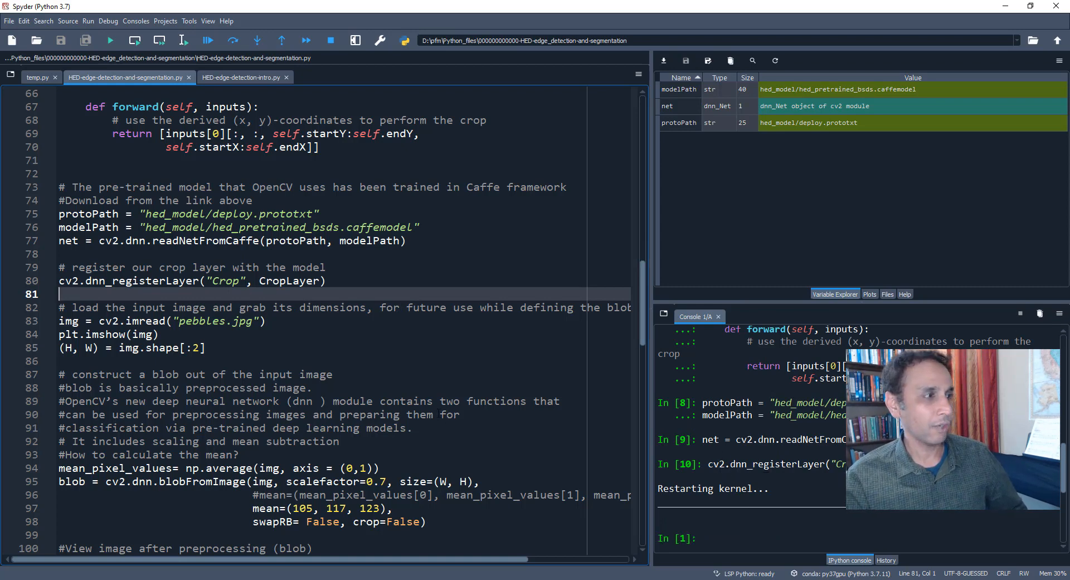
Re-run the CropLayer class, model loading and crop-layer registration to restore the dnn_Net variable.
{"action": "left_click", "coordinate": [729, 61]}
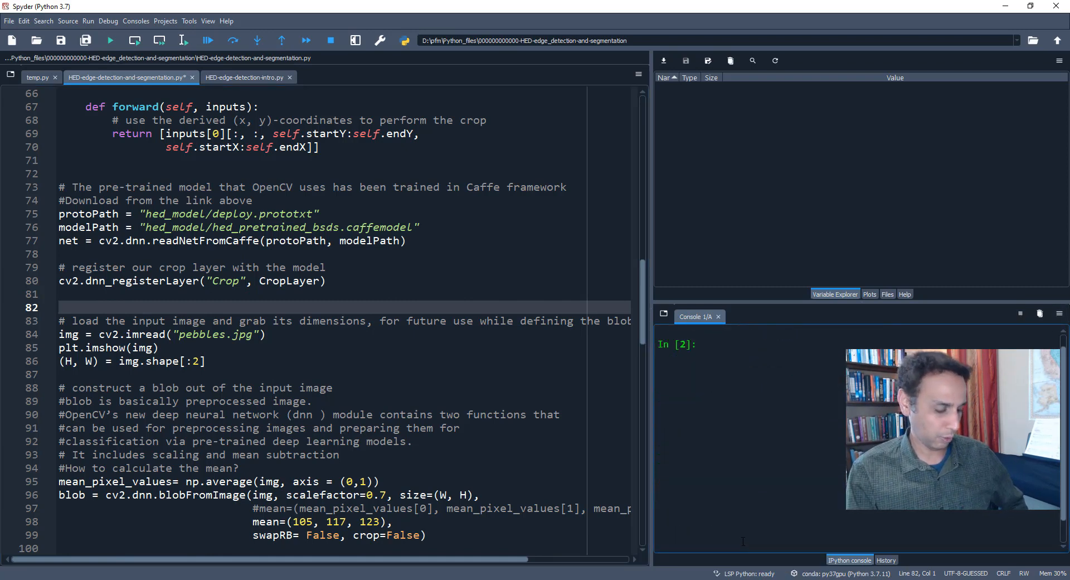
{"action": "scroll", "scroll_direction": "up", "scroll_amount": 3}
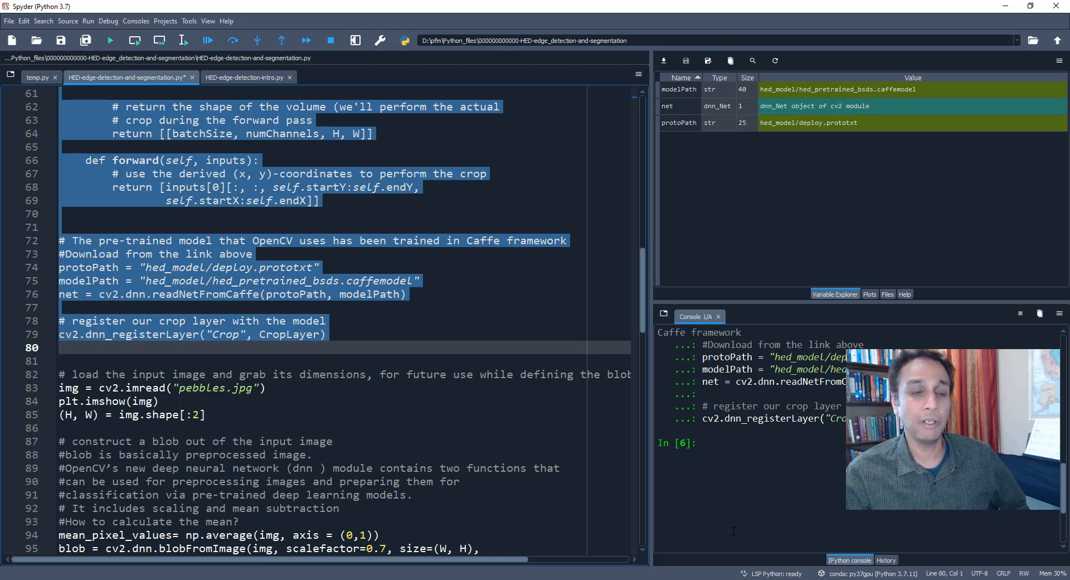
{"action": "mouse_move", "coordinate": [756, 263]}
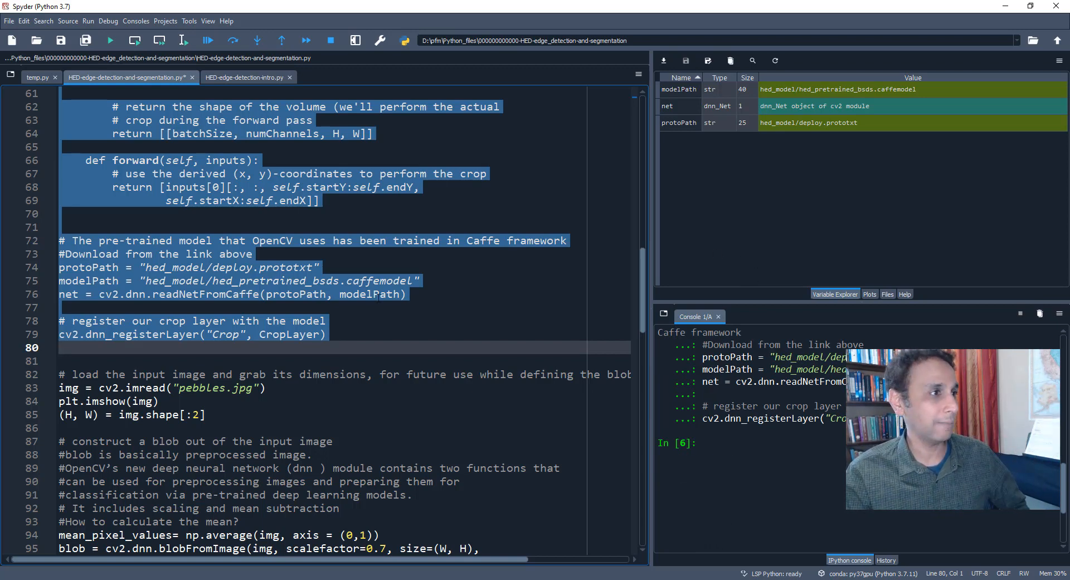
{"action": "scroll", "scroll_direction": "down", "scroll_amount": 3}
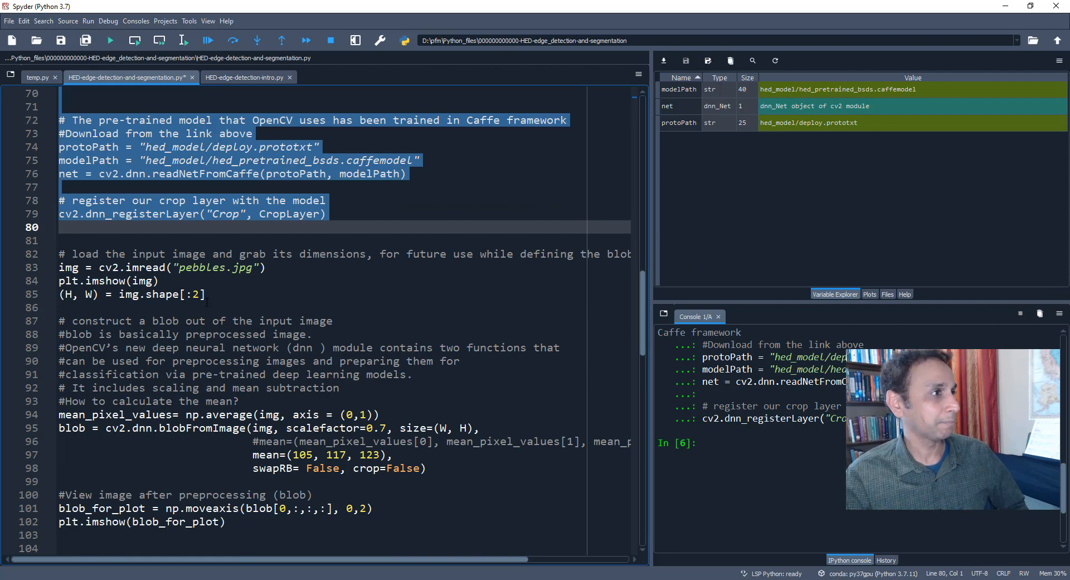
{"action": "left_click", "coordinate": [89, 240]}
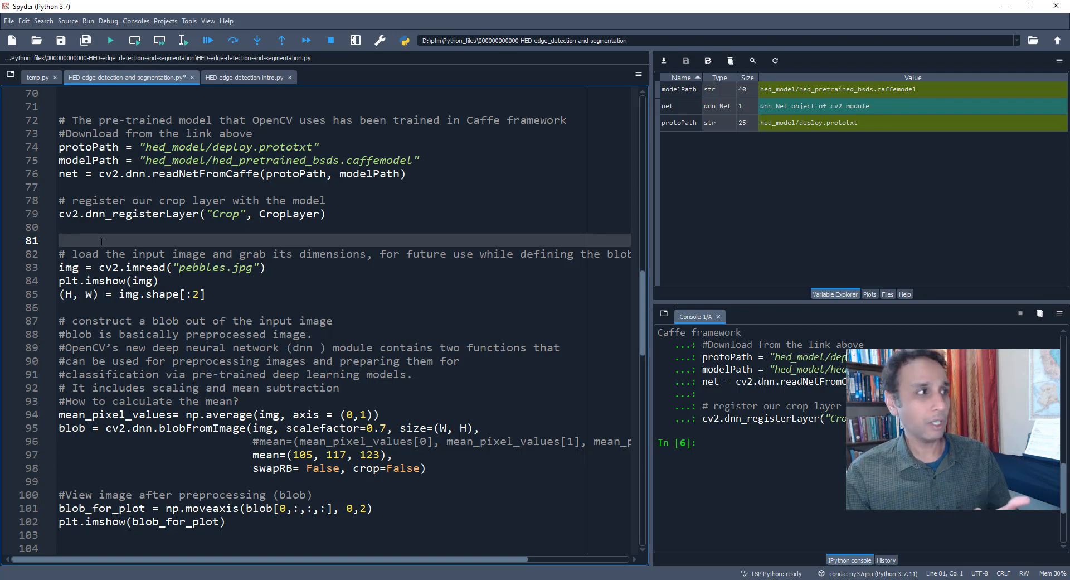
Load pebbles.jpg into img and display it in the Plots pane.
{"action": "left_click", "coordinate": [103, 267]}
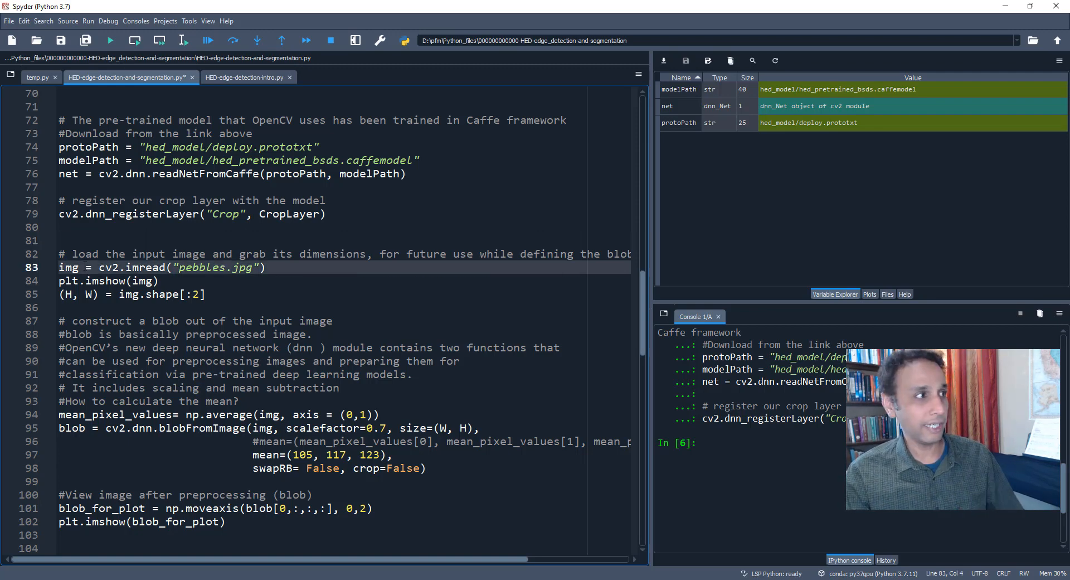
{"action": "double_click", "coordinate": [68, 267]}
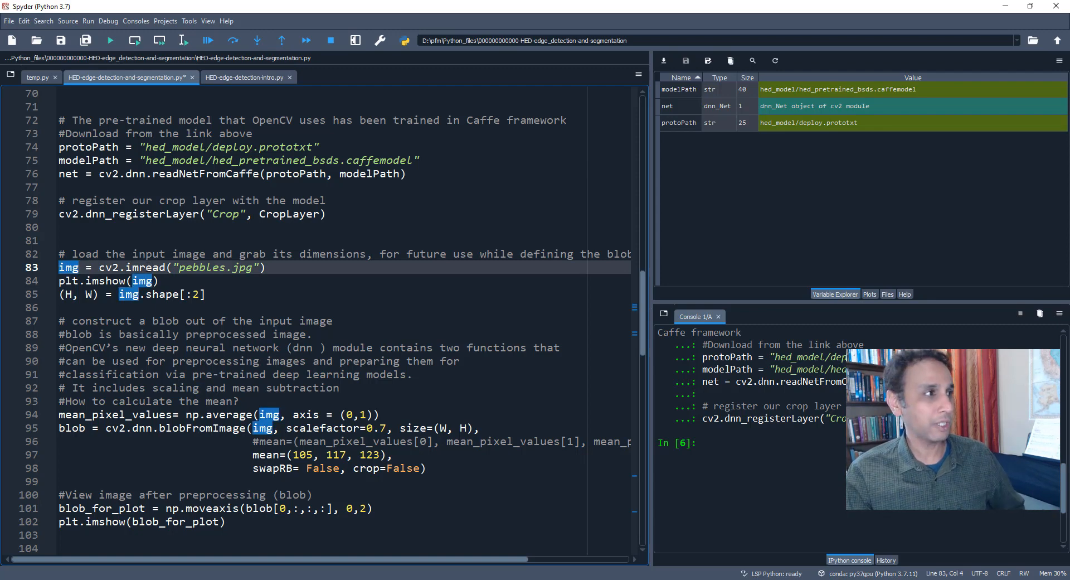
{"action": "left_click", "coordinate": [183, 40]}
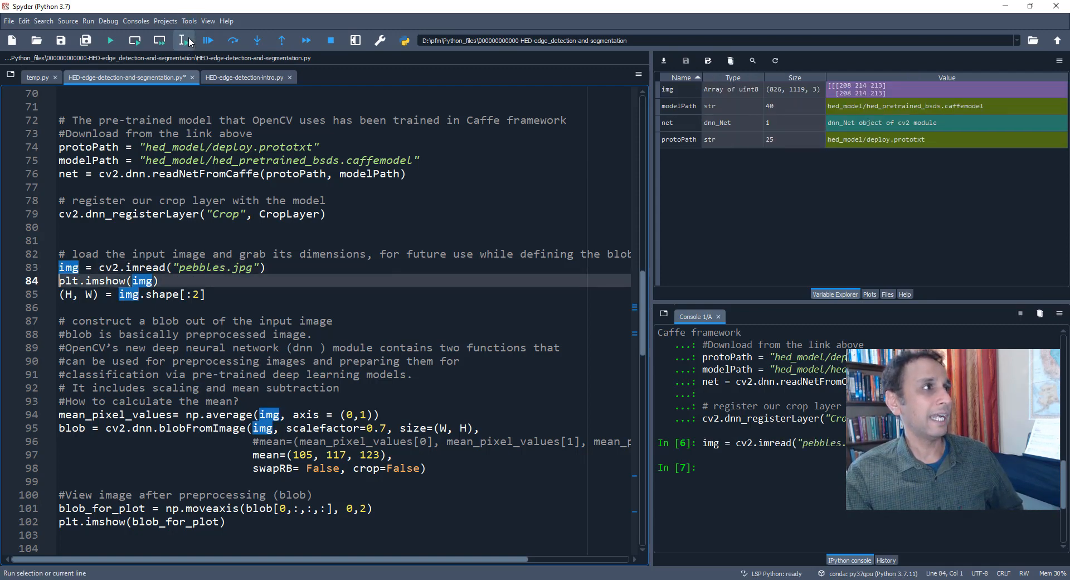
{"action": "left_click", "coordinate": [181, 40]}
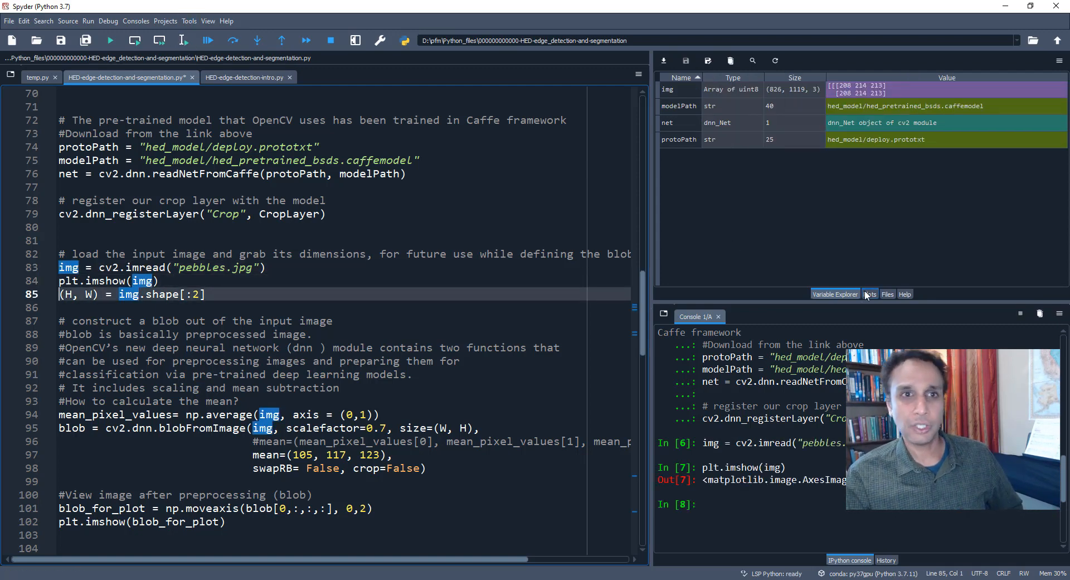
Store the image height and width as variables.
{"action": "left_click", "coordinate": [869, 294]}
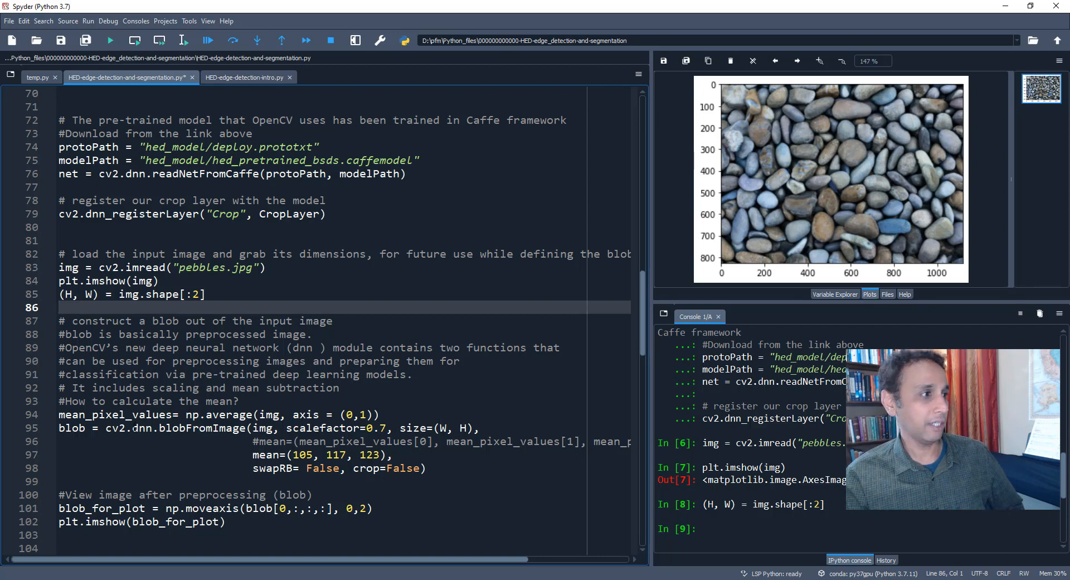
{"action": "scroll", "scroll_direction": "down", "scroll_amount": 3}
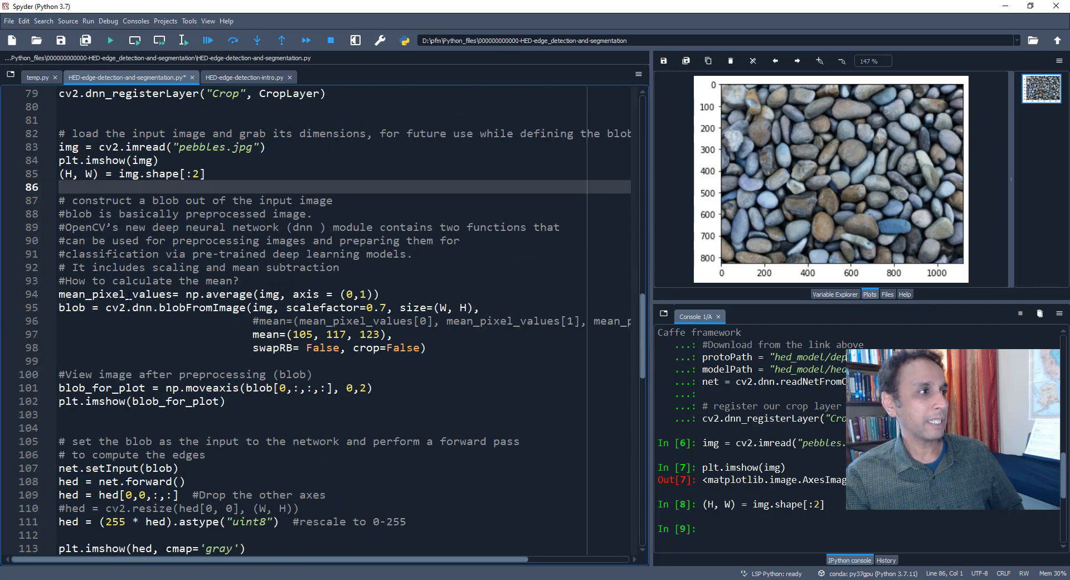
{"action": "double_click", "coordinate": [115, 293]}
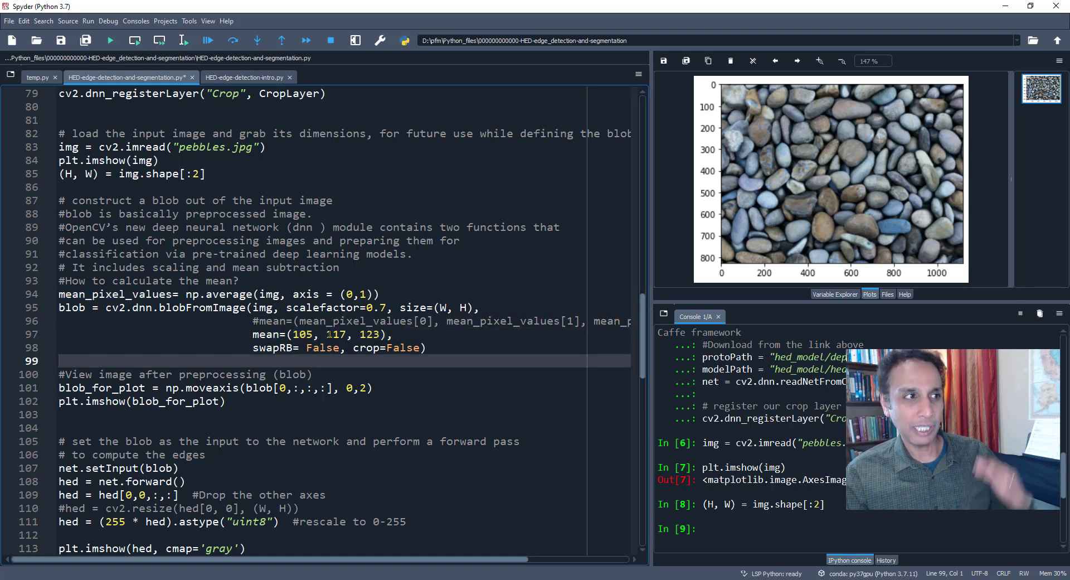
{"action": "mouse_move", "coordinate": [640, 293]}
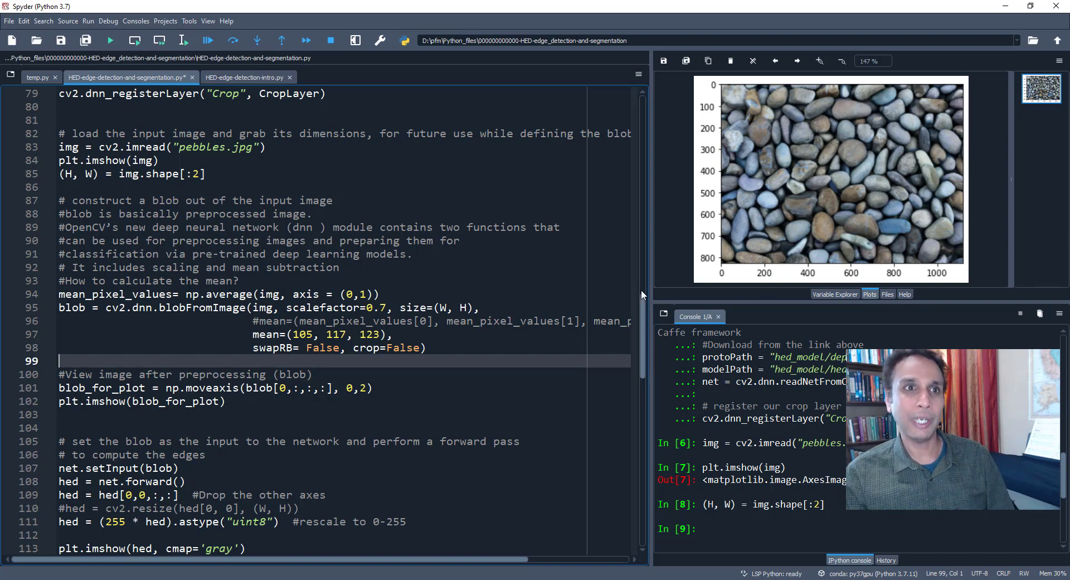
{"action": "mouse_move", "coordinate": [793, 183]}
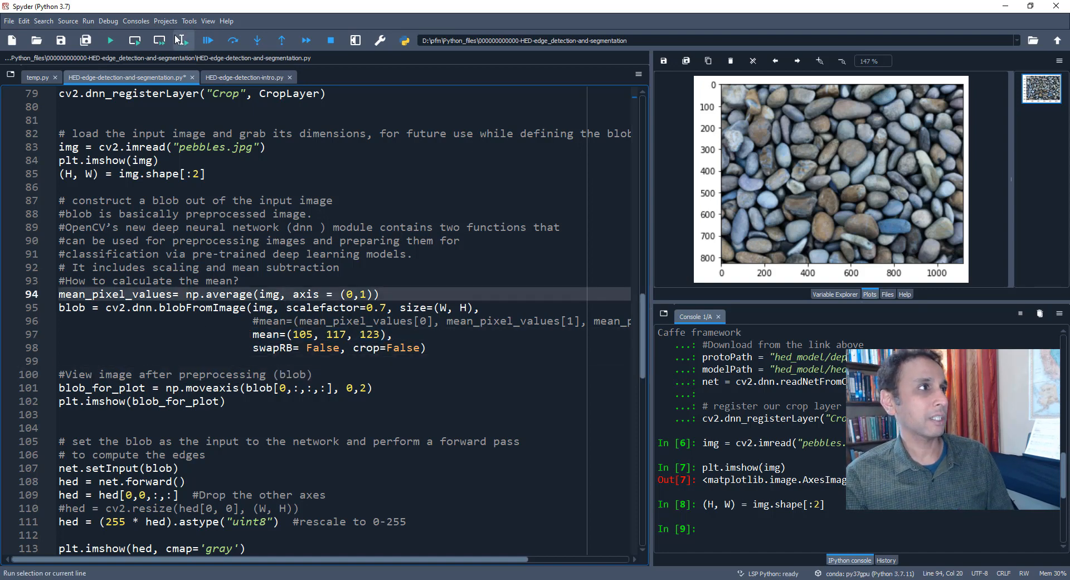
Compute the image's mean pixel values for preprocessing.
{"action": "left_click", "coordinate": [158, 40]}
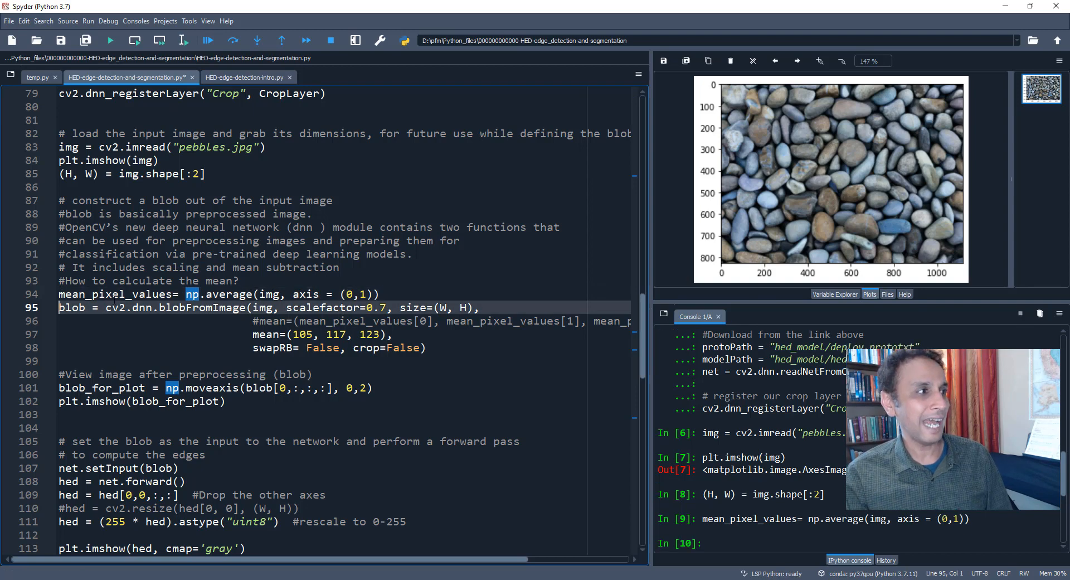
{"action": "double_click", "coordinate": [72, 308]}
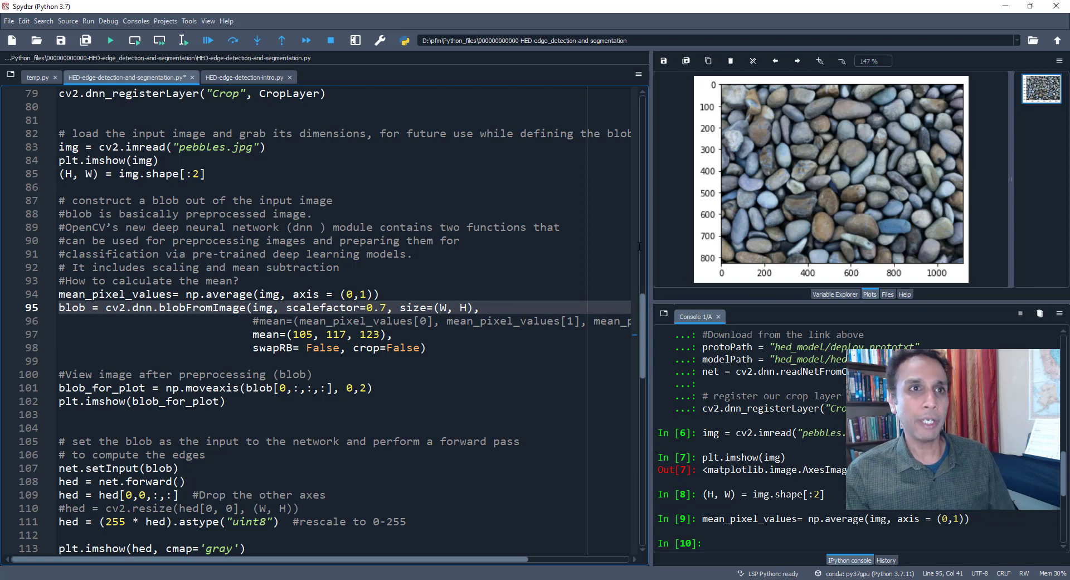
{"action": "mouse_move", "coordinate": [790, 198]}
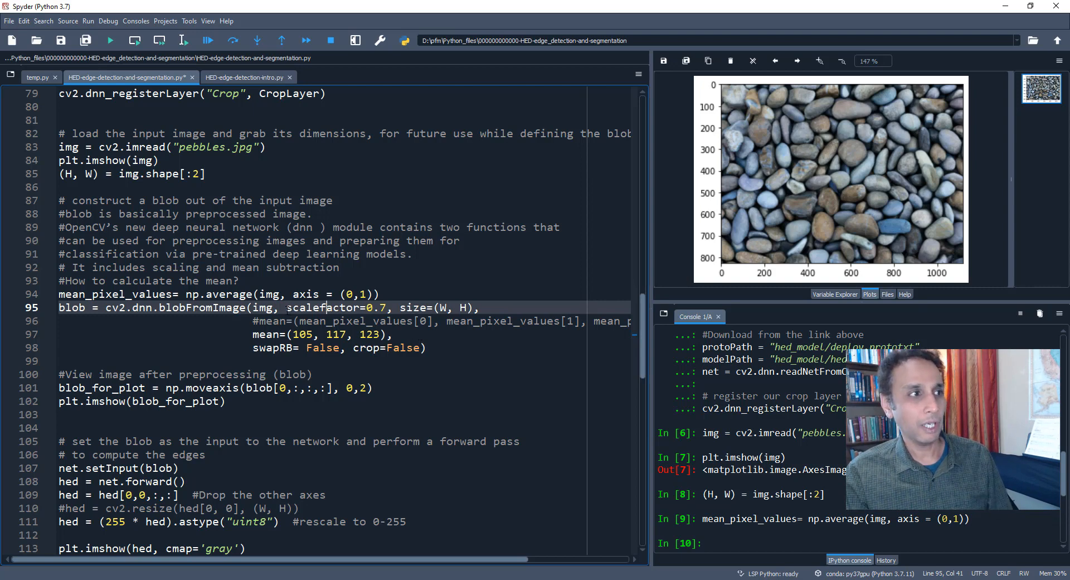
{"action": "double_click", "coordinate": [325, 308]}
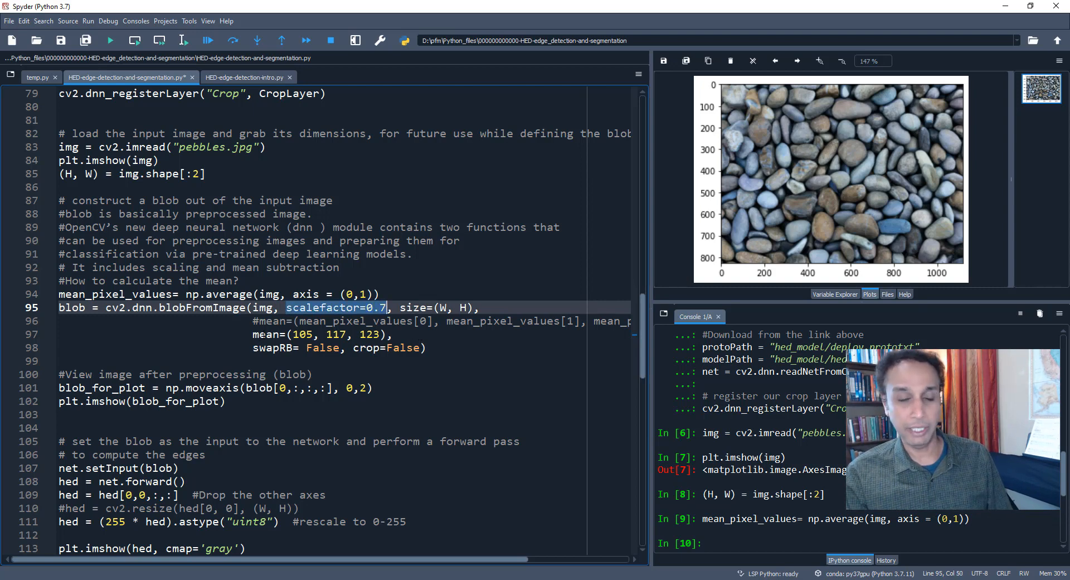
Build the blob with blobFromImage and plot it as a high-contrast pebbles image.
{"action": "left_click", "coordinate": [140, 320]}
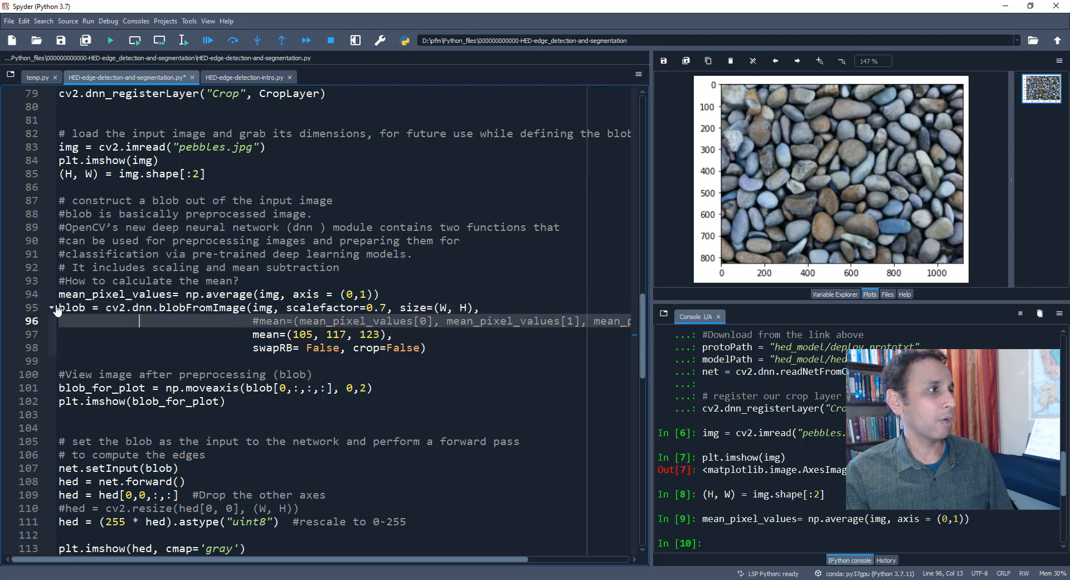
{"action": "left_click", "coordinate": [182, 40]}
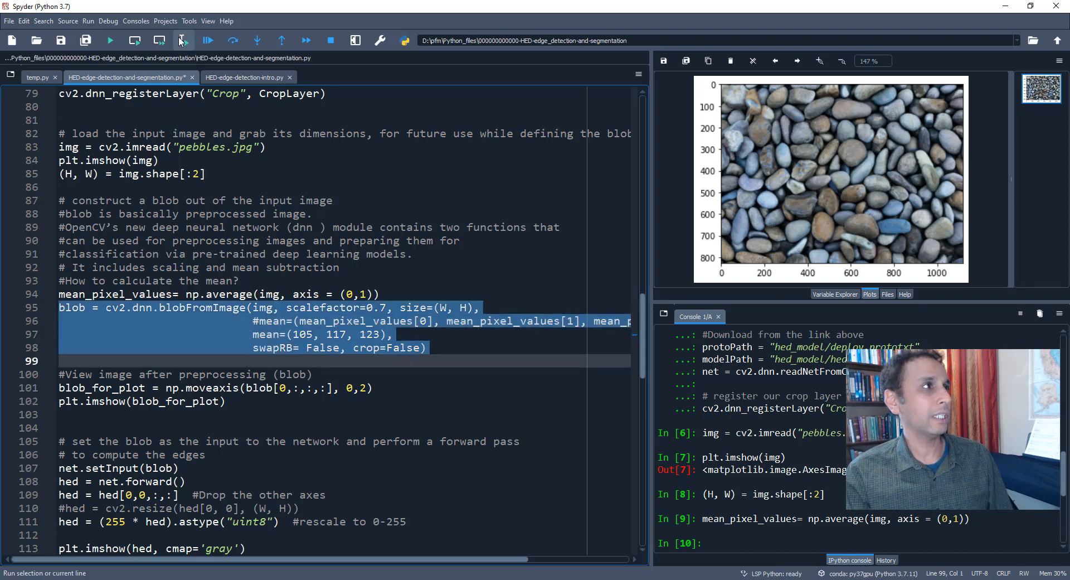
{"action": "left_click", "coordinate": [183, 40]}
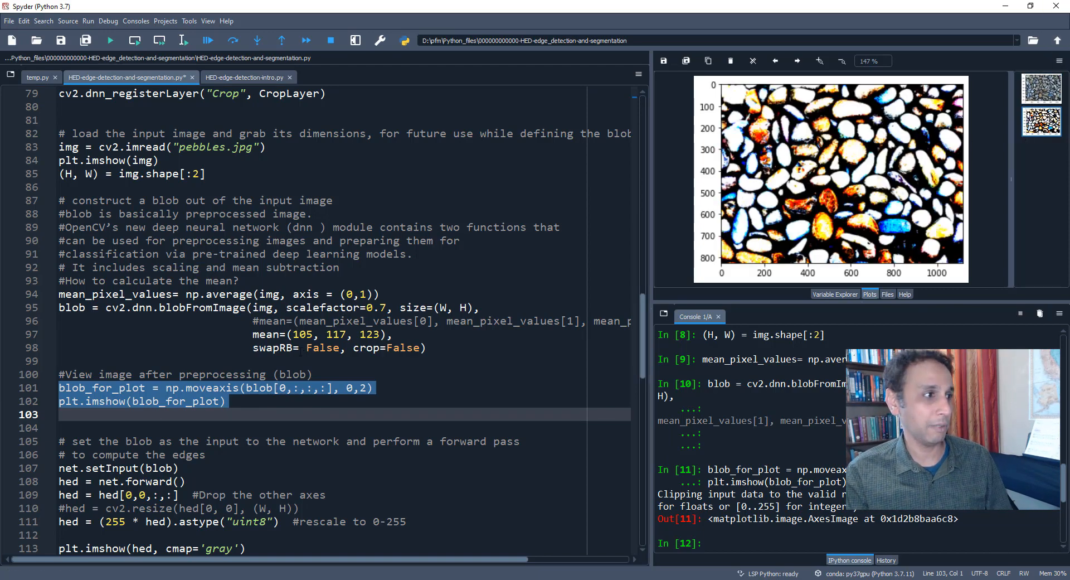
Feed the blob through the HED network and drop the extra axes from its edge output.
{"action": "scroll", "scroll_direction": "down", "scroll_amount": 3}
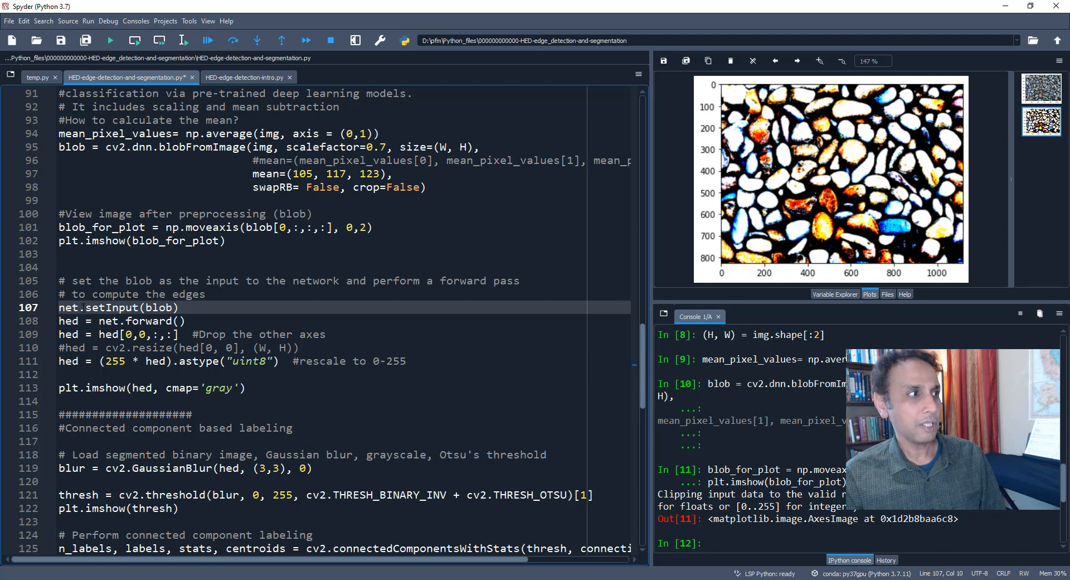
{"action": "mouse_move", "coordinate": [183, 40]}
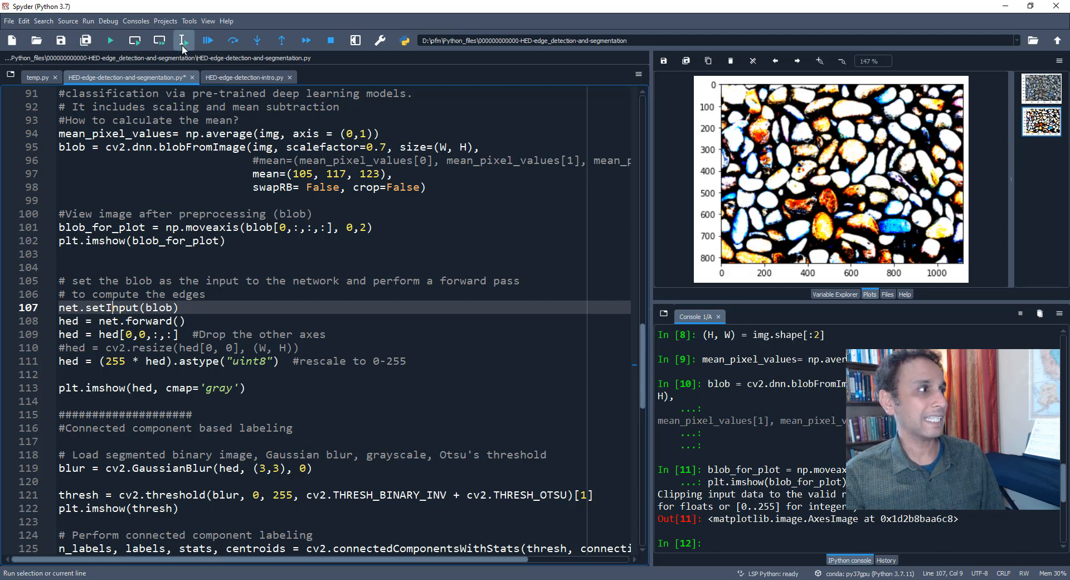
{"action": "left_click", "coordinate": [183, 40]}
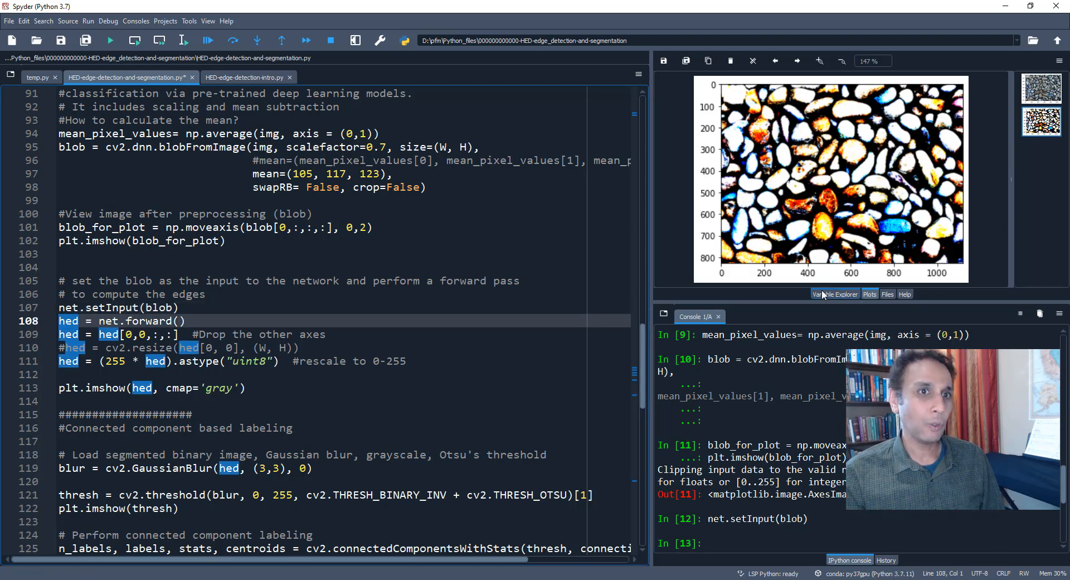
{"action": "left_click", "coordinate": [835, 294]}
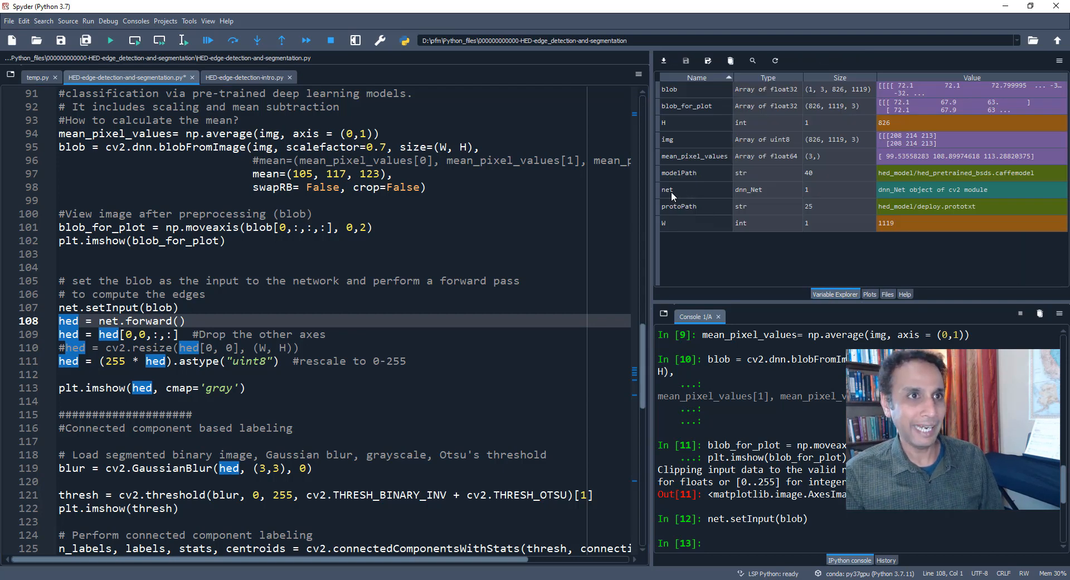
{"action": "mouse_move", "coordinate": [755, 199]}
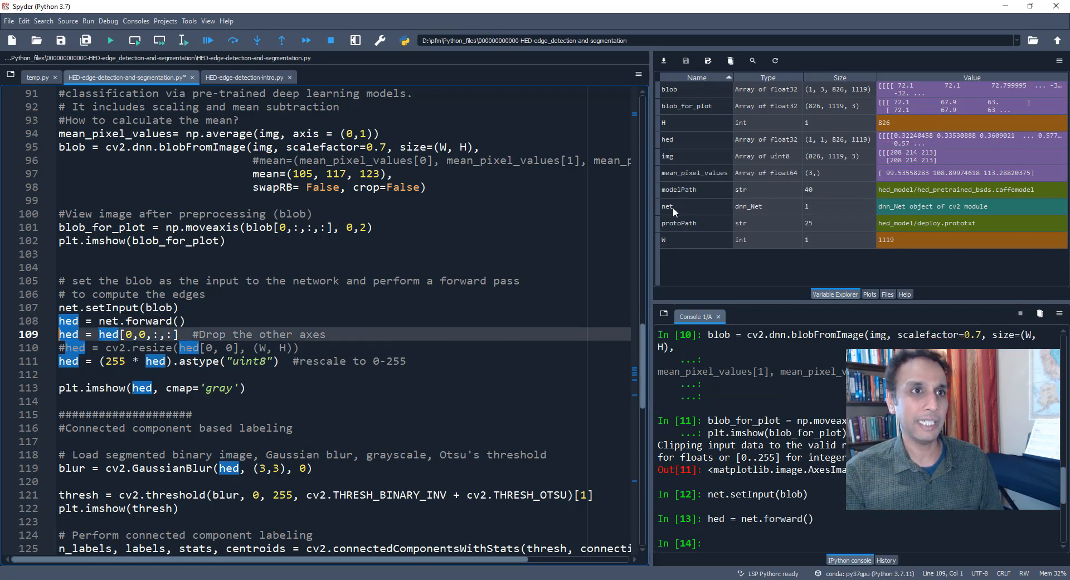
{"action": "mouse_move", "coordinate": [667, 145]}
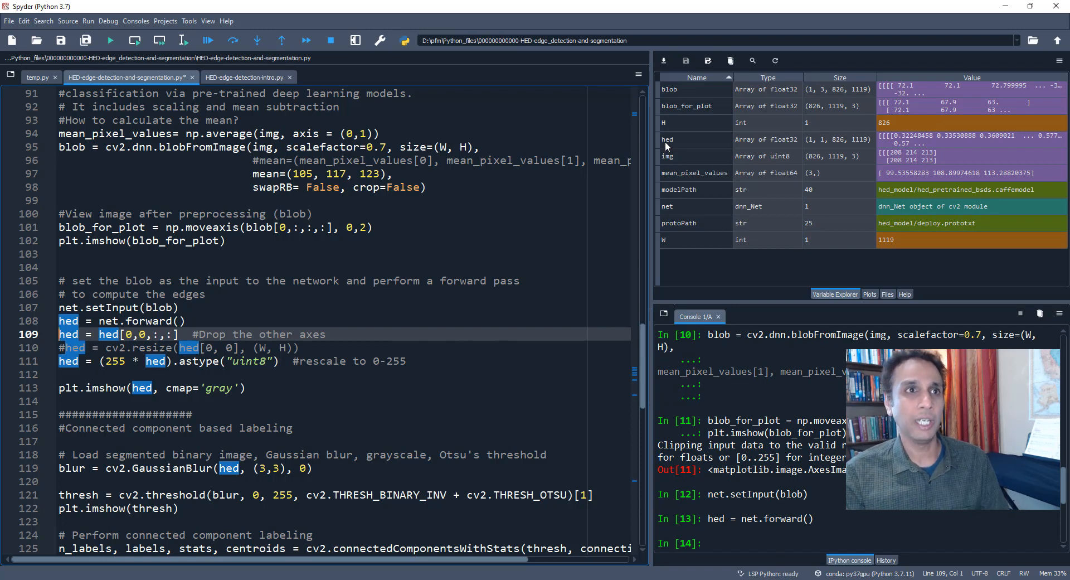
{"action": "mouse_move", "coordinate": [833, 145]}
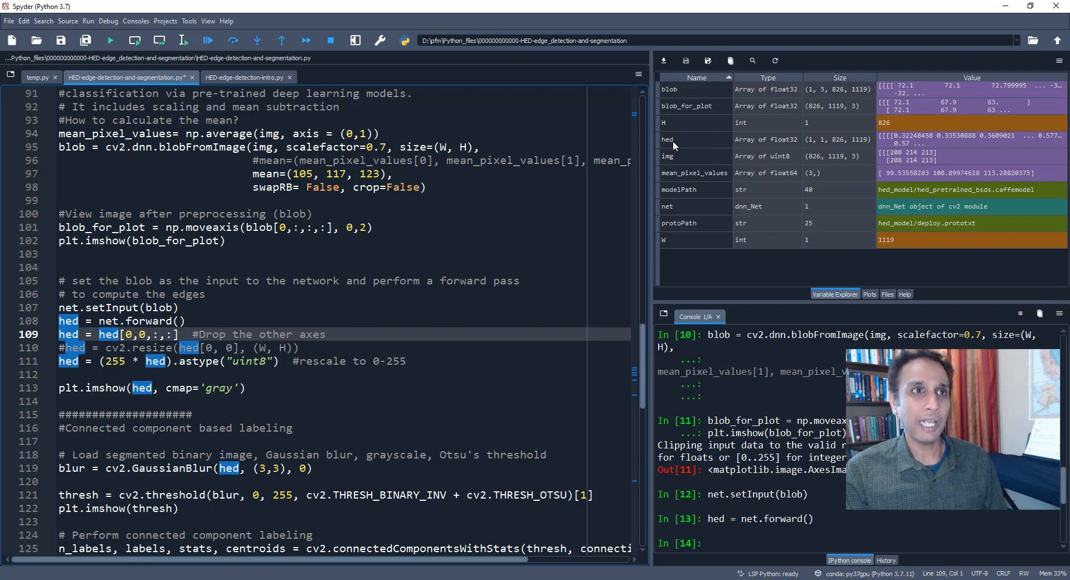
{"action": "mouse_move", "coordinate": [809, 132]}
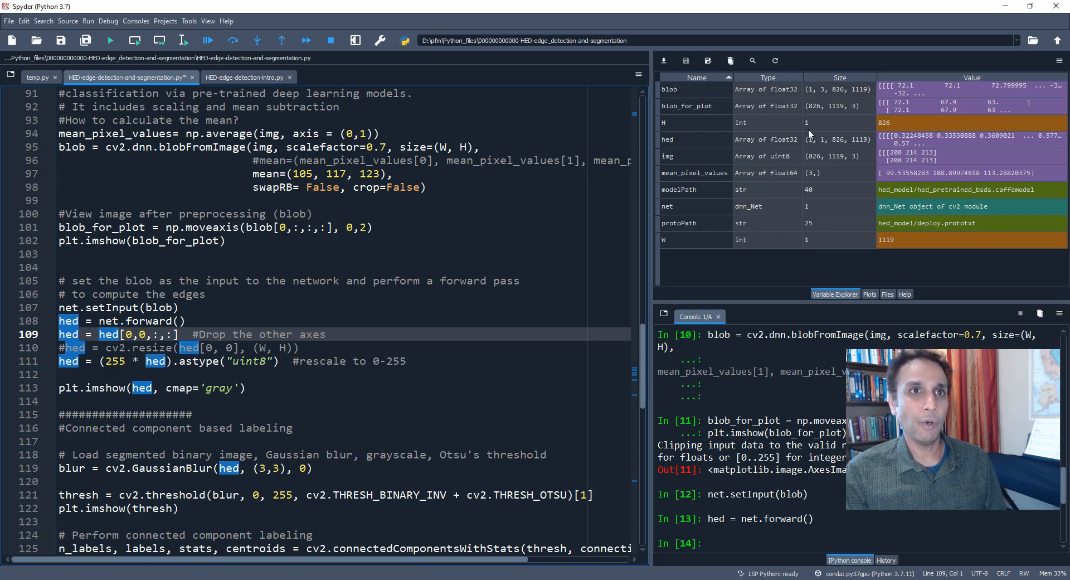
{"action": "mouse_move", "coordinate": [857, 147]}
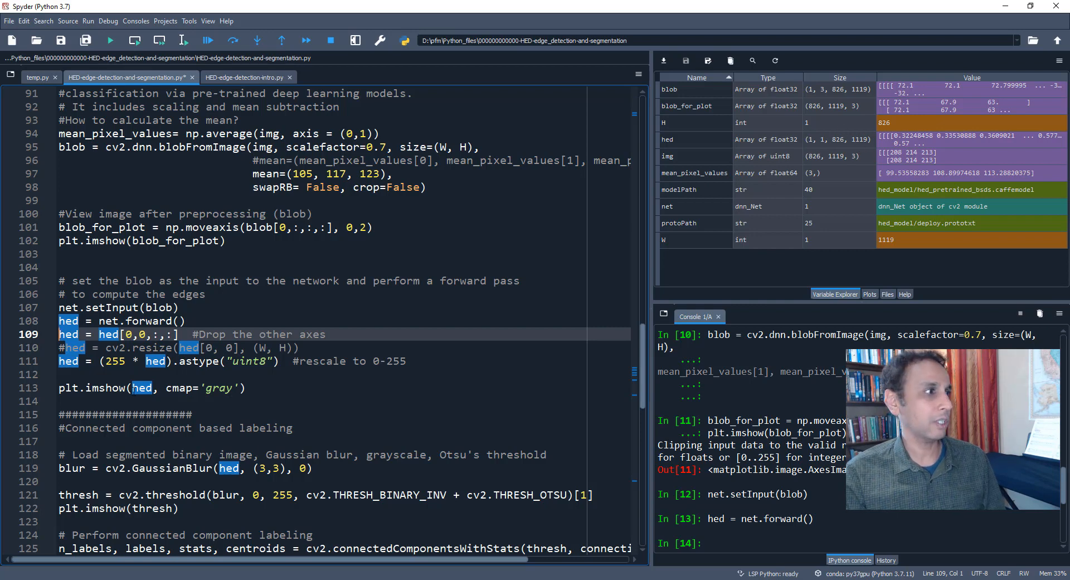
{"action": "mouse_move", "coordinate": [181, 40]}
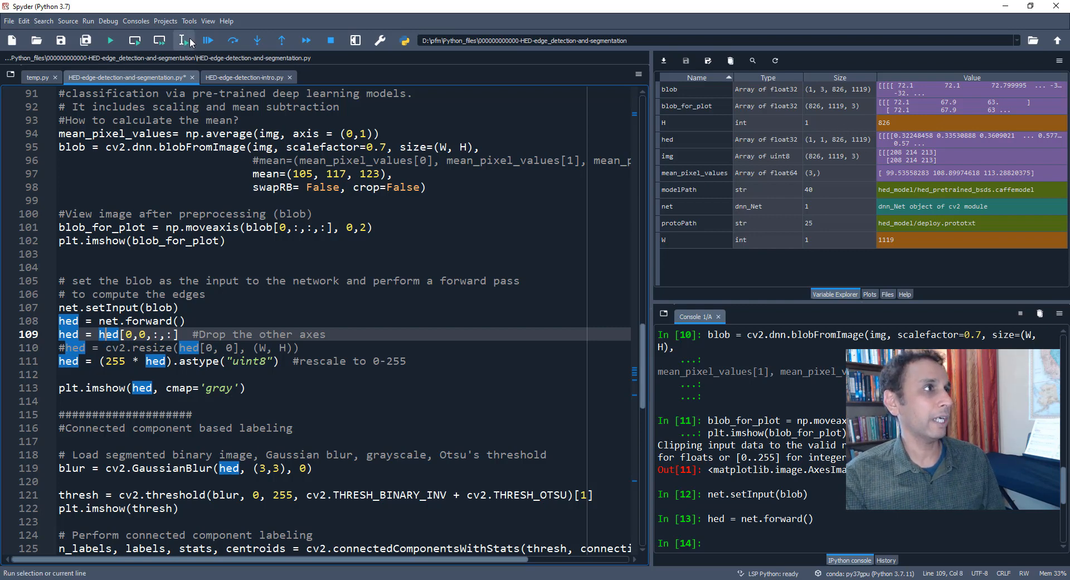
{"action": "left_click", "coordinate": [182, 40]}
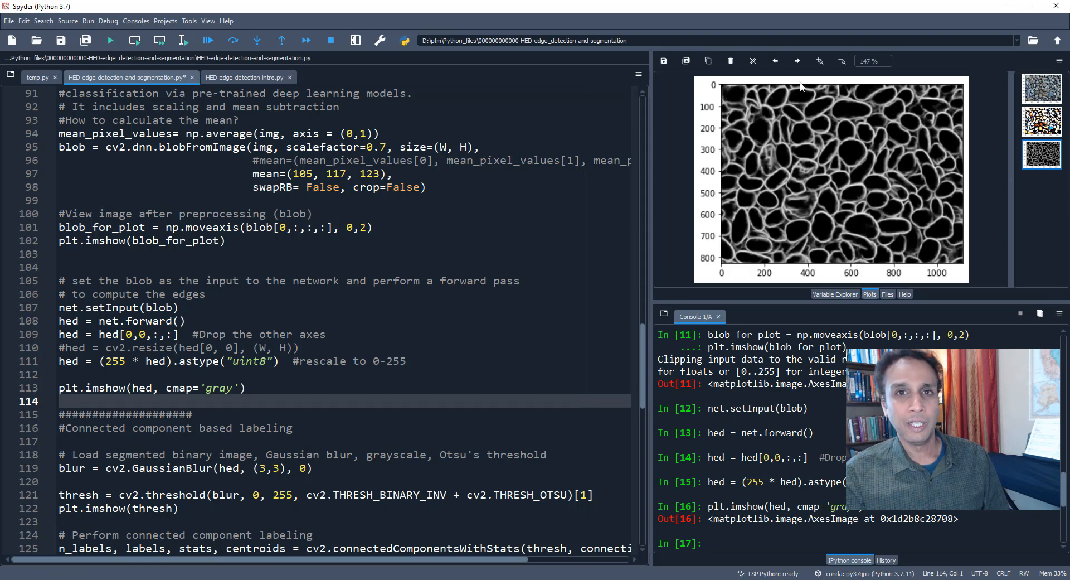
{"action": "mouse_move", "coordinate": [688, 225]}
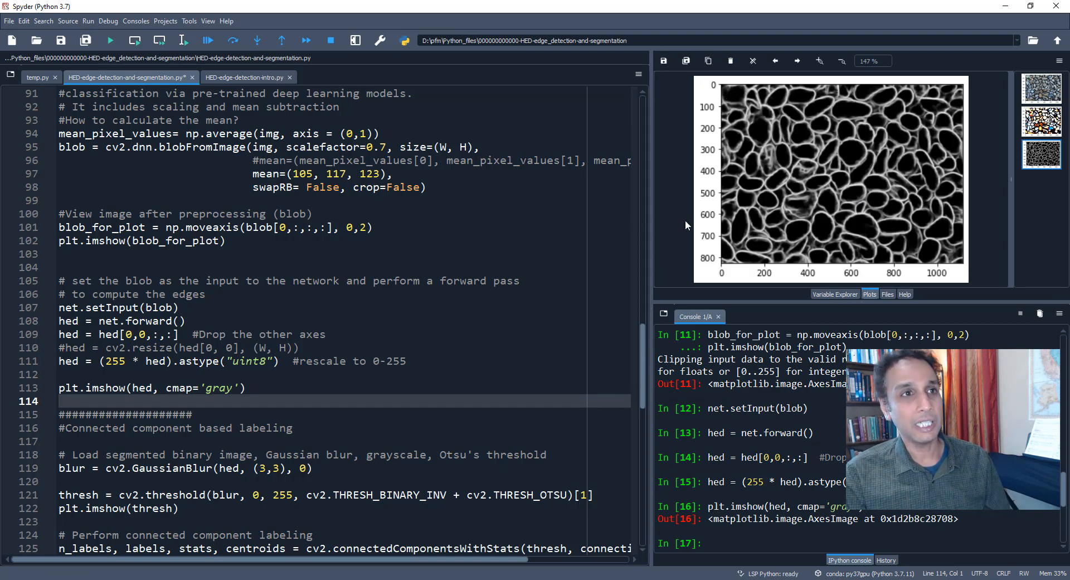
{"action": "mouse_move", "coordinate": [768, 199]}
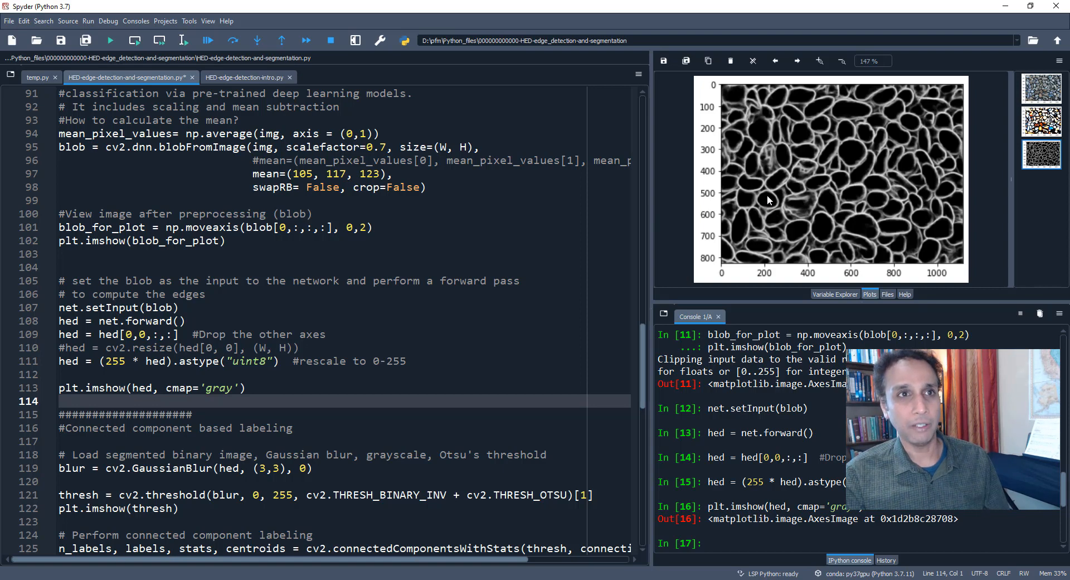
{"action": "mouse_move", "coordinate": [750, 130]}
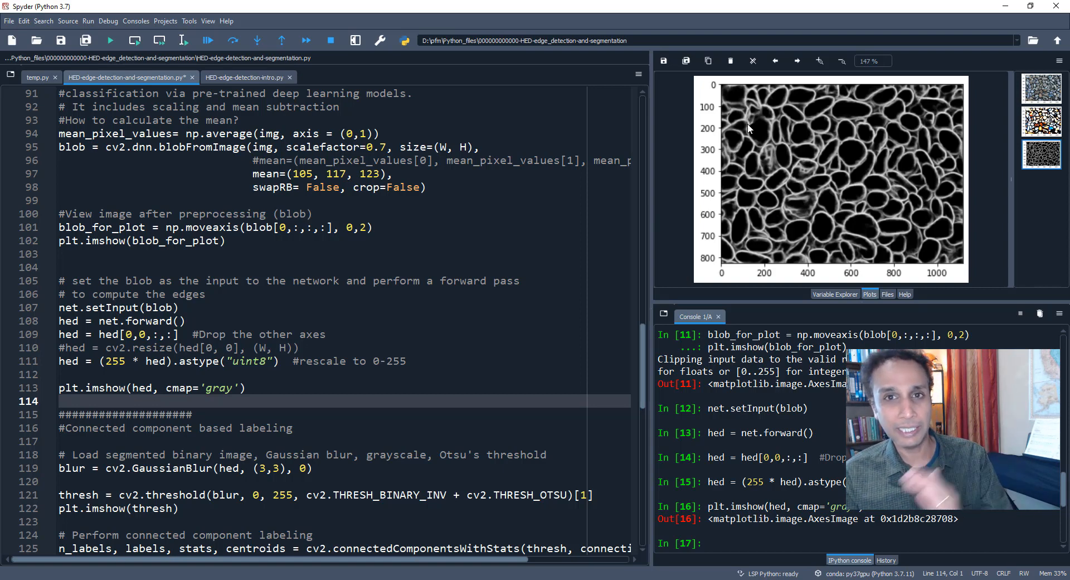
{"action": "mouse_move", "coordinate": [822, 164]}
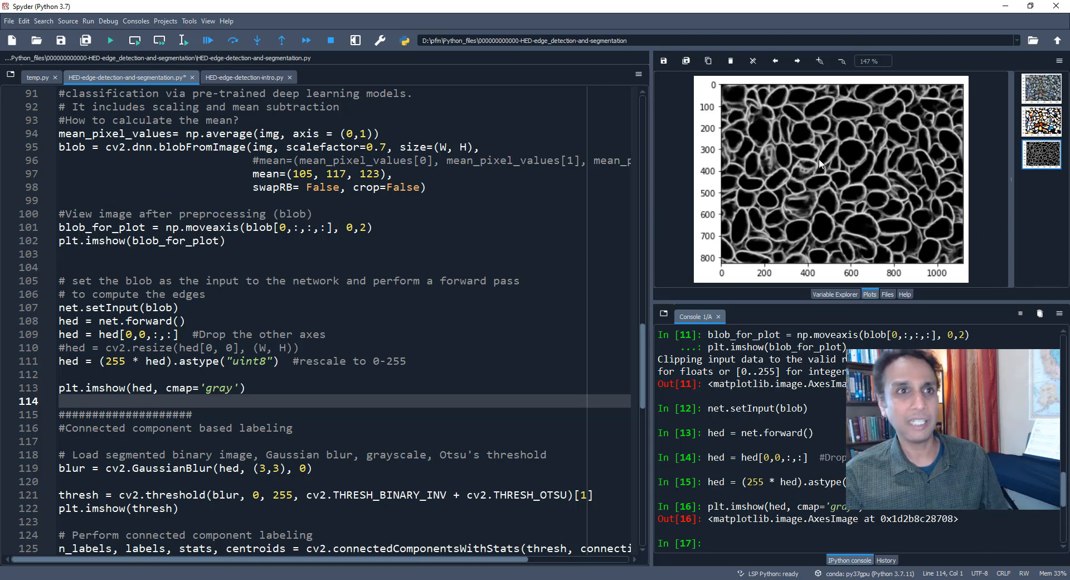
{"action": "mouse_move", "coordinate": [759, 120]}
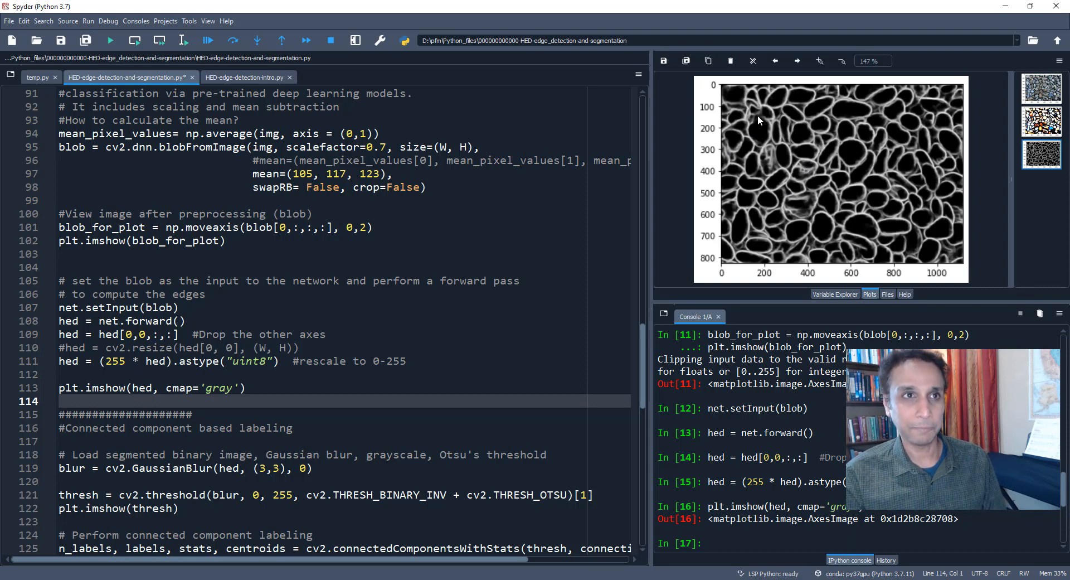
{"action": "mouse_move", "coordinate": [1018, 126]}
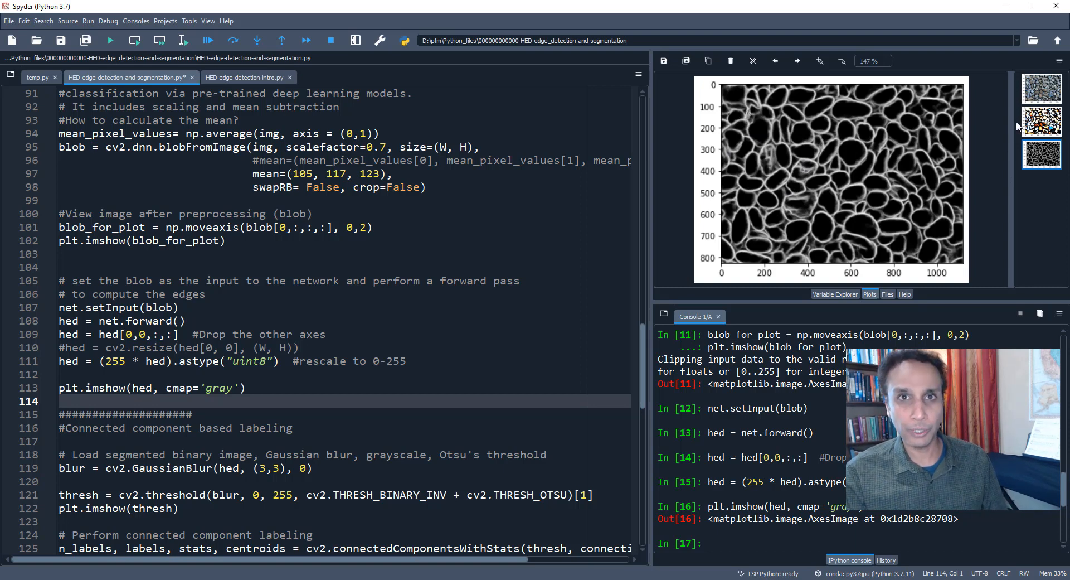
Compare the original pebble photo with the rescaled grayscale edge map in the Plots pane.
{"action": "left_click", "coordinate": [1042, 87]}
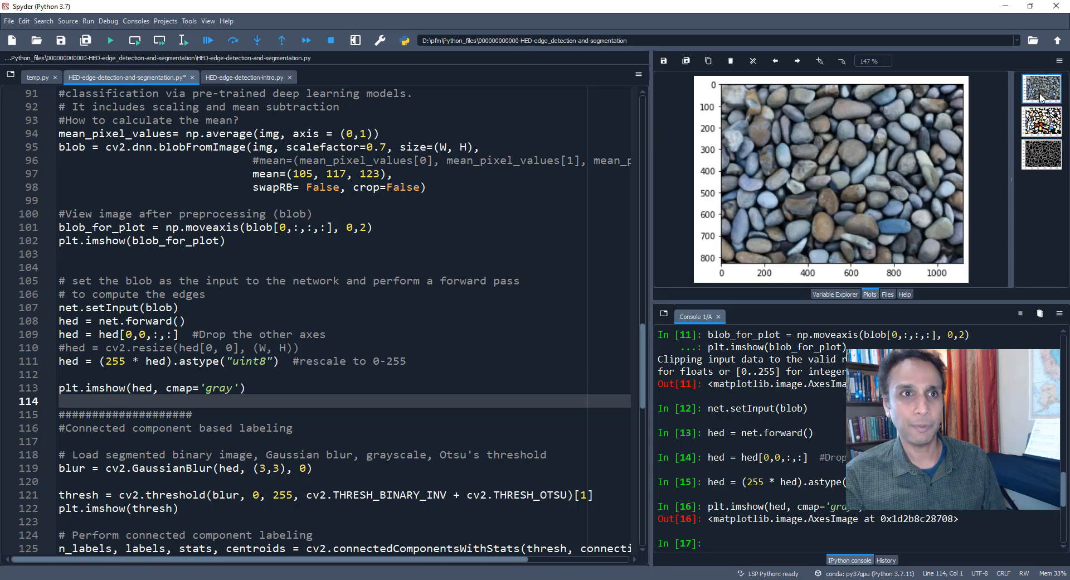
{"action": "left_click", "coordinate": [1040, 154]}
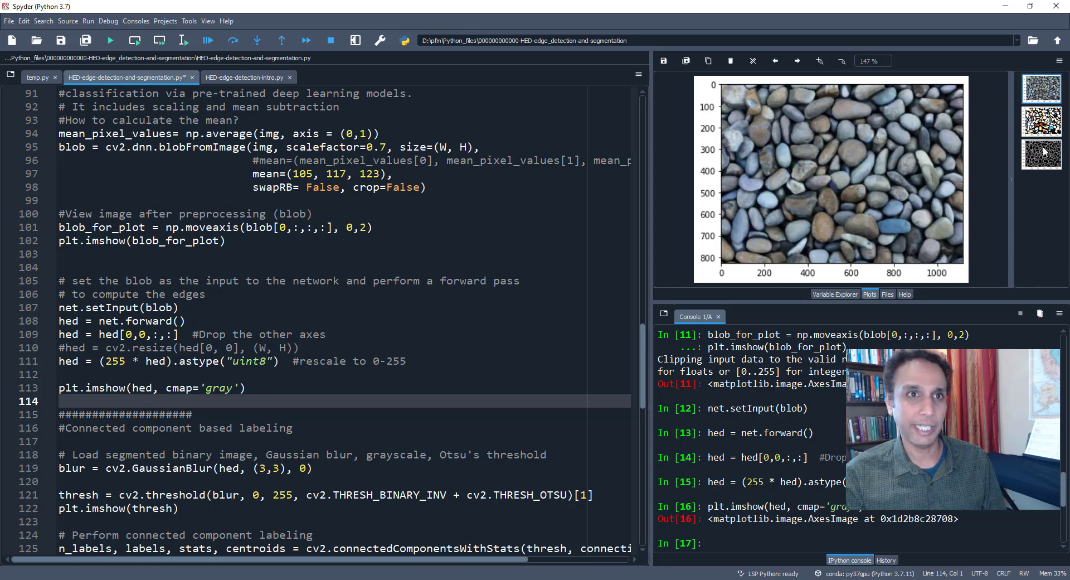
{"action": "left_click", "coordinate": [1041, 154]}
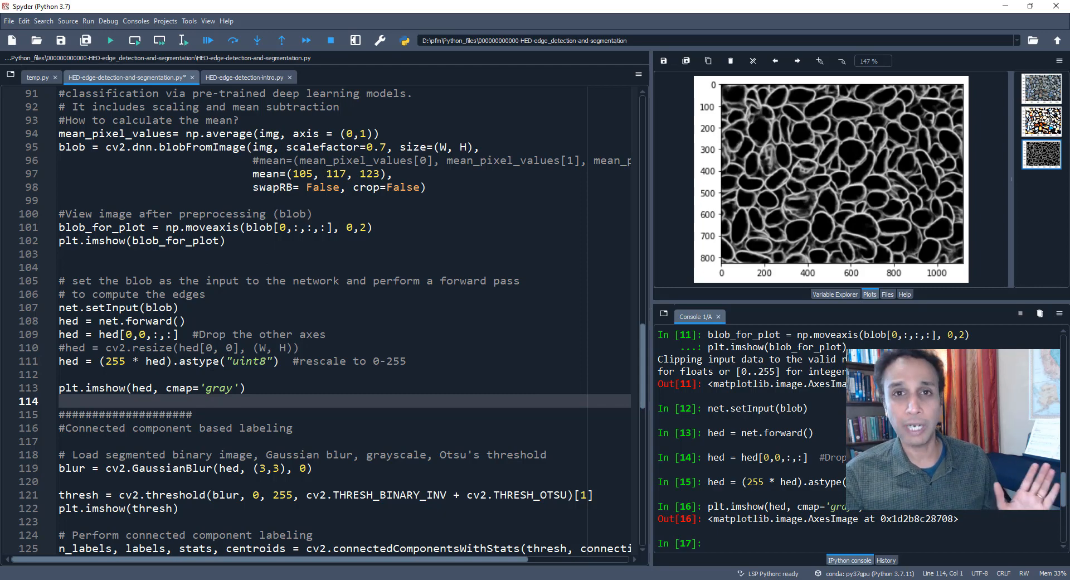
Gaussian-blur the edge map and apply the inverted Otsu threshold to plot the binary pebble mask.
{"action": "scroll", "scroll_direction": "down", "scroll_amount": 3}
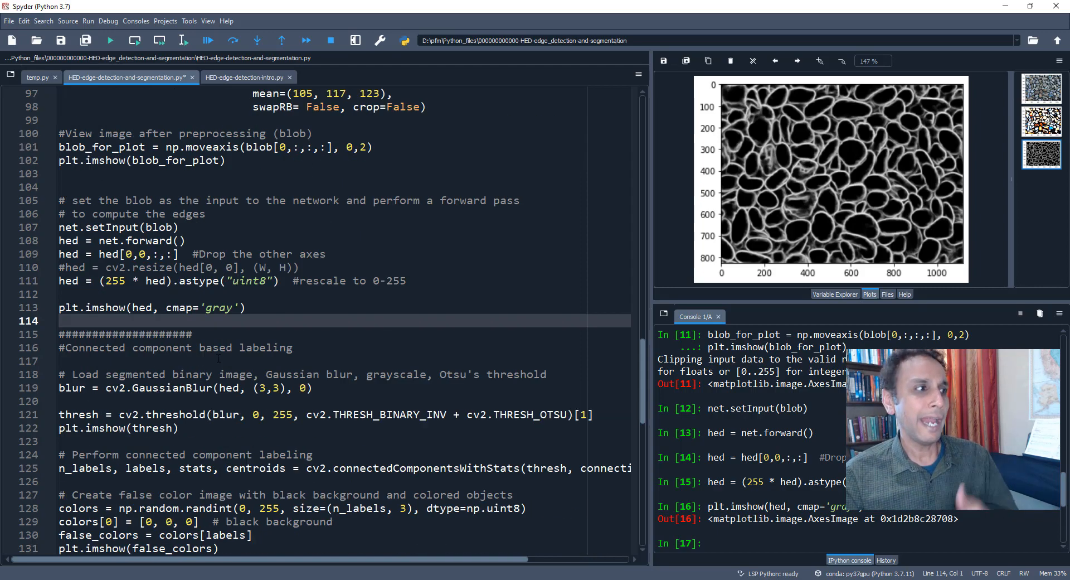
{"action": "scroll", "scroll_direction": "down", "scroll_amount": 3}
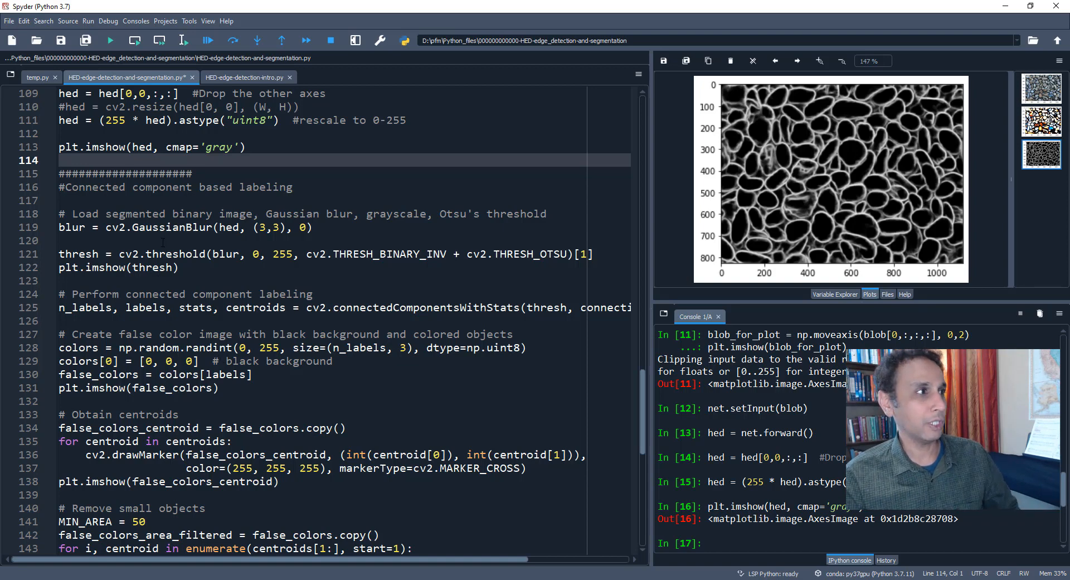
{"action": "left_click", "coordinate": [167, 226]}
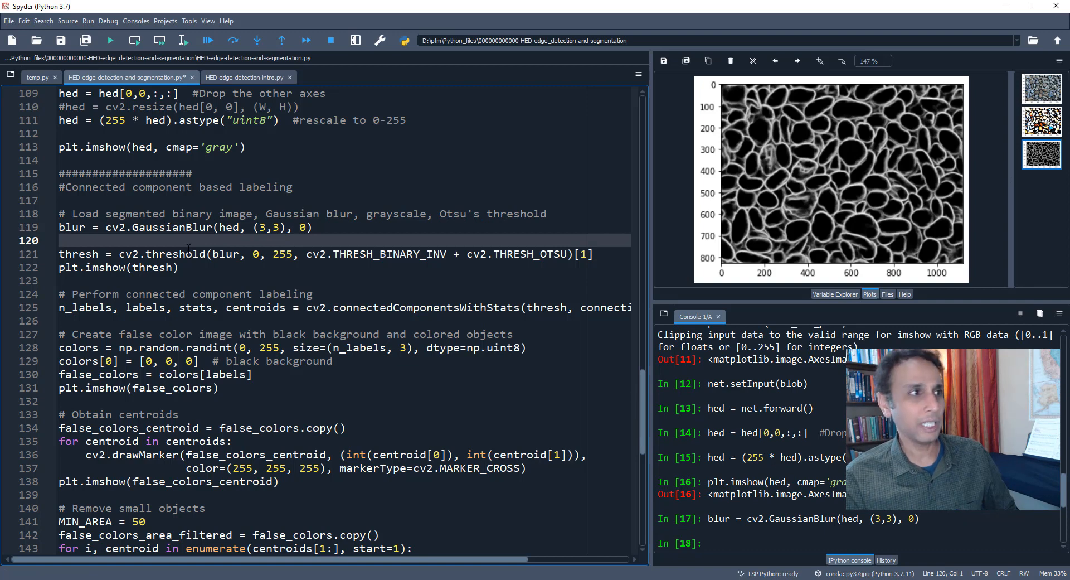
{"action": "left_click", "coordinate": [184, 253]}
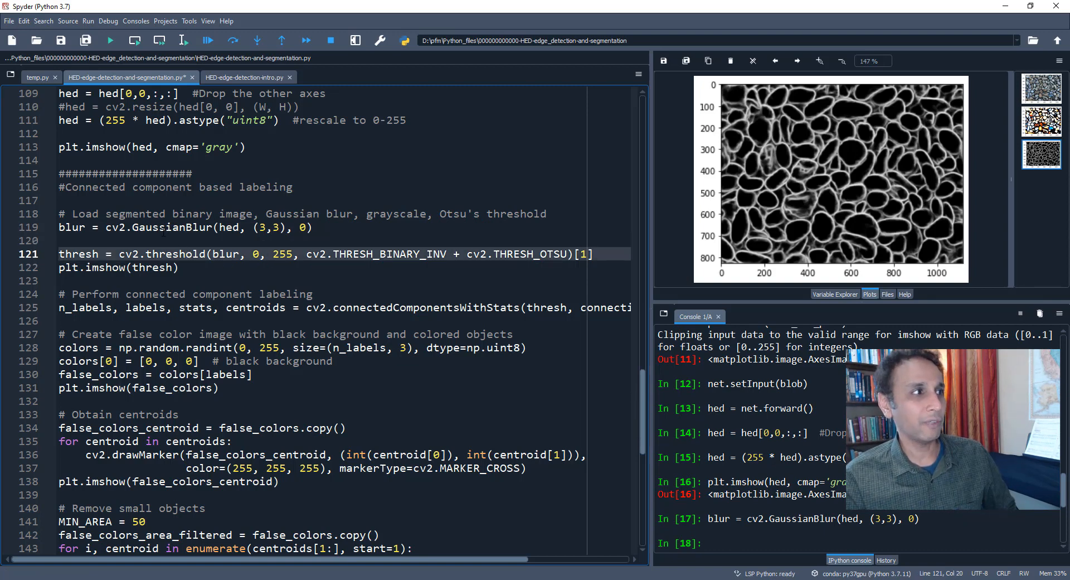
{"action": "double_click", "coordinate": [175, 254]}
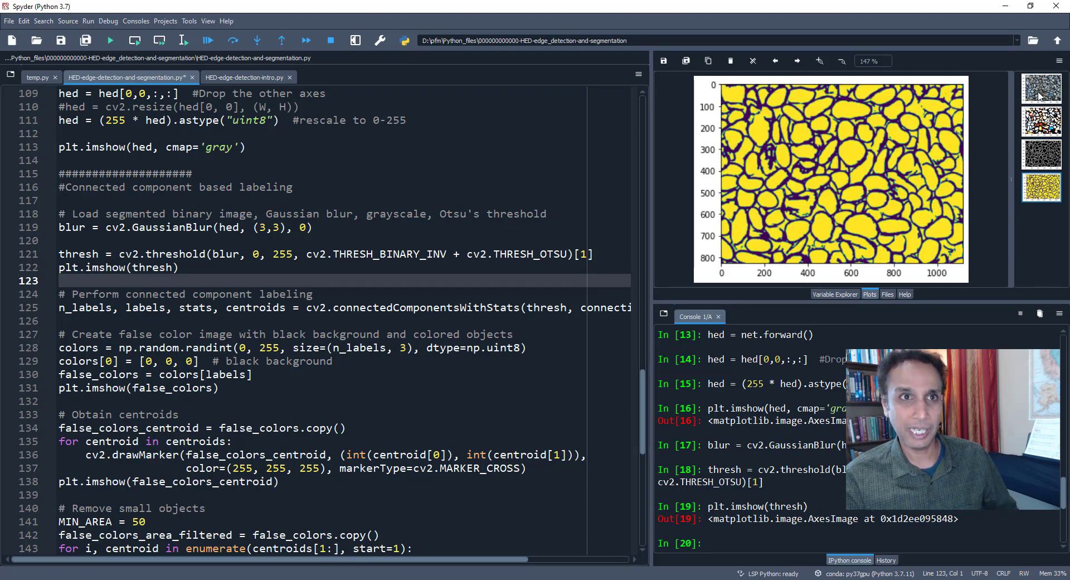
Compare the pebble photo with the threshold mask, then move to the labelling line.
{"action": "left_click", "coordinate": [1041, 88]}
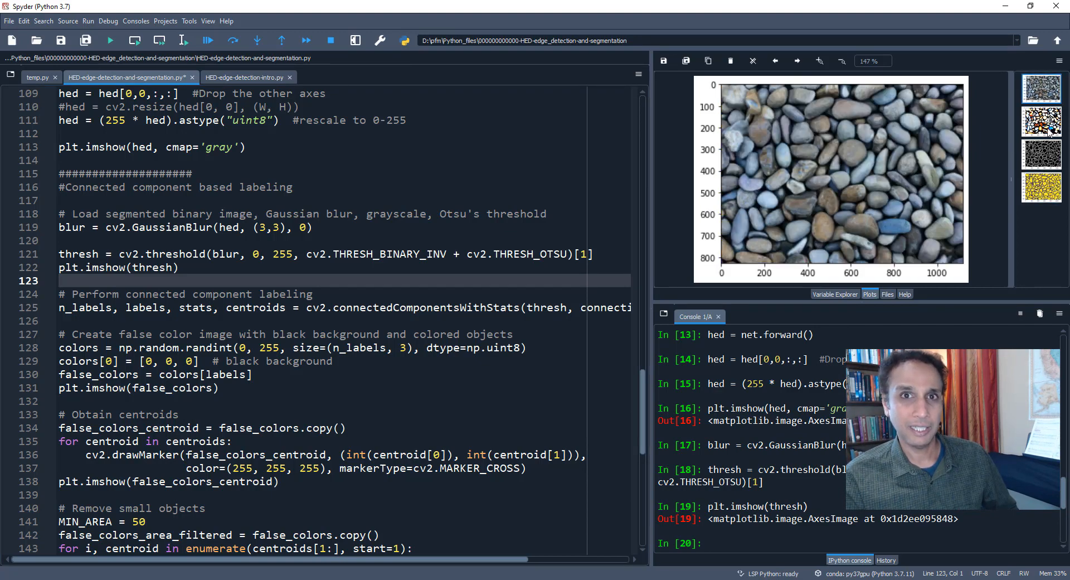
{"action": "left_click", "coordinate": [1041, 187]}
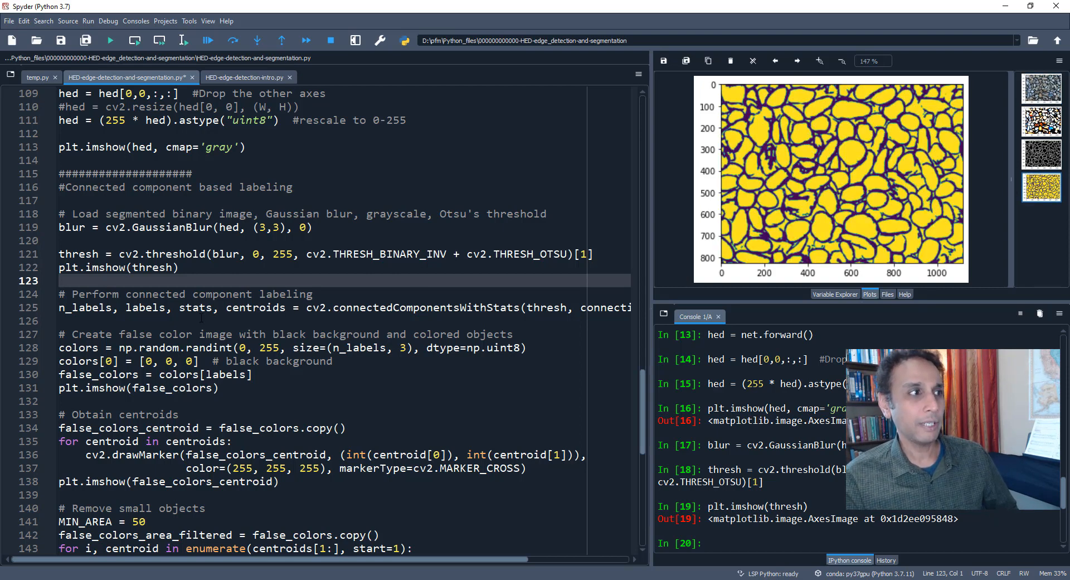
{"action": "left_click", "coordinate": [202, 307]}
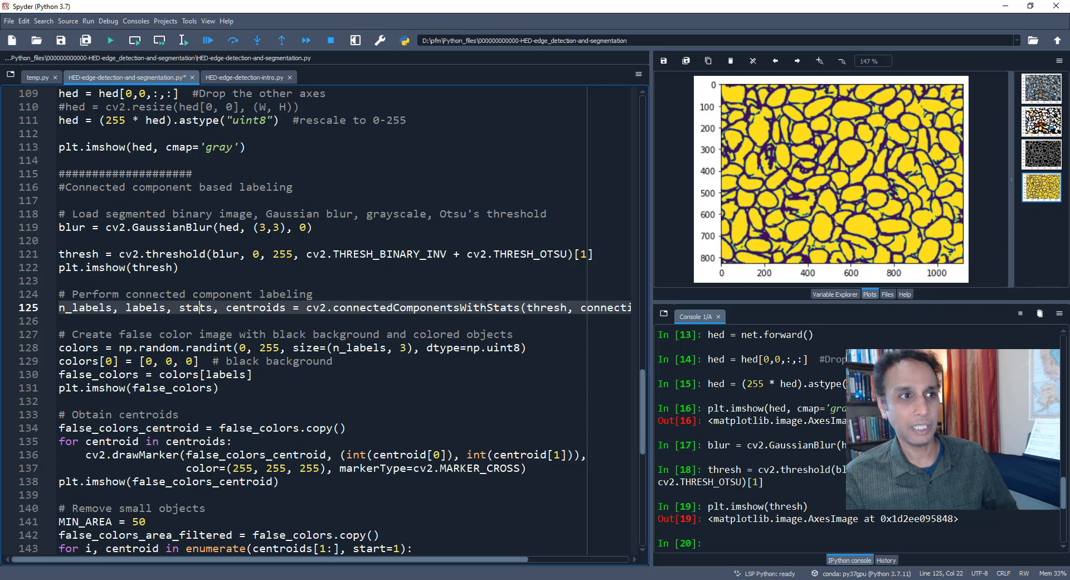
Run connectedComponentsWithStats with connectivity 4 to get labels, stats and centroids.
{"action": "double_click", "coordinate": [196, 308]}
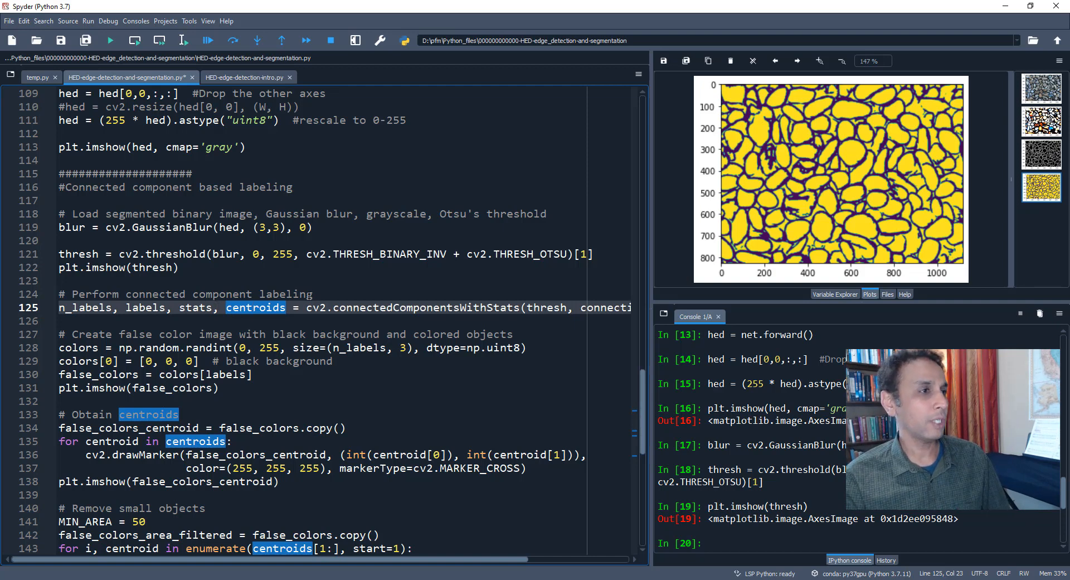
{"action": "double_click", "coordinate": [195, 308]}
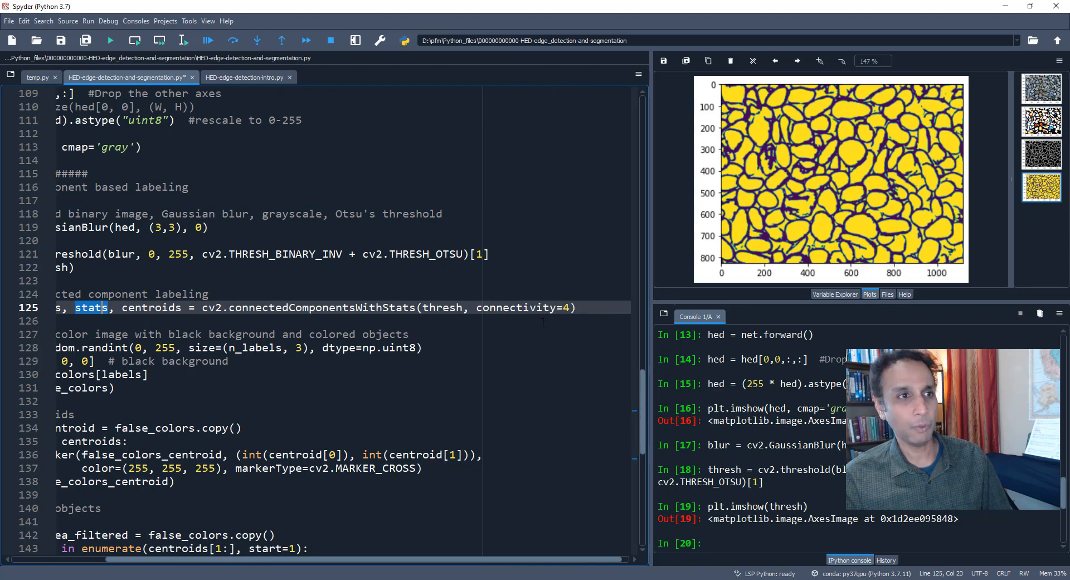
{"action": "scroll", "scroll_direction": "left", "scroll_amount": 3}
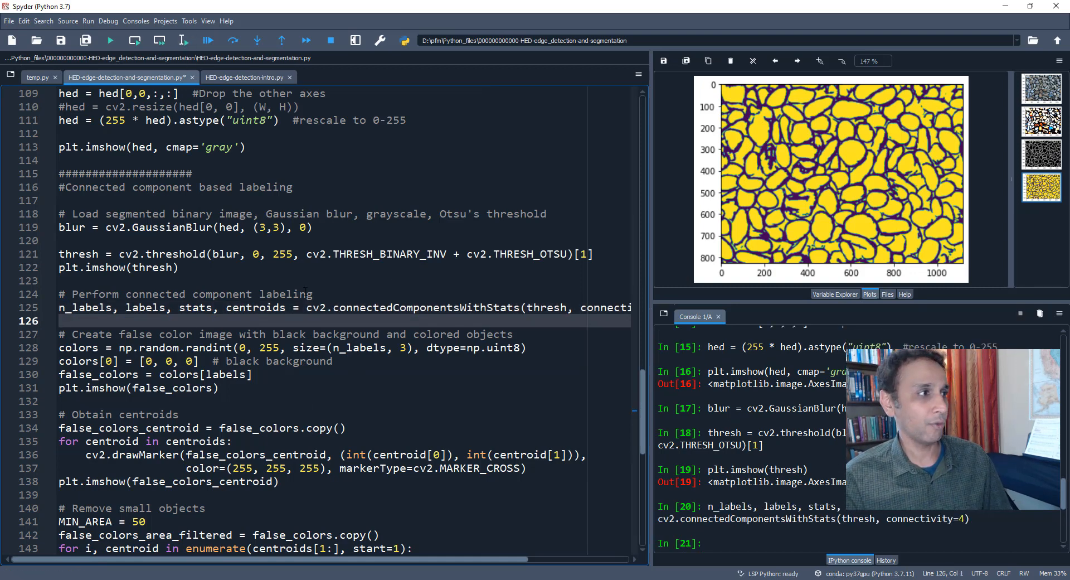
{"action": "left_click", "coordinate": [835, 294]}
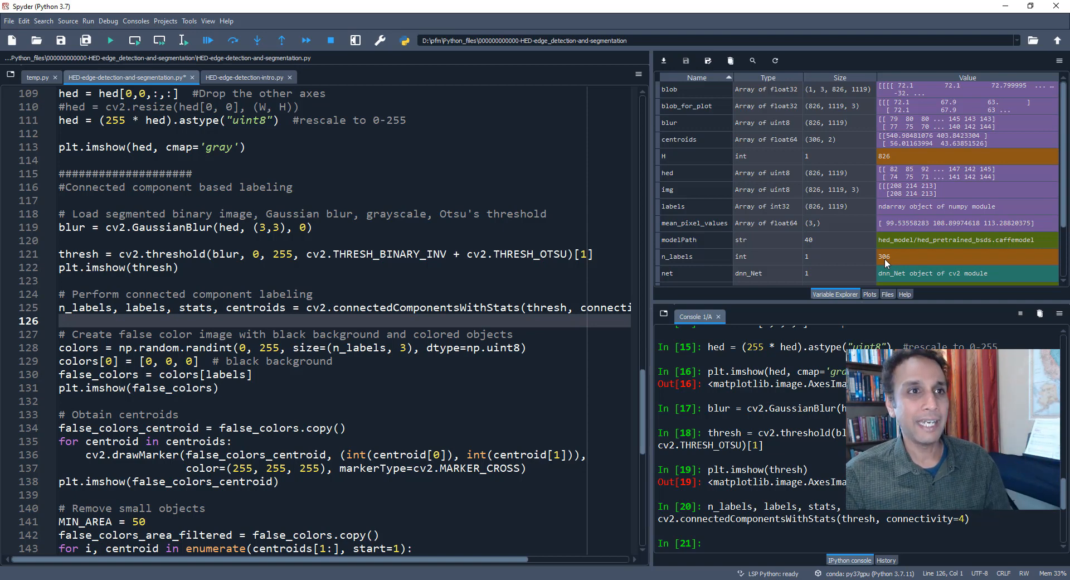
{"action": "mouse_move", "coordinate": [808, 211]}
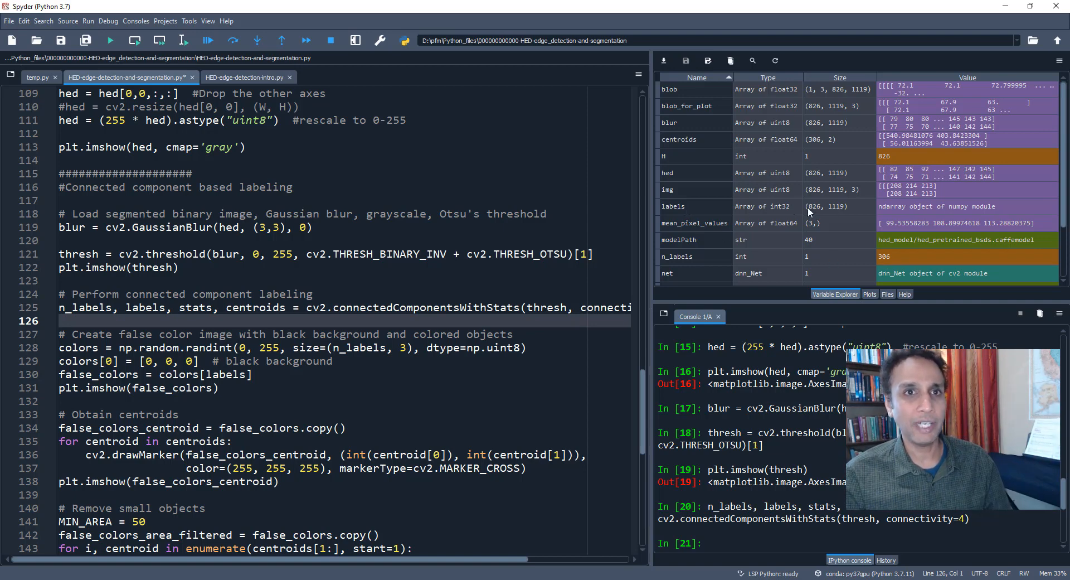
{"action": "mouse_move", "coordinate": [894, 212]}
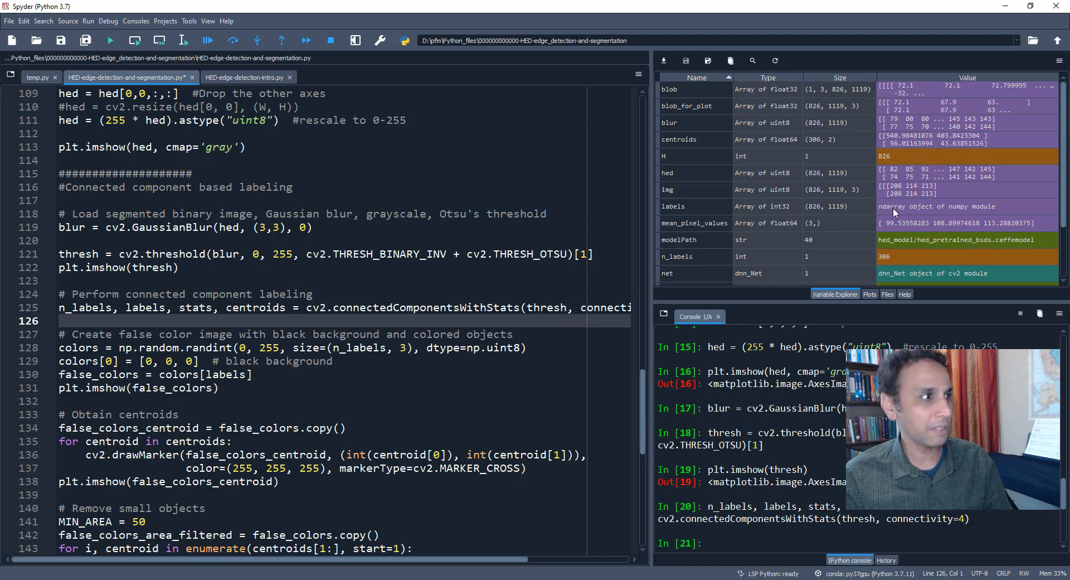
{"action": "scroll", "scroll_direction": "down", "scroll_amount": 3}
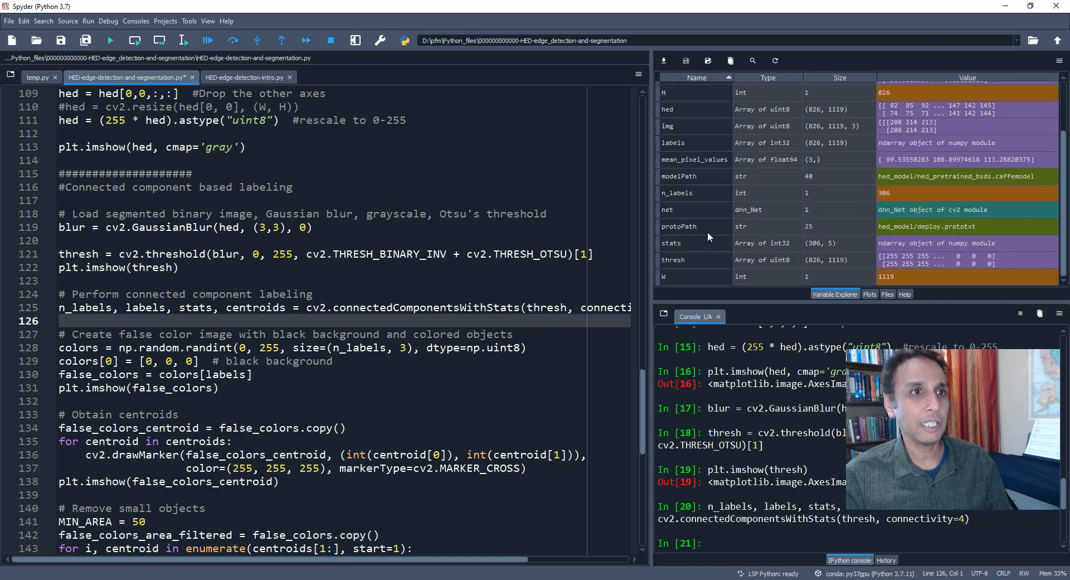
{"action": "mouse_move", "coordinate": [809, 246]}
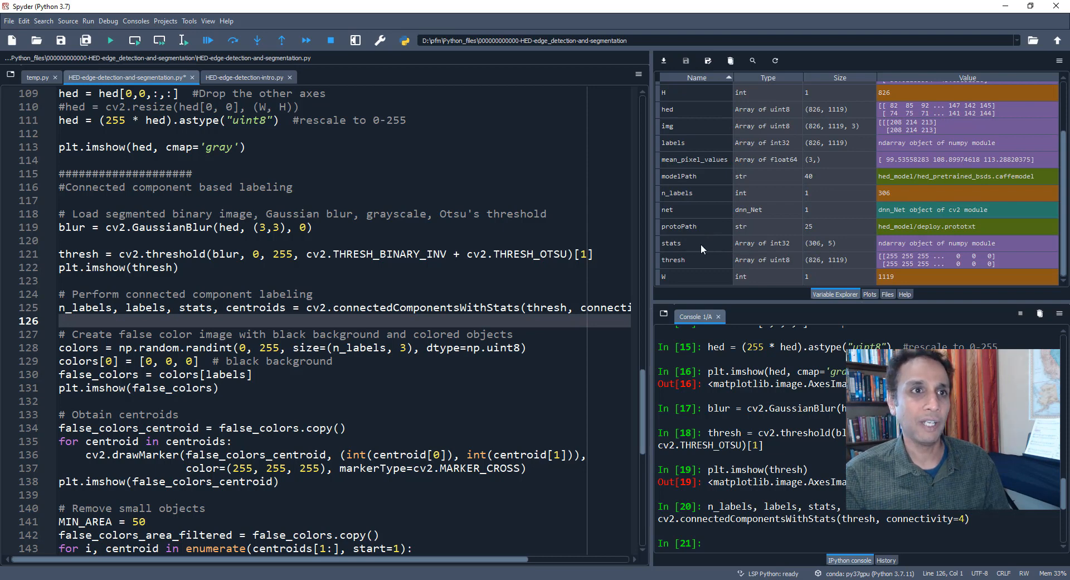
{"action": "double_click", "coordinate": [671, 242]}
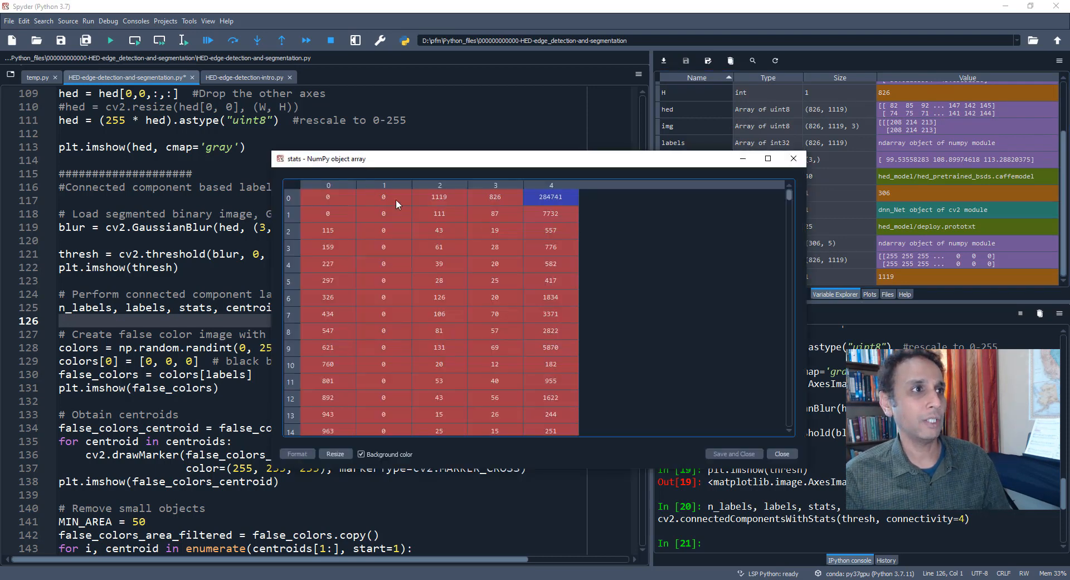
{"action": "mouse_move", "coordinate": [405, 243]}
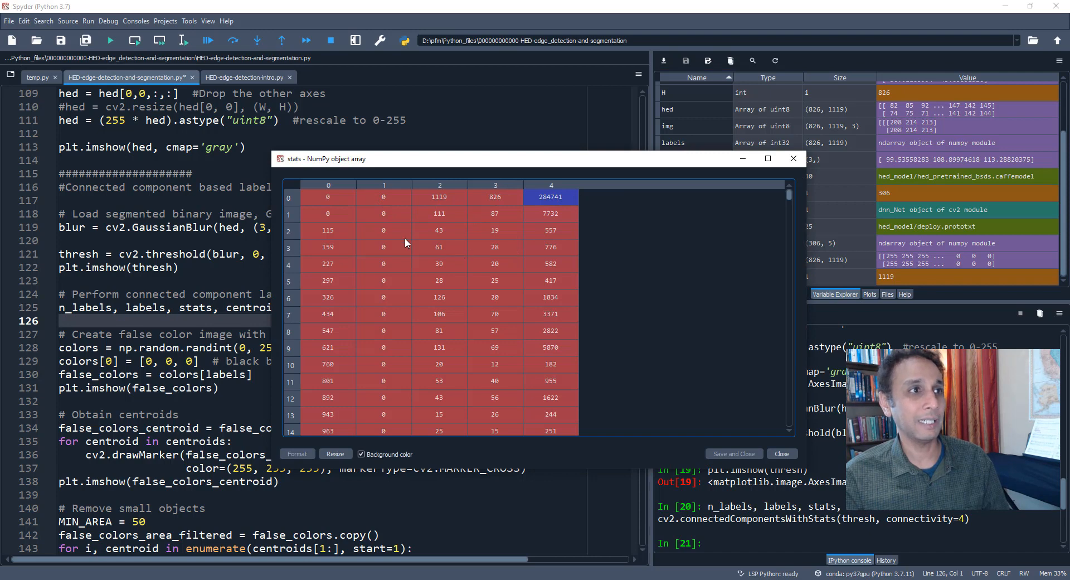
{"action": "mouse_move", "coordinate": [793, 158]}
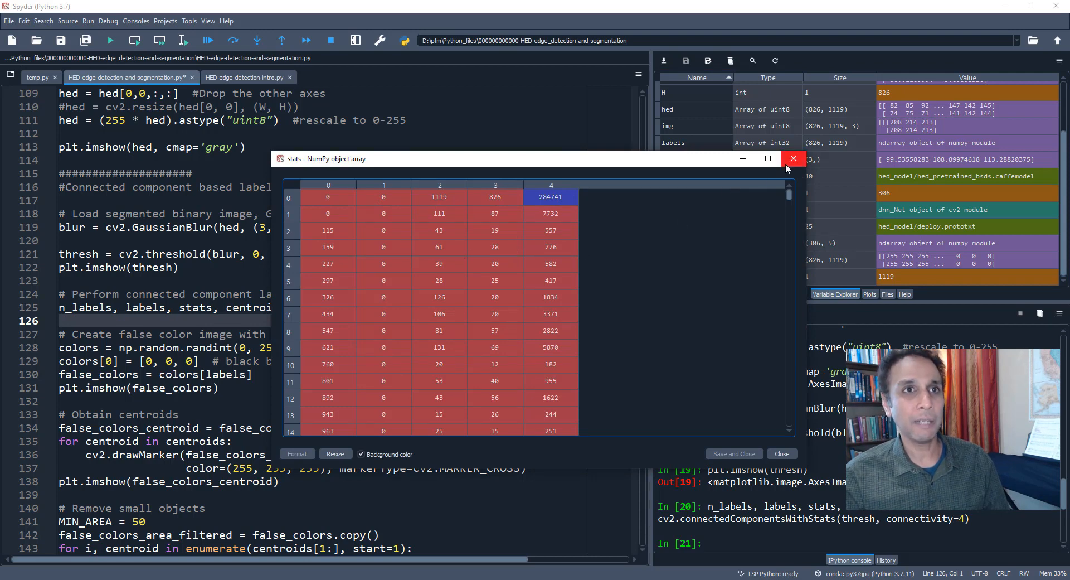
{"action": "left_click", "coordinate": [793, 159]}
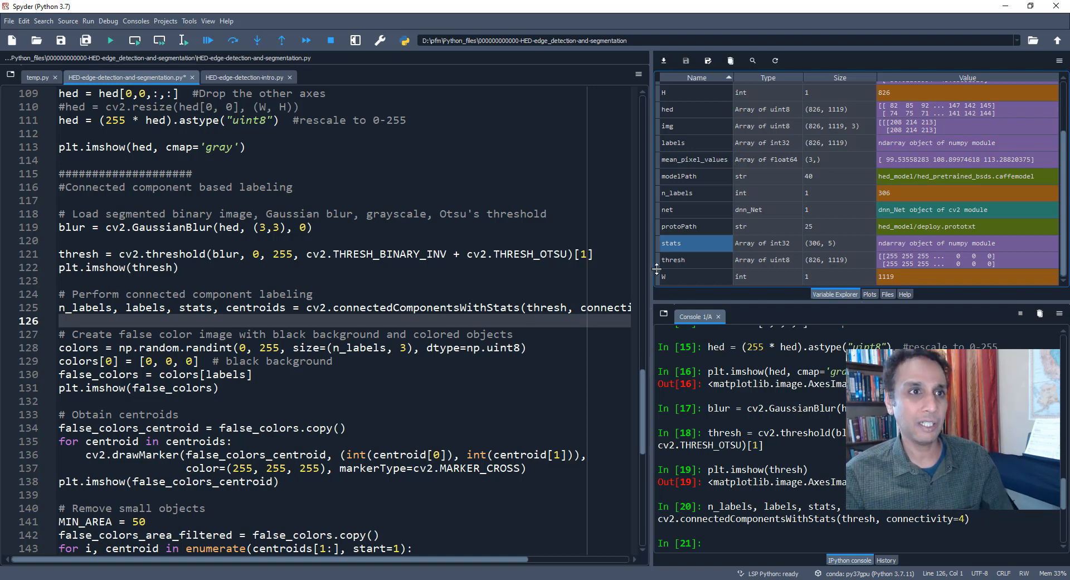
{"action": "double_click", "coordinate": [672, 242]}
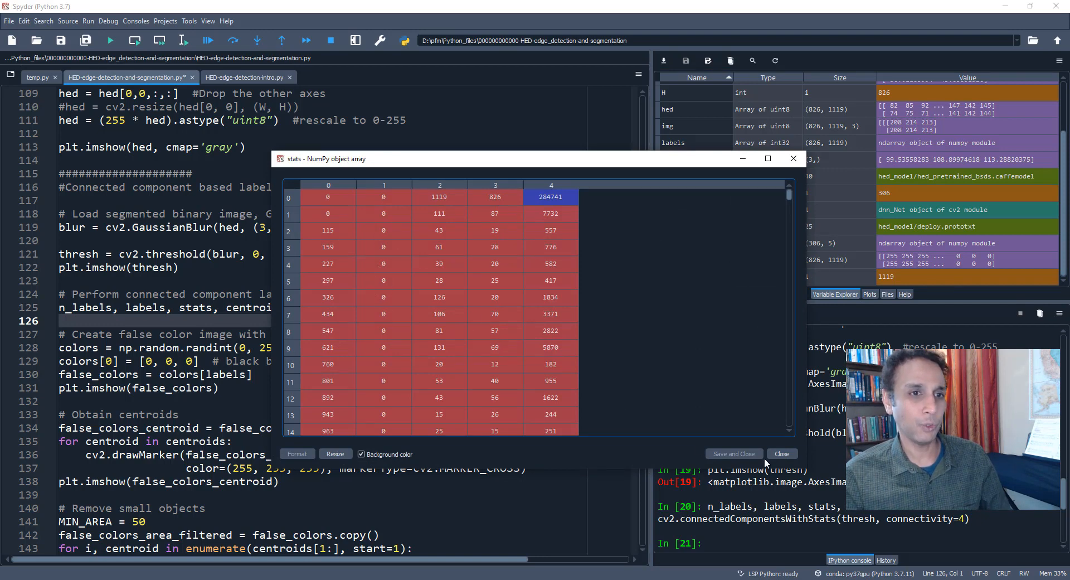
{"action": "left_click", "coordinate": [783, 454]}
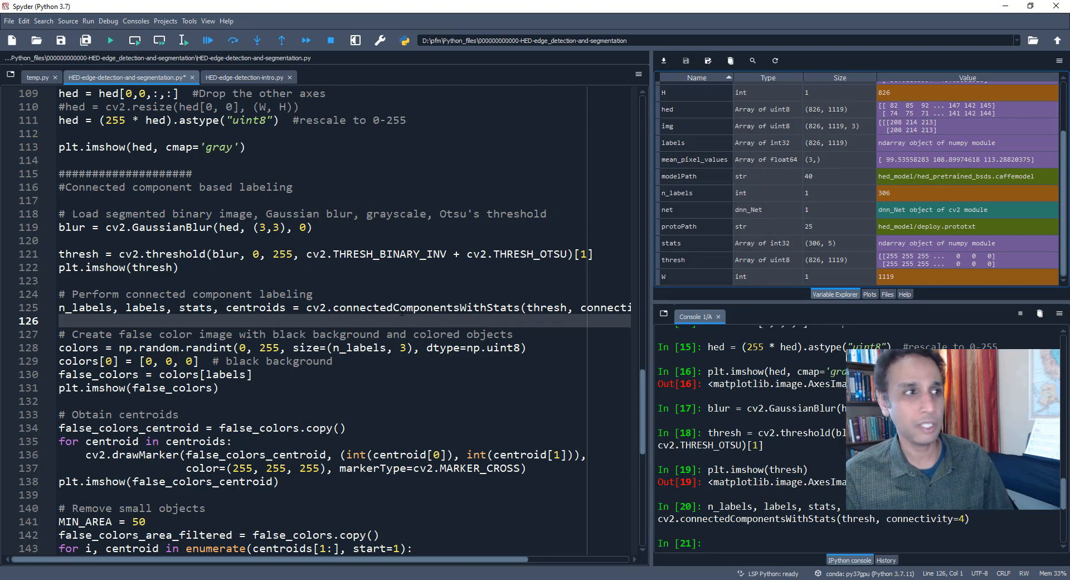
{"action": "mouse_move", "coordinate": [370, 321]}
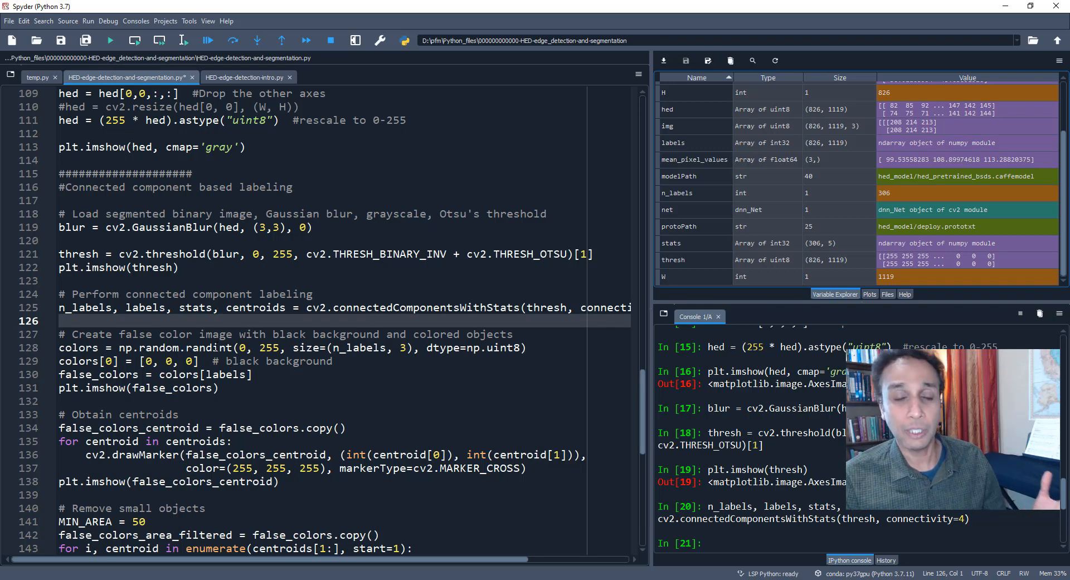
Run the false-colour code plotting each labelled pebble in a random colour on black.
{"action": "scroll", "scroll_direction": "down", "scroll_amount": 3}
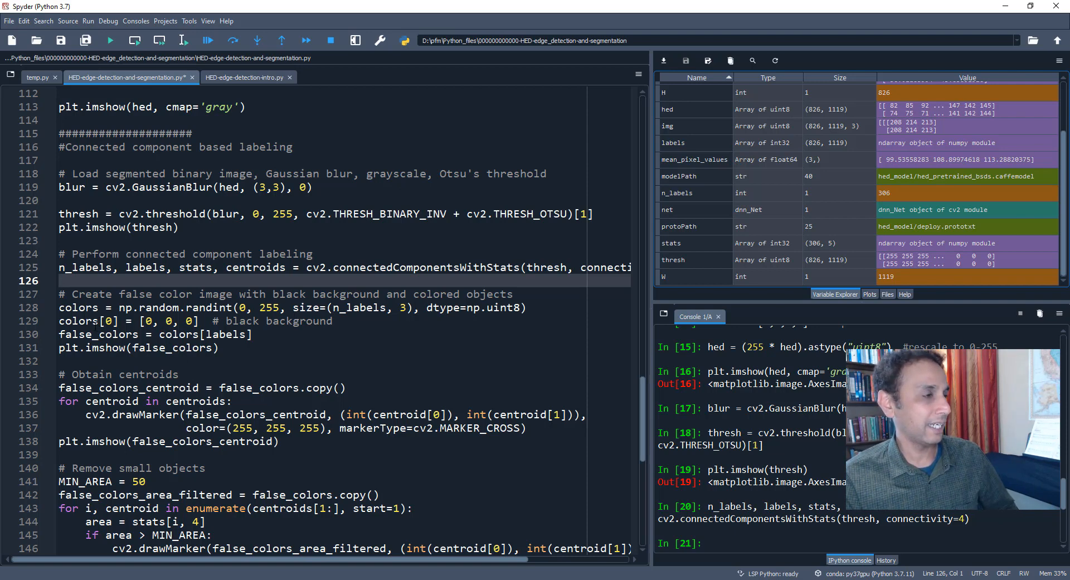
{"action": "left_click", "coordinate": [101, 335]}
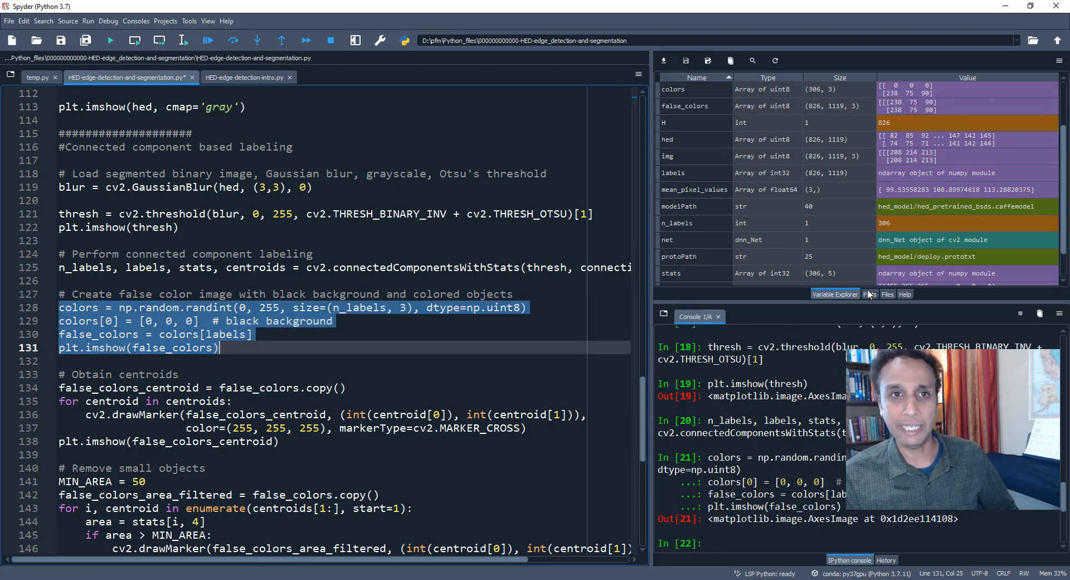
{"action": "left_click", "coordinate": [869, 293]}
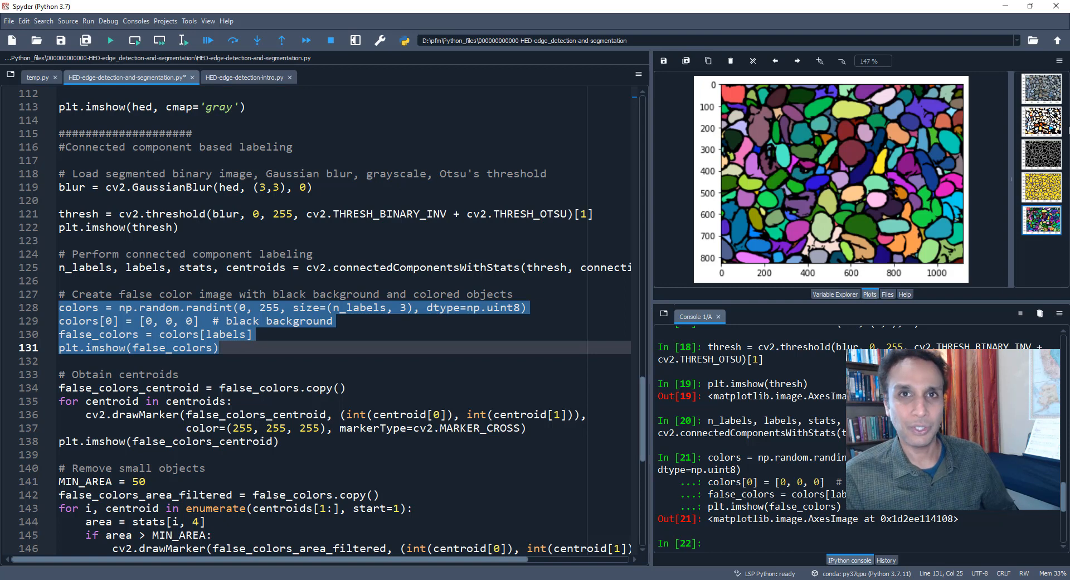
Compare the original pebble photo with the false-colour labelled image in the Plots pane.
{"action": "left_click", "coordinate": [1042, 87]}
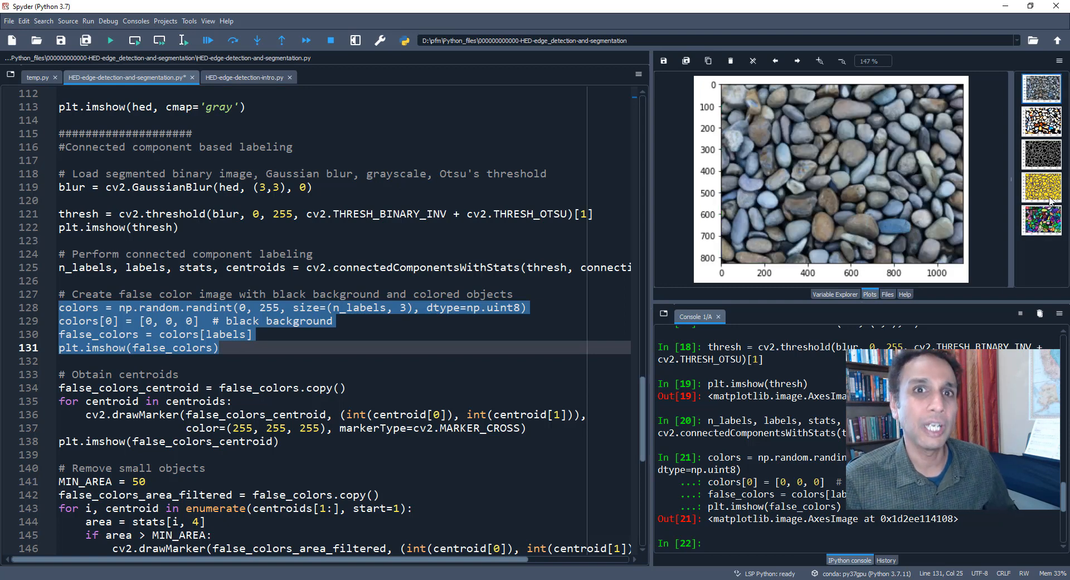
{"action": "left_click", "coordinate": [1042, 220]}
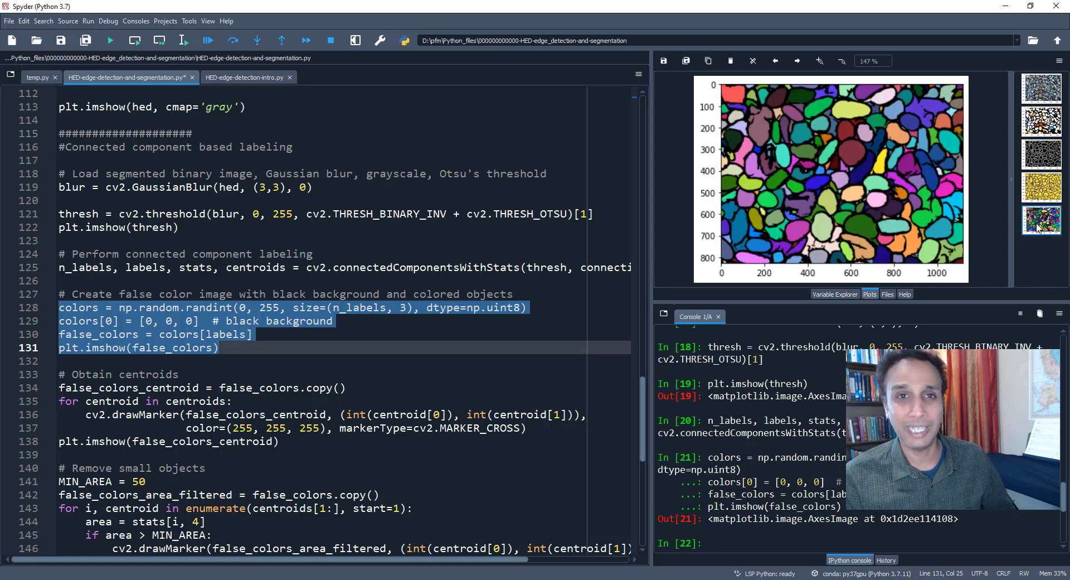
{"action": "scroll", "scroll_direction": "down", "scroll_amount": 3}
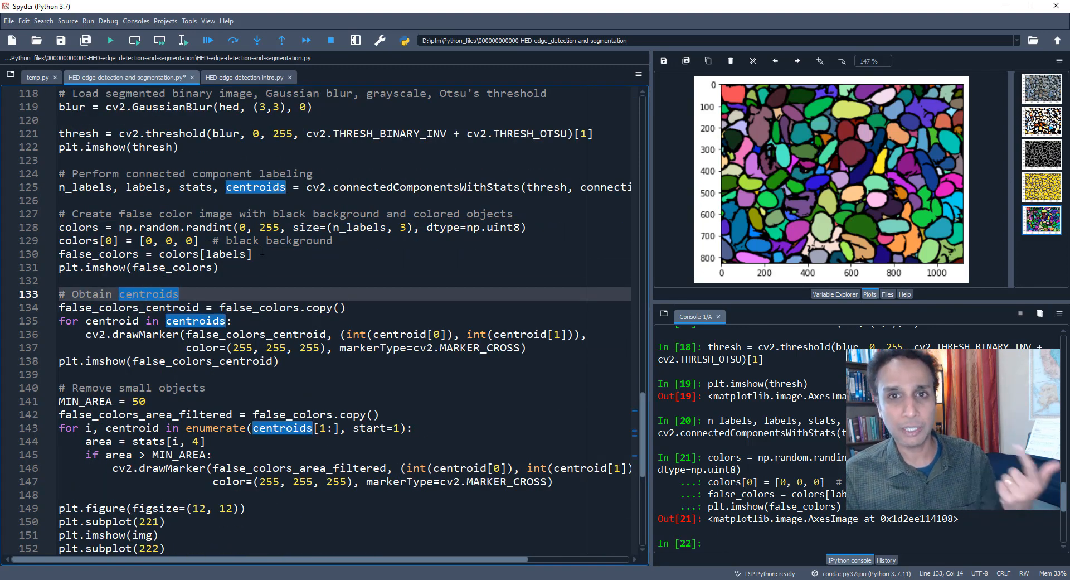
Run the 'Obtain centroids' block to draw white crosses at each centroid, then show the Variable Explorer.
{"action": "left_click", "coordinate": [106, 320]}
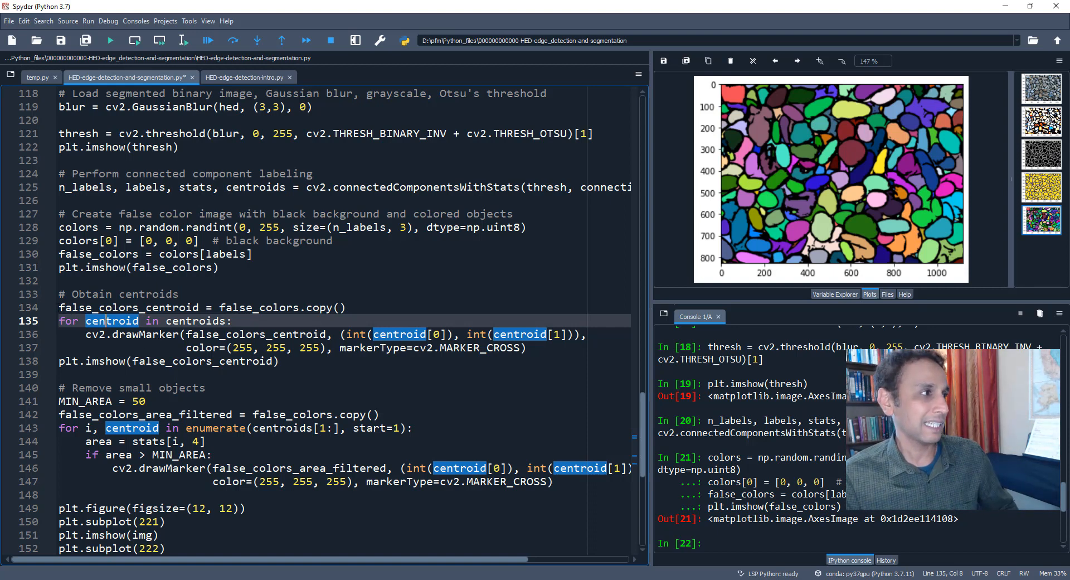
{"action": "left_click", "coordinate": [181, 40]}
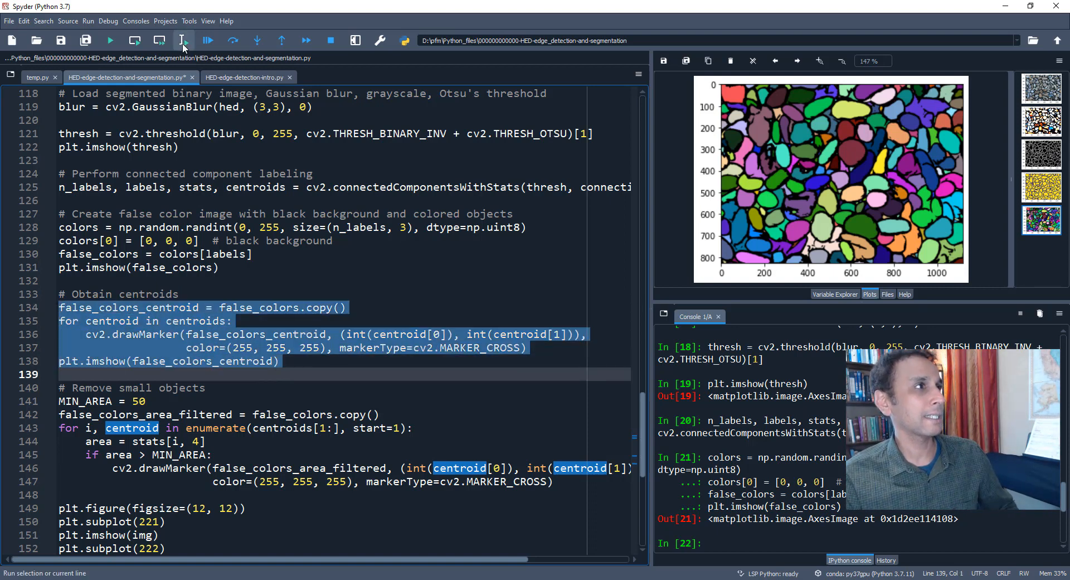
{"action": "left_click", "coordinate": [181, 40]}
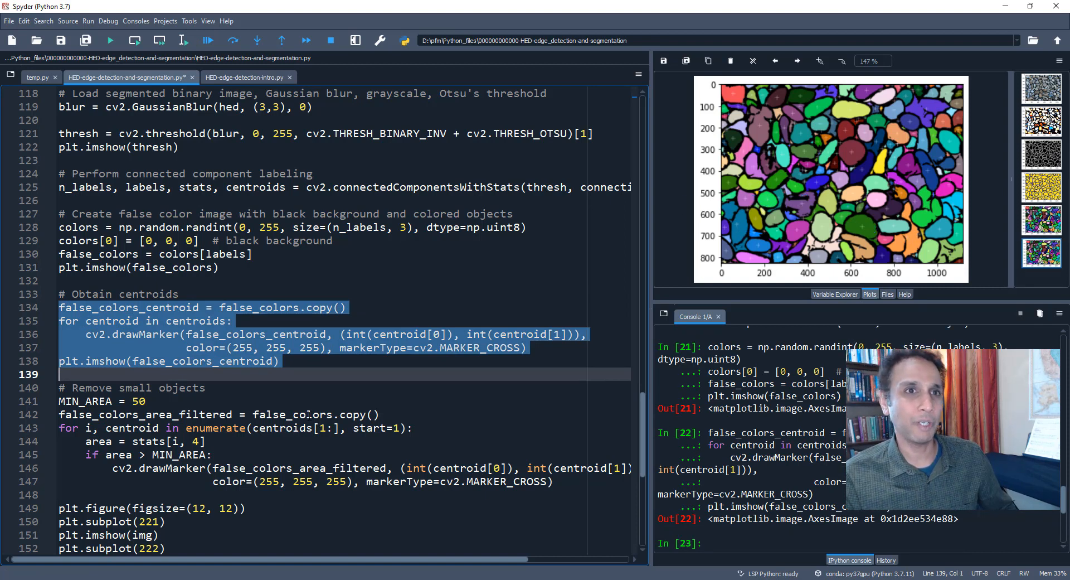
{"action": "scroll", "scroll_direction": "down", "scroll_amount": 3}
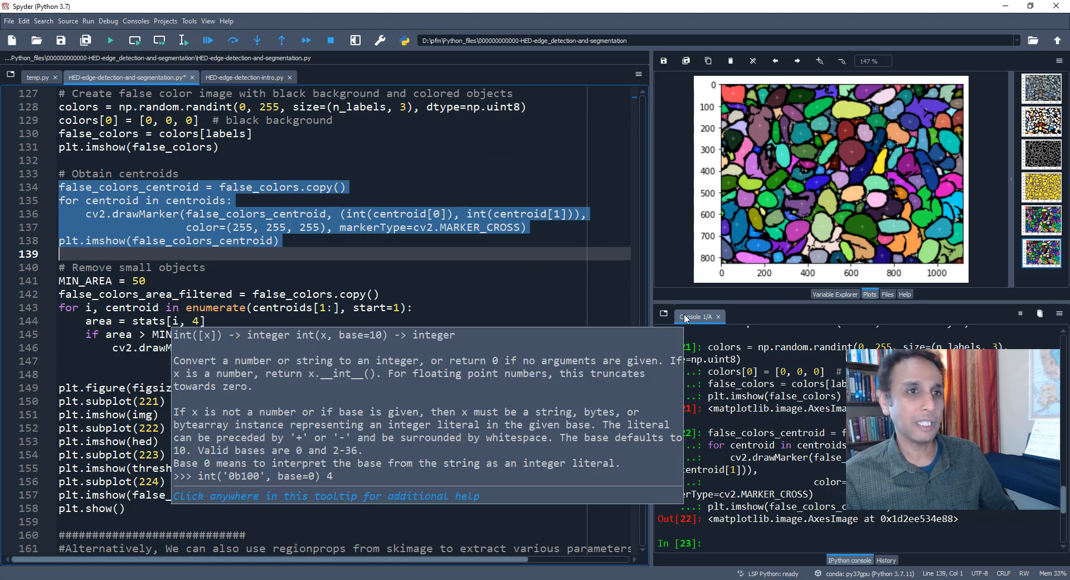
{"action": "left_click", "coordinate": [835, 293]}
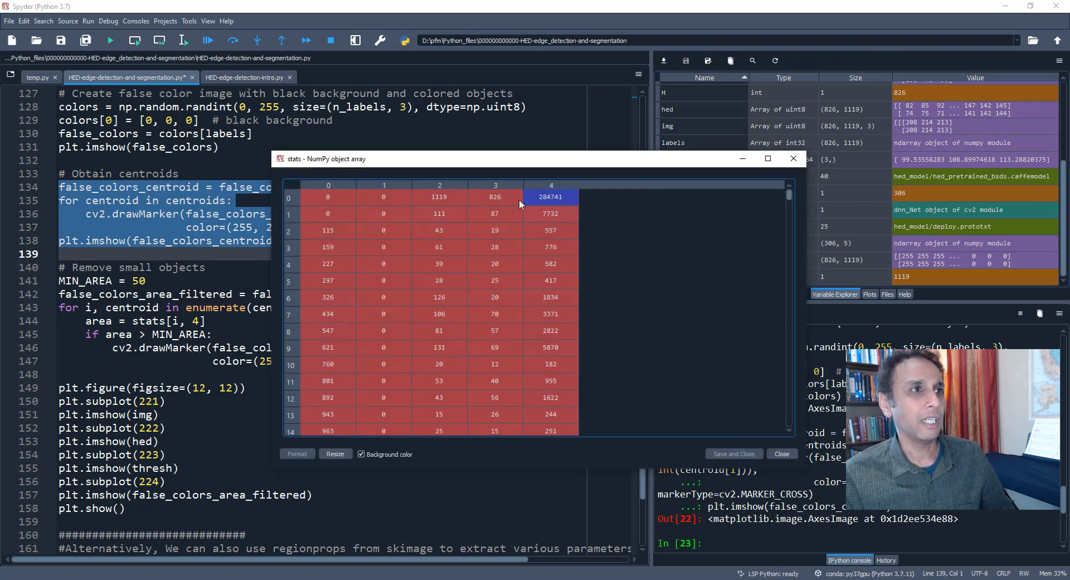
{"action": "mouse_move", "coordinate": [576, 342]}
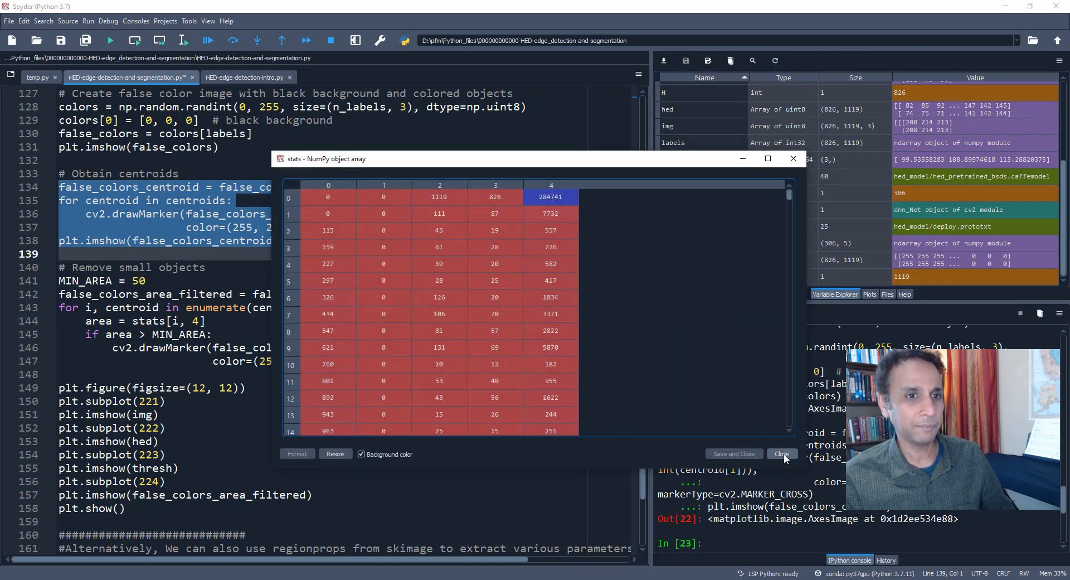
Close the stats viewer and run the 'Remove small objects' block with MIN_AREA 50.
{"action": "left_click", "coordinate": [783, 454]}
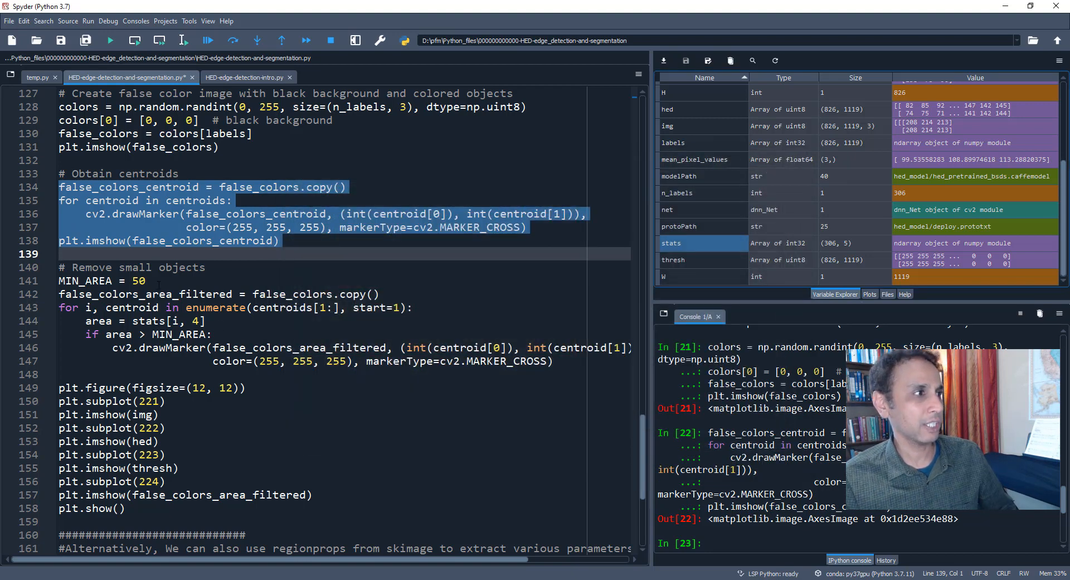
{"action": "left_click", "coordinate": [145, 281]}
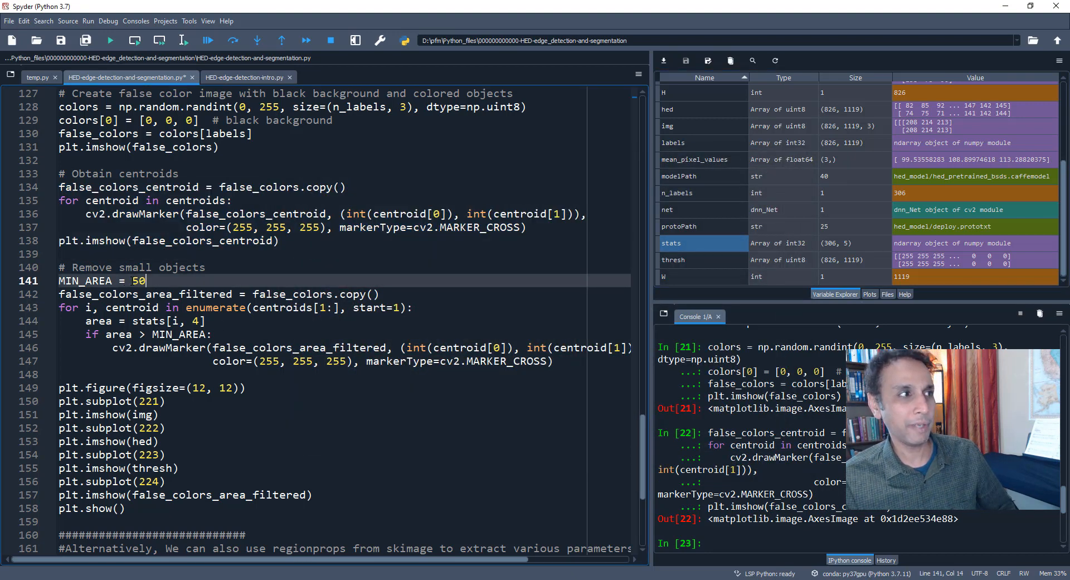
{"action": "left_click", "coordinate": [170, 307]}
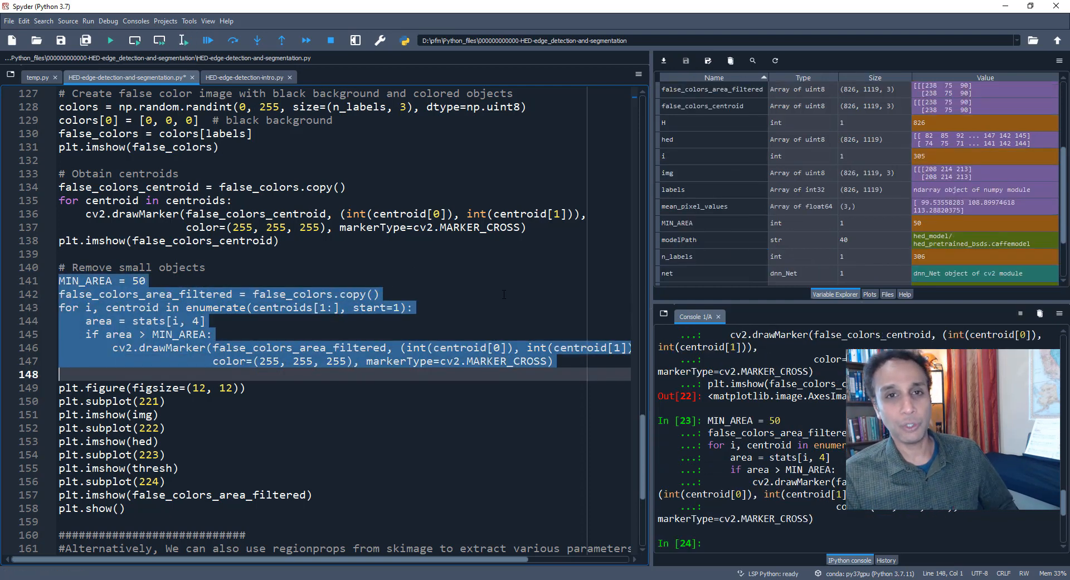
Run lines 149–158 to plot pebbles, HED edges, threshold and filtered false-colour in a 2x2 figure.
{"action": "scroll", "scroll_direction": "down", "scroll_amount": 3}
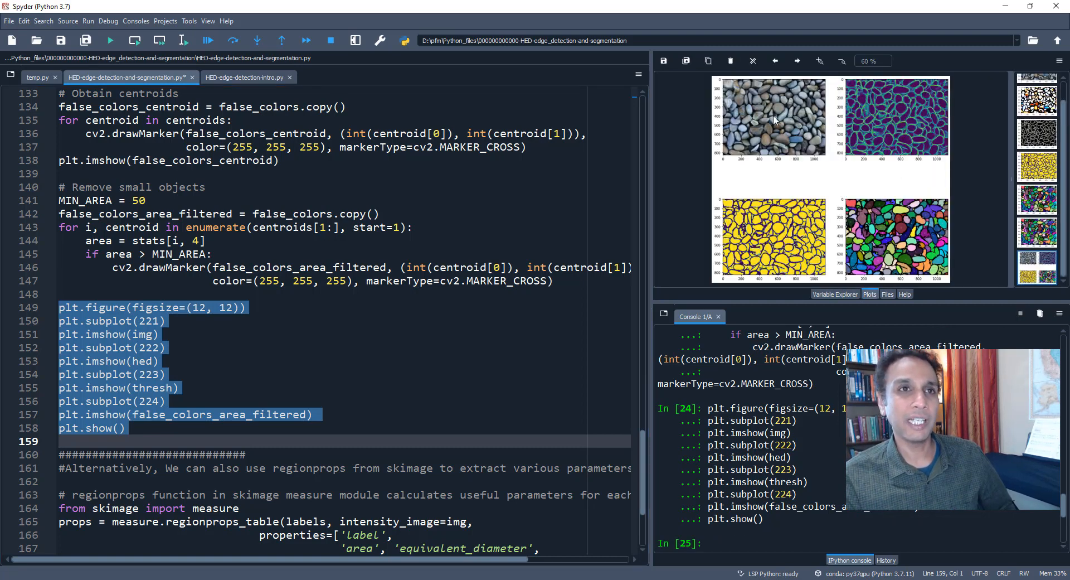
{"action": "mouse_move", "coordinate": [877, 112]}
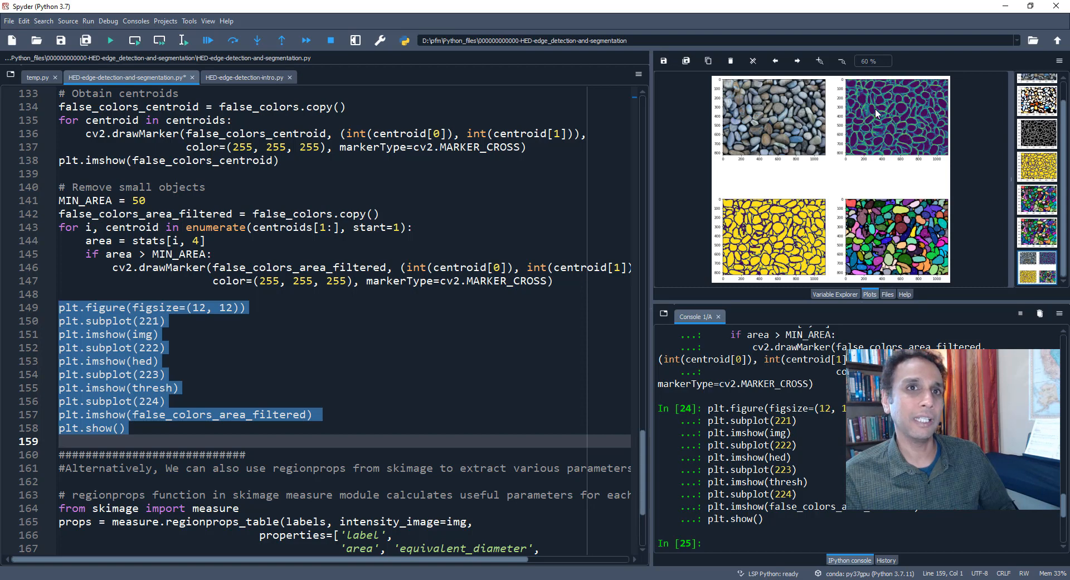
{"action": "mouse_move", "coordinate": [898, 113]}
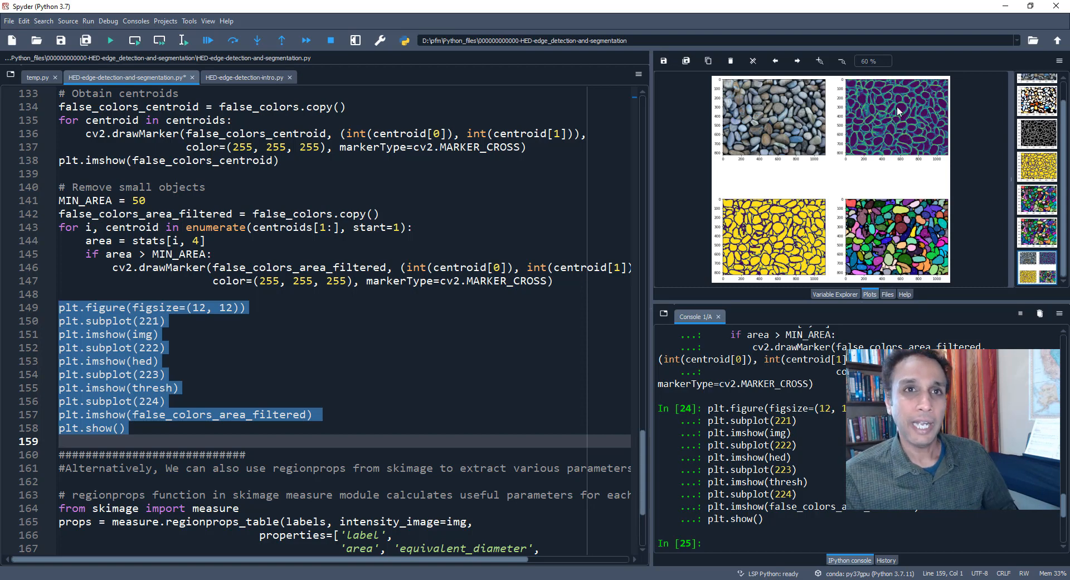
{"action": "mouse_move", "coordinate": [881, 226]}
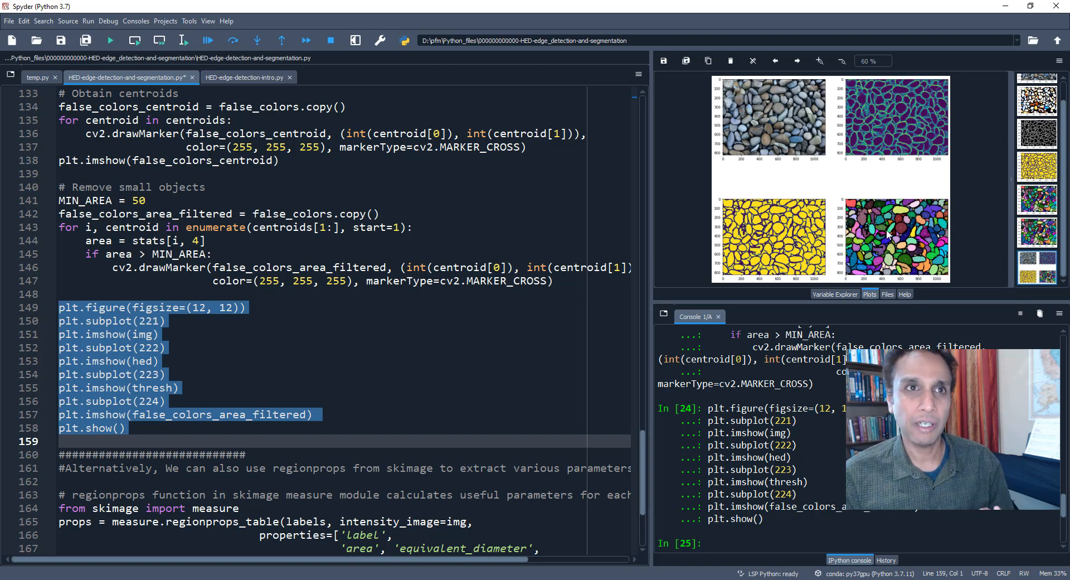
{"action": "mouse_move", "coordinate": [890, 136]}
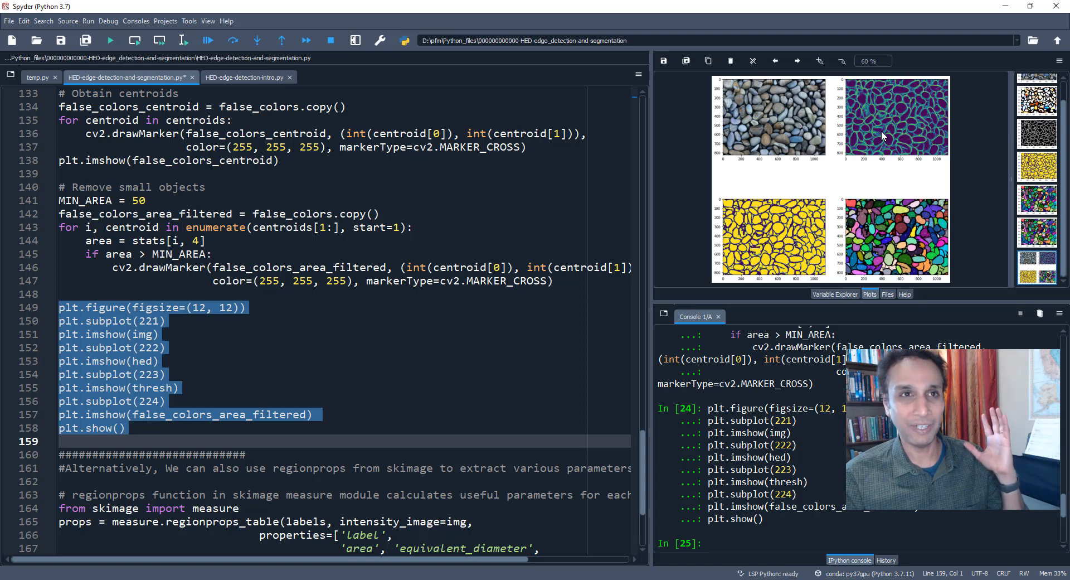
{"action": "mouse_move", "coordinate": [770, 142]}
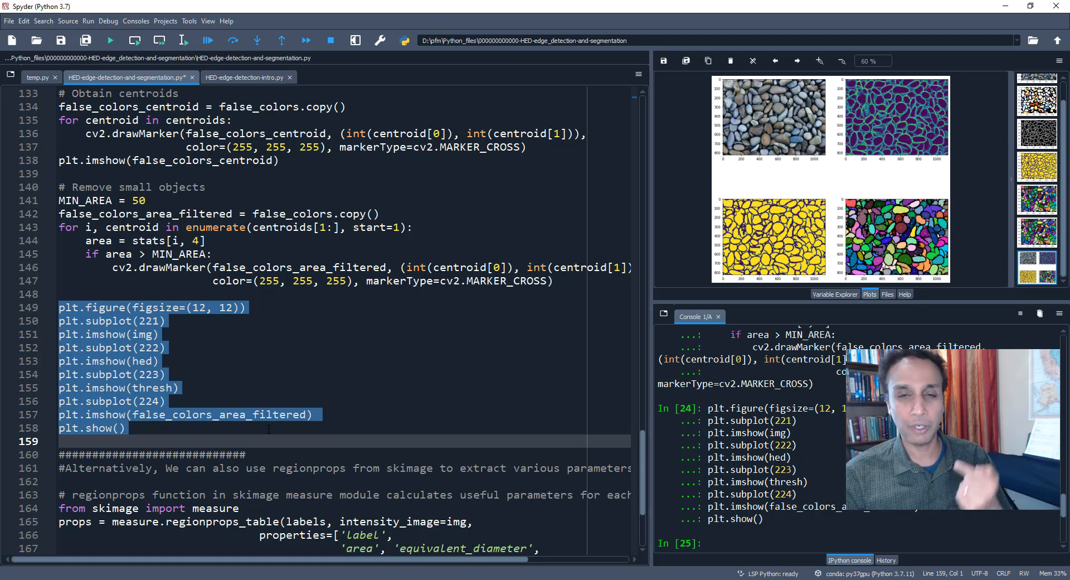
{"action": "mouse_move", "coordinate": [860, 212]}
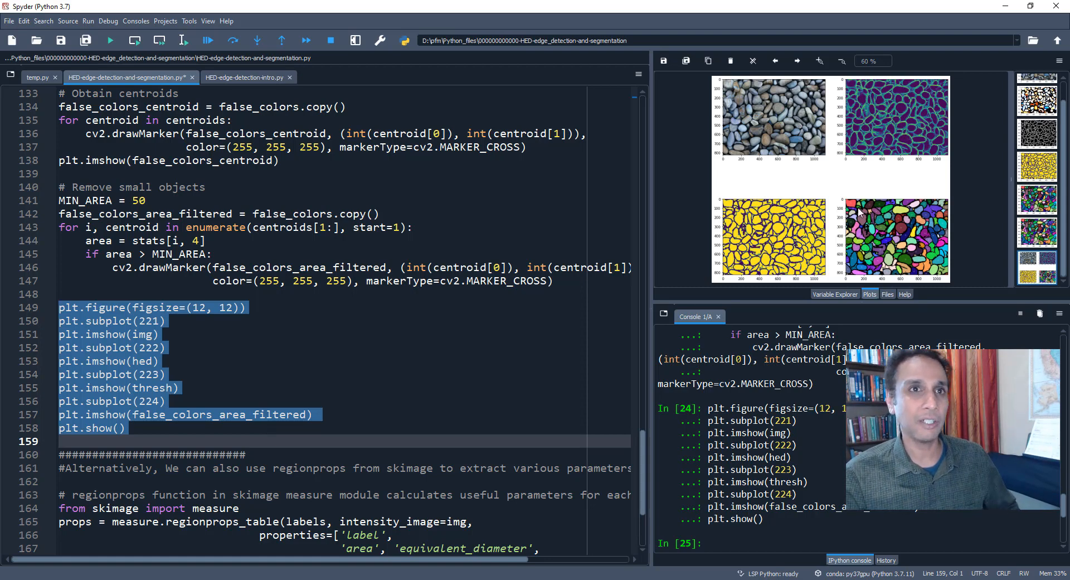
{"action": "mouse_move", "coordinate": [876, 135]}
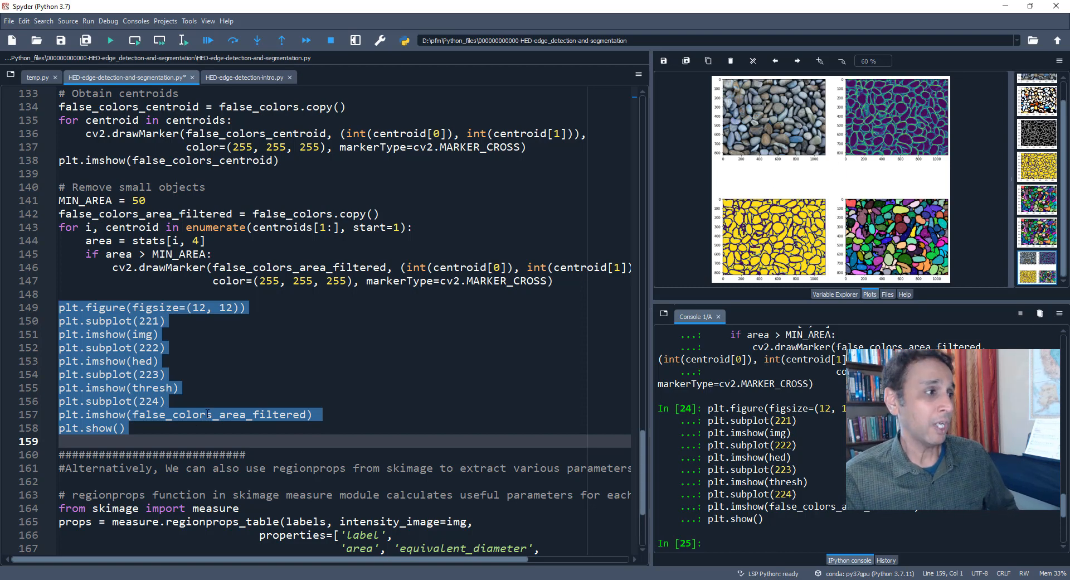
Scroll to the regionprops section and run 'from skimage import measure'.
{"action": "scroll", "scroll_direction": "down", "scroll_amount": 3}
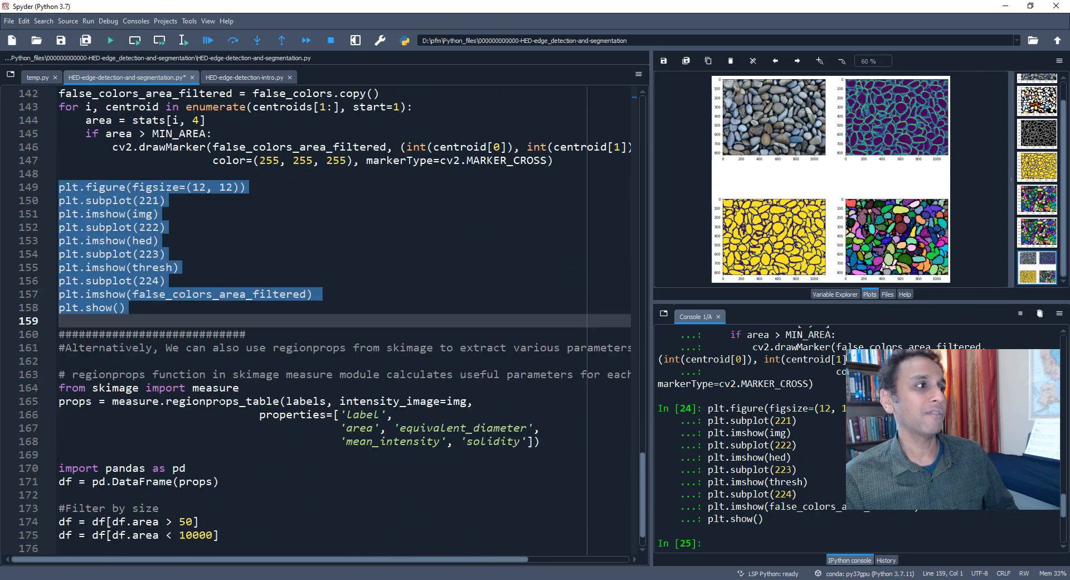
{"action": "scroll", "scroll_direction": "down", "scroll_amount": 3}
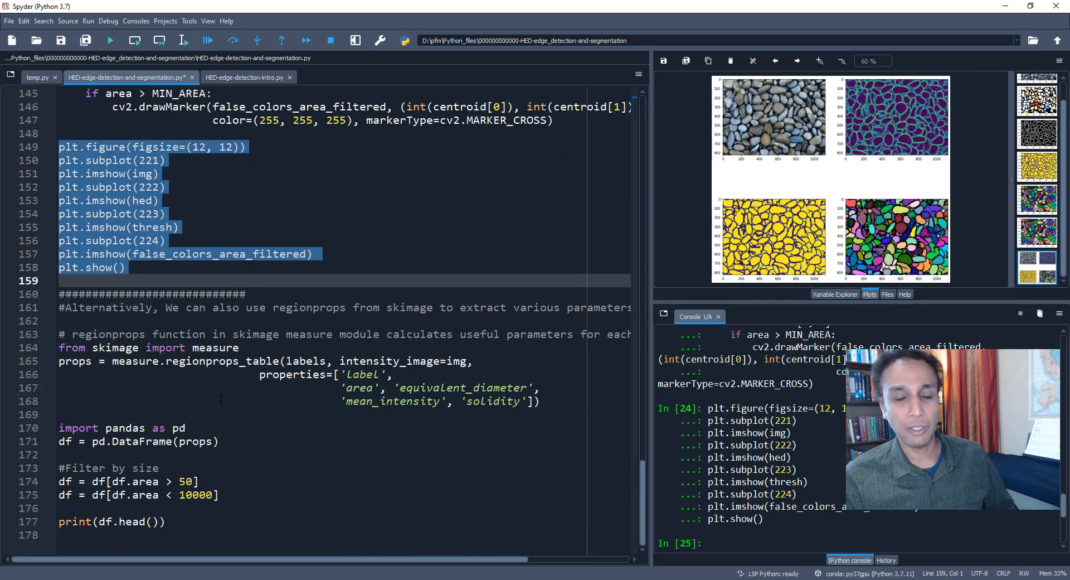
{"action": "scroll", "scroll_direction": "up", "scroll_amount": 3}
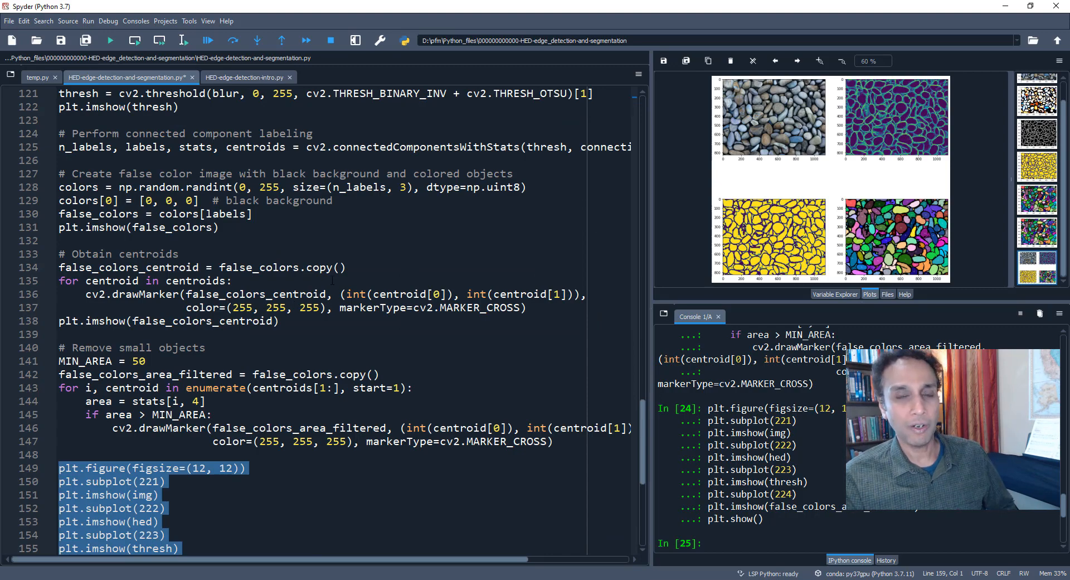
{"action": "scroll", "scroll_direction": "down", "scroll_amount": 3}
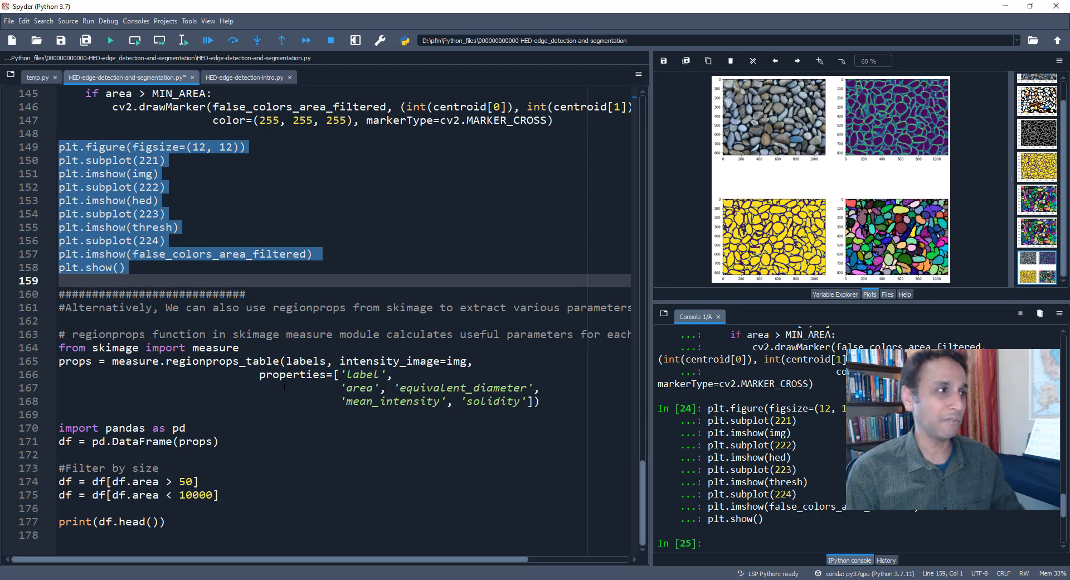
{"action": "left_click", "coordinate": [164, 346]}
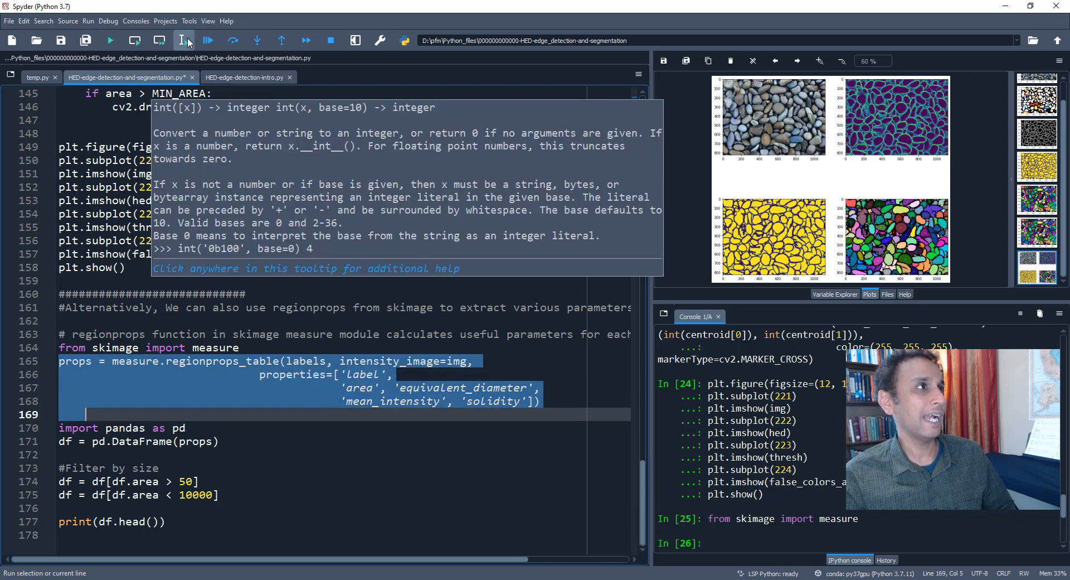
Run regionprops_table and the pandas lines, then view df as a 305-row table in Variable Explorer.
{"action": "left_click", "coordinate": [183, 40]}
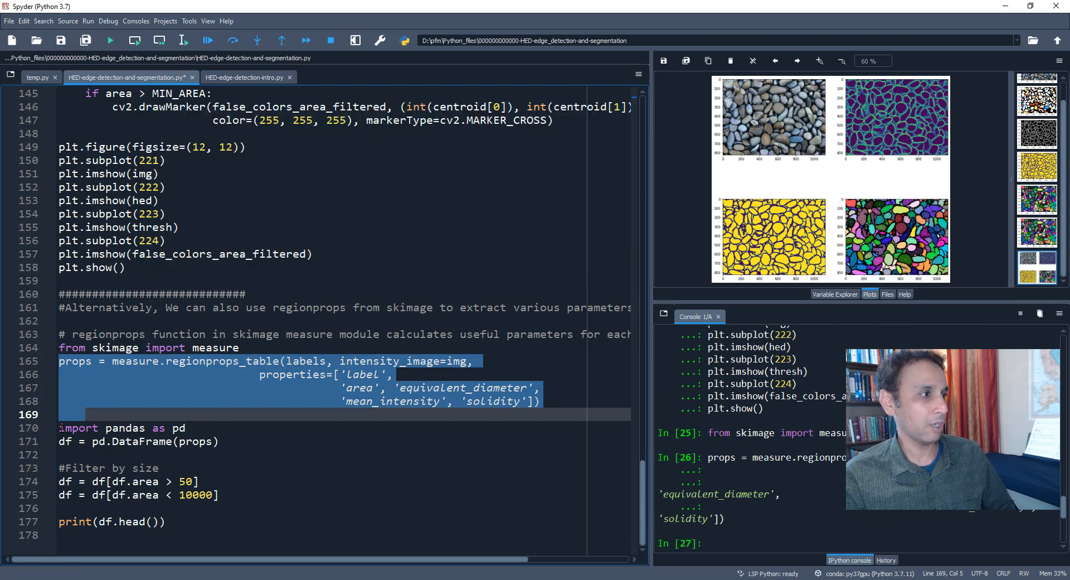
{"action": "left_click", "coordinate": [183, 40]}
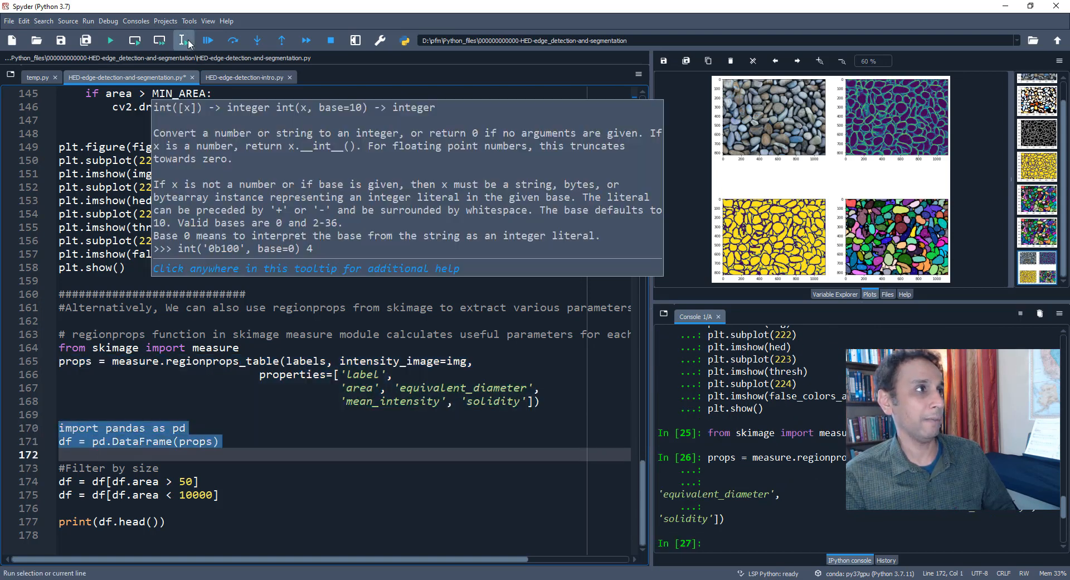
{"action": "left_click", "coordinate": [181, 40]}
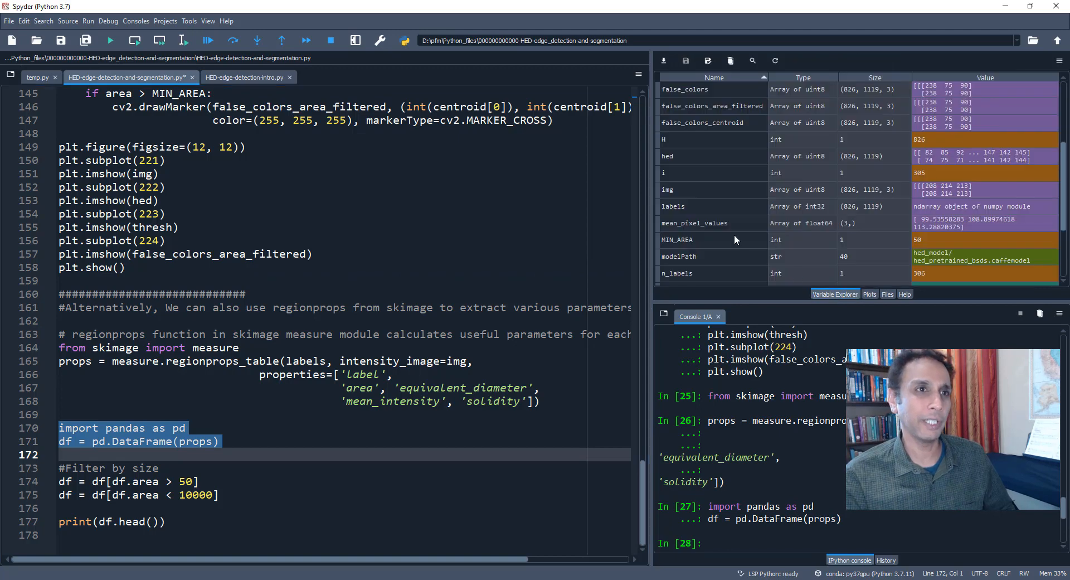
{"action": "scroll", "scroll_direction": "up", "scroll_amount": 3}
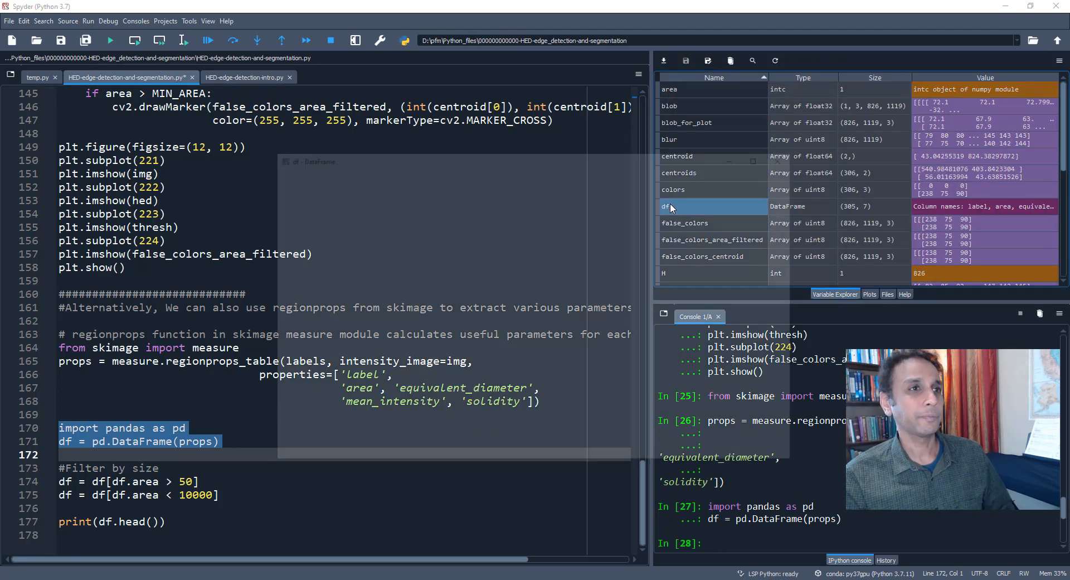
{"action": "double_click", "coordinate": [666, 206]}
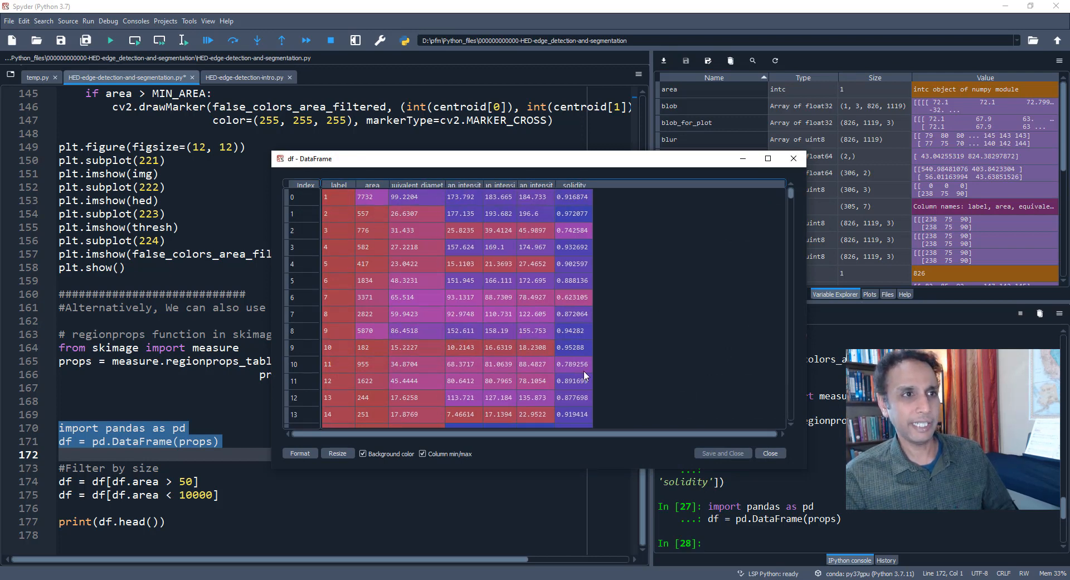
{"action": "mouse_move", "coordinate": [589, 414]}
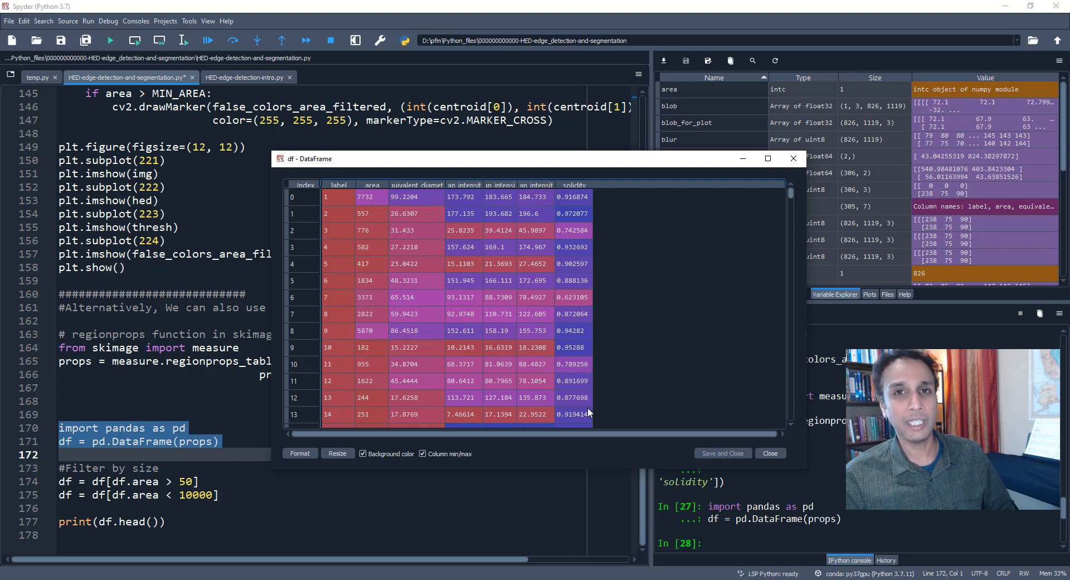
{"action": "mouse_move", "coordinate": [578, 190]}
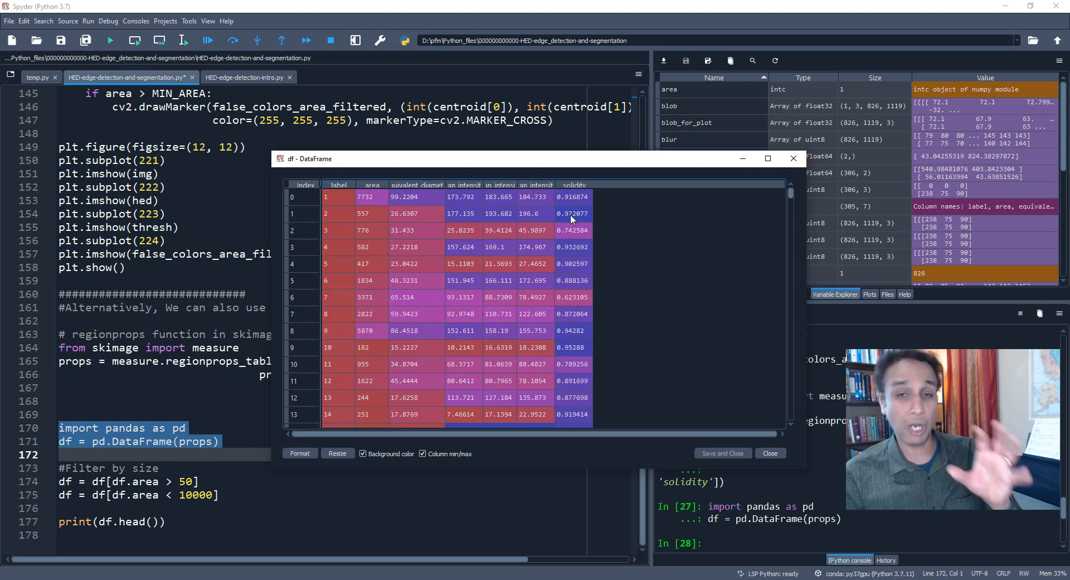
{"action": "mouse_move", "coordinate": [763, 437]}
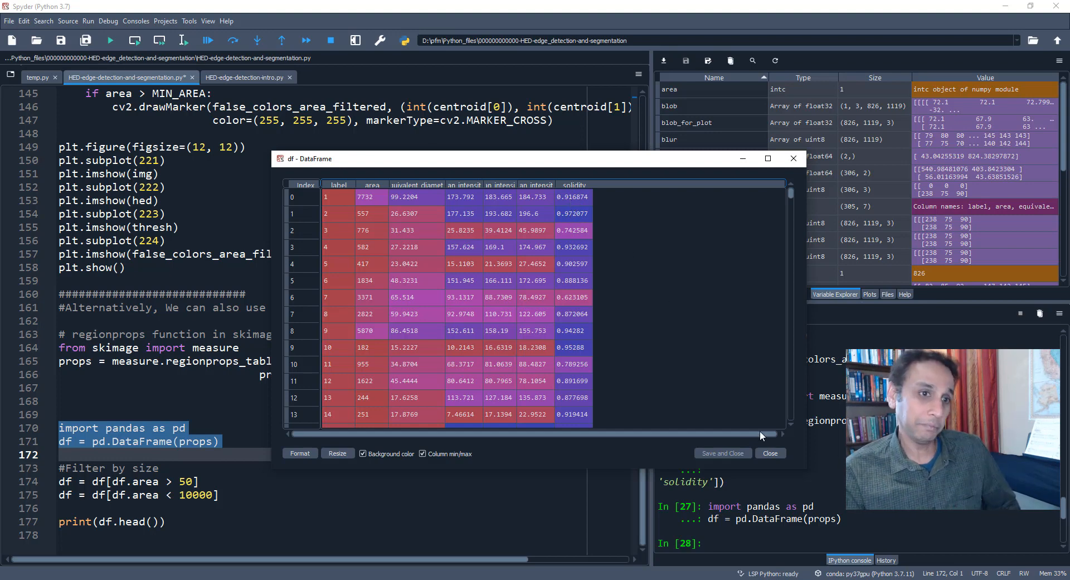
{"action": "mouse_move", "coordinate": [652, 344]}
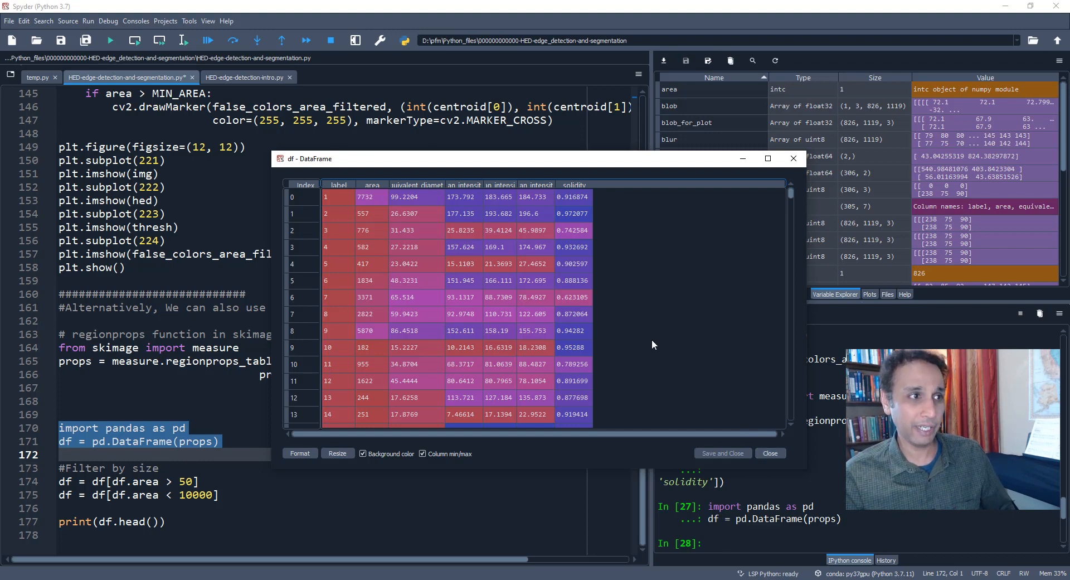
Close the df viewer and filter df to areas above 50 and below 10000, leaving 213 rows.
{"action": "left_click", "coordinate": [770, 453]}
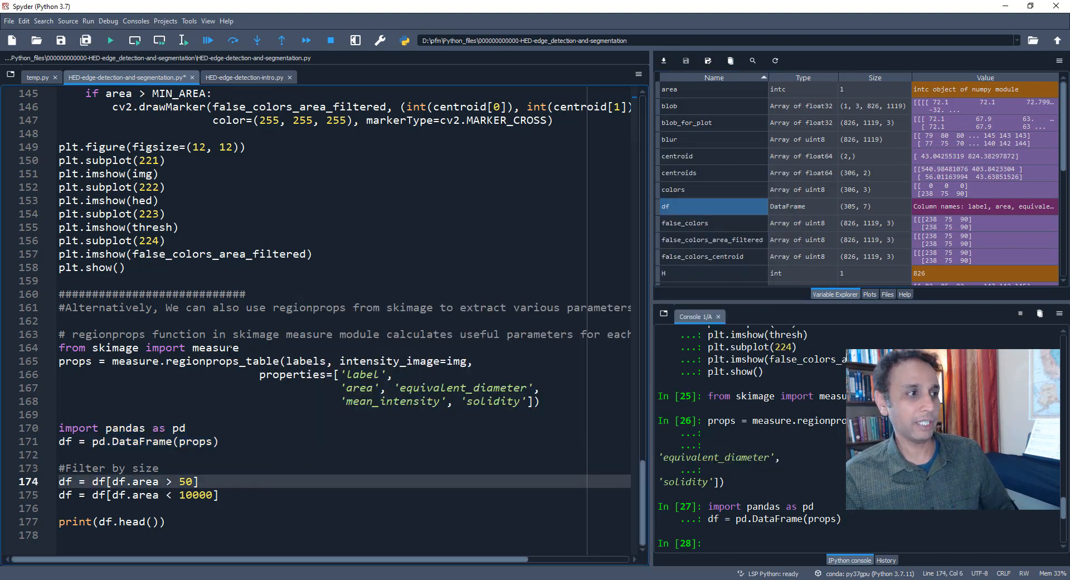
{"action": "left_click", "coordinate": [183, 40]}
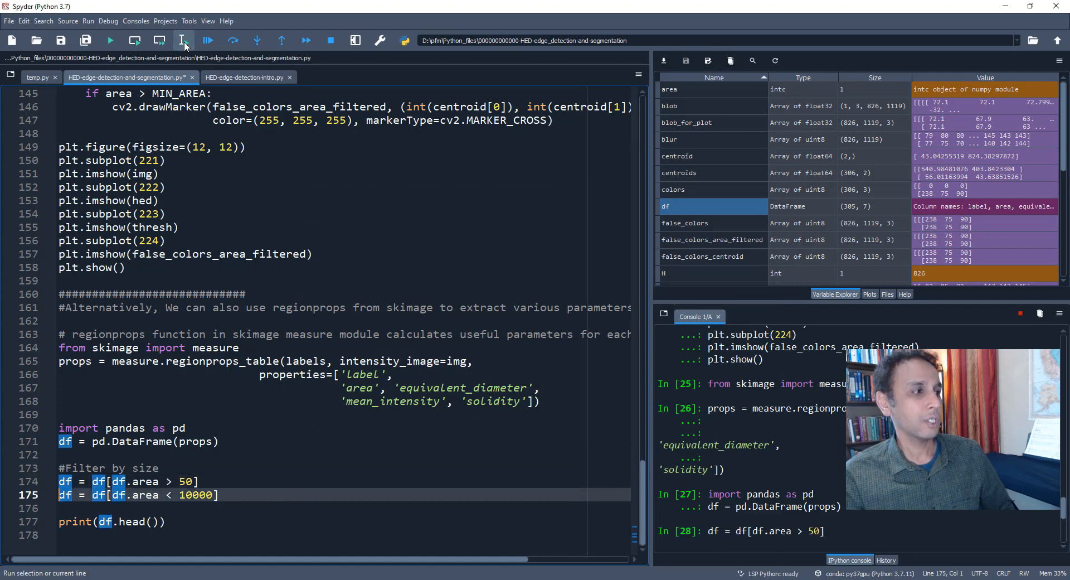
{"action": "left_click", "coordinate": [184, 40]}
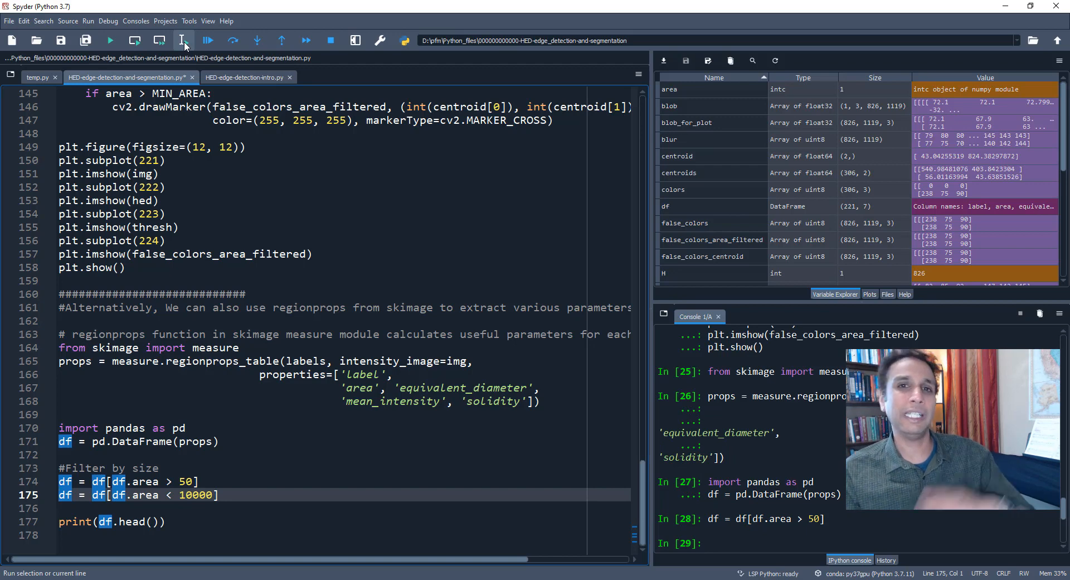
{"action": "left_click", "coordinate": [184, 40]}
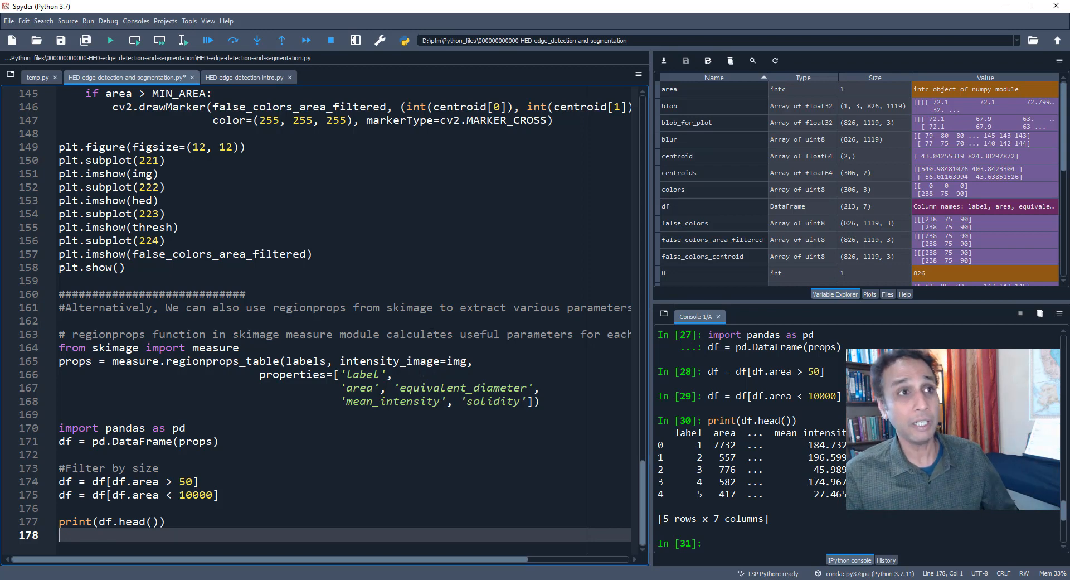
Show the Plots pane with the 2x2 figure of photo, edge map, threshold mask and components.
{"action": "scroll", "scroll_direction": "up", "scroll_amount": 3}
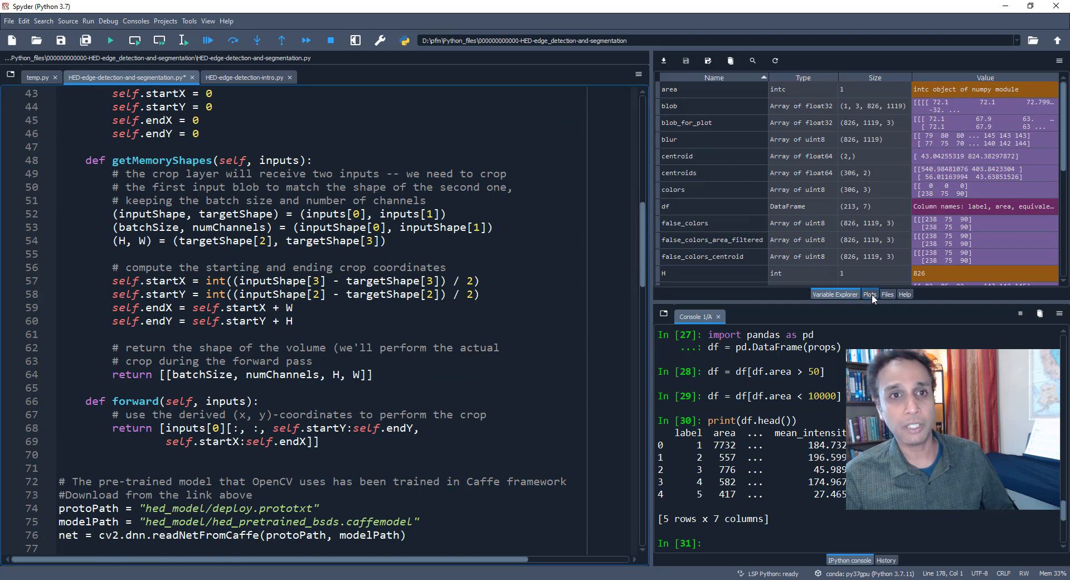
{"action": "left_click", "coordinate": [870, 294]}
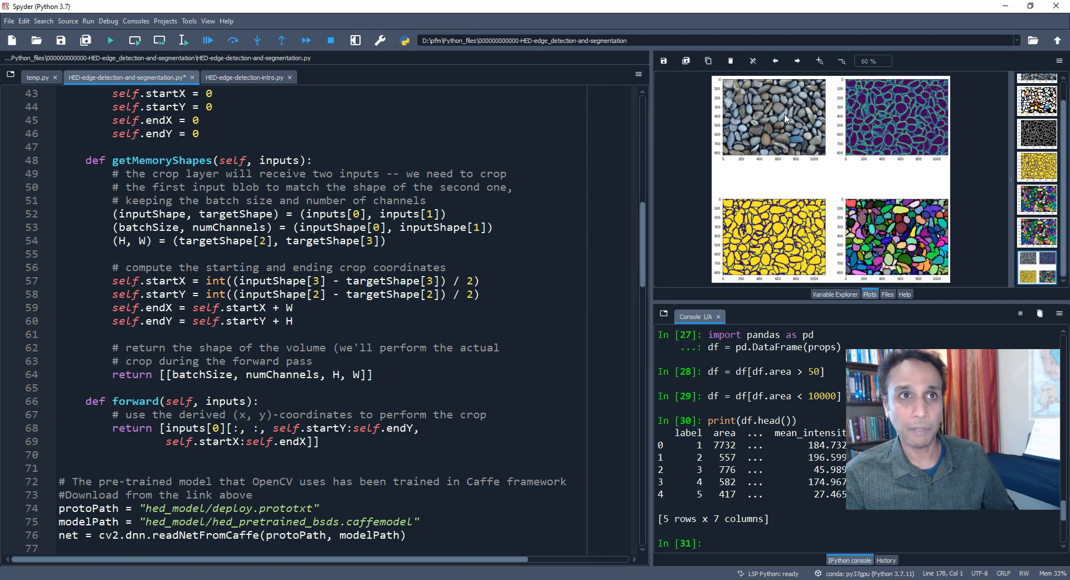
{"action": "mouse_move", "coordinate": [768, 141]}
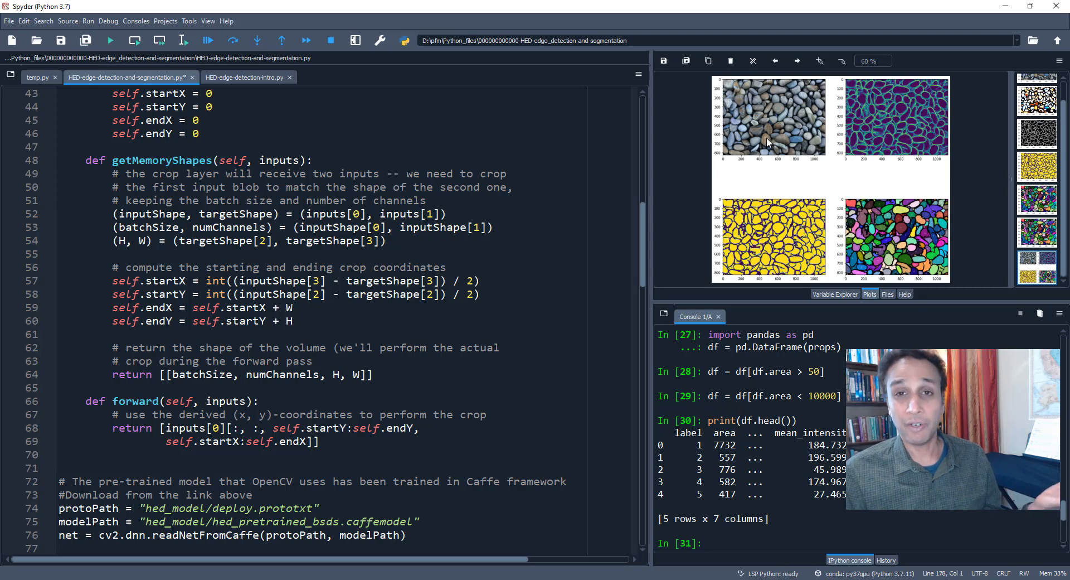
{"action": "mouse_move", "coordinate": [887, 131]}
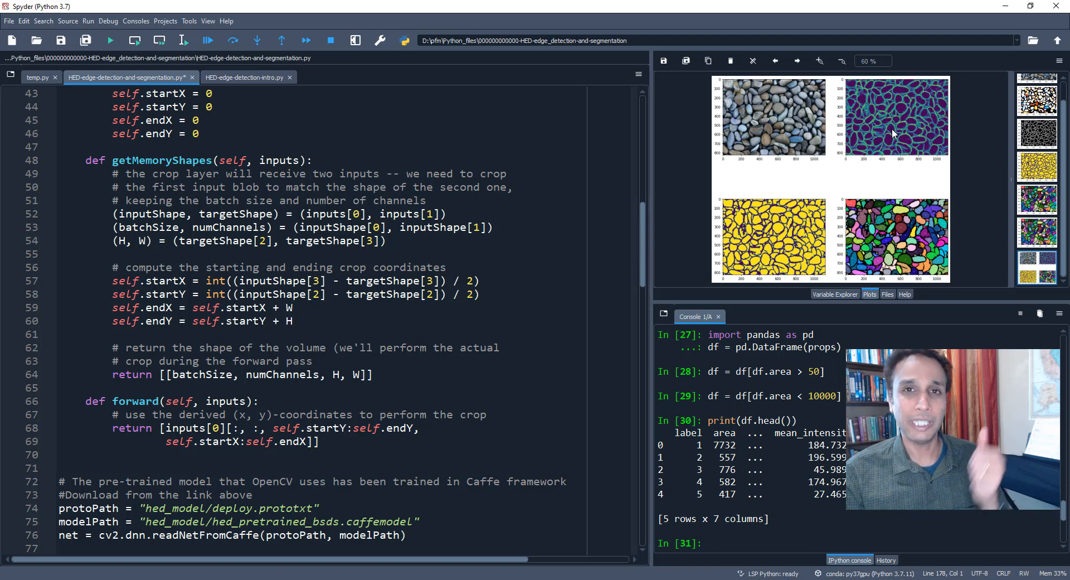
{"action": "mouse_move", "coordinate": [779, 235]}
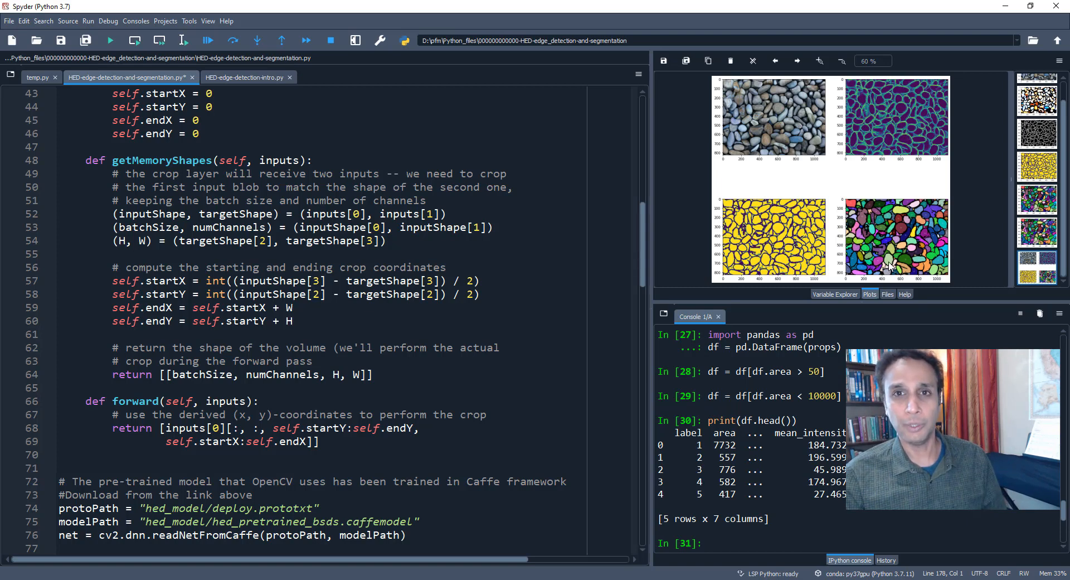
{"action": "mouse_move", "coordinate": [461, 402]}
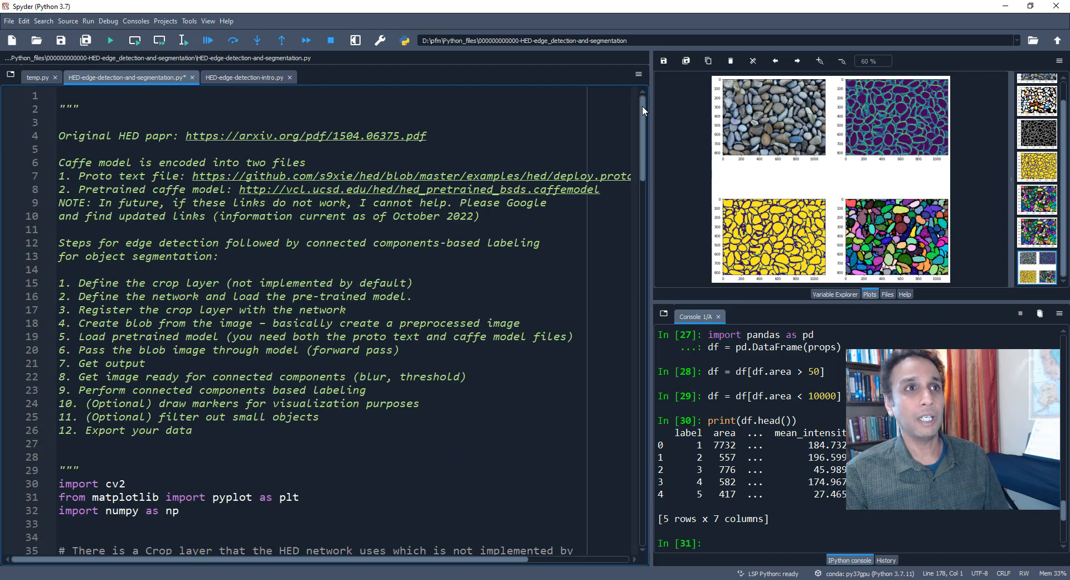
{"action": "mouse_move", "coordinate": [775, 123]}
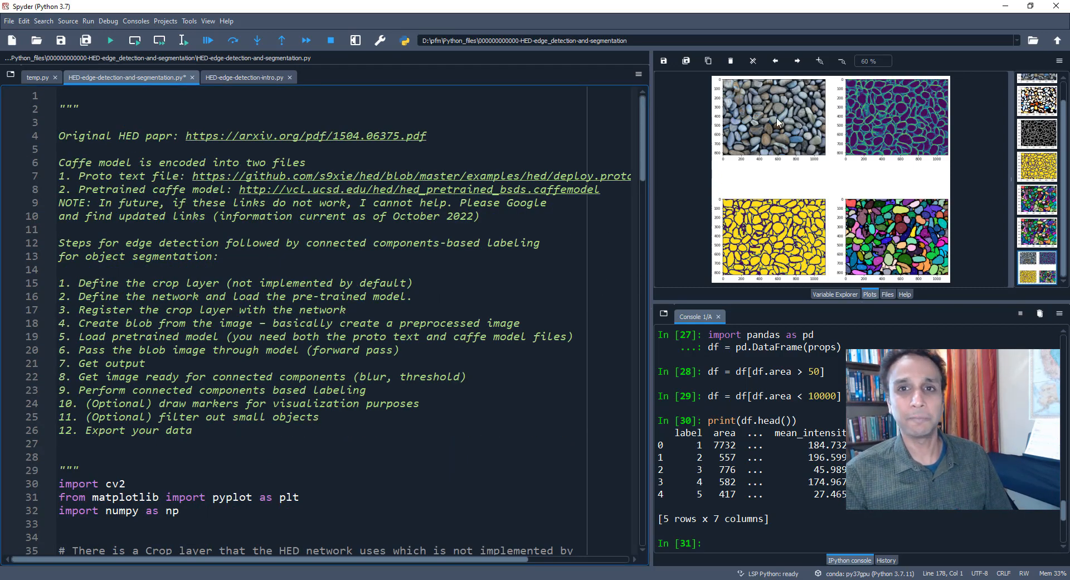